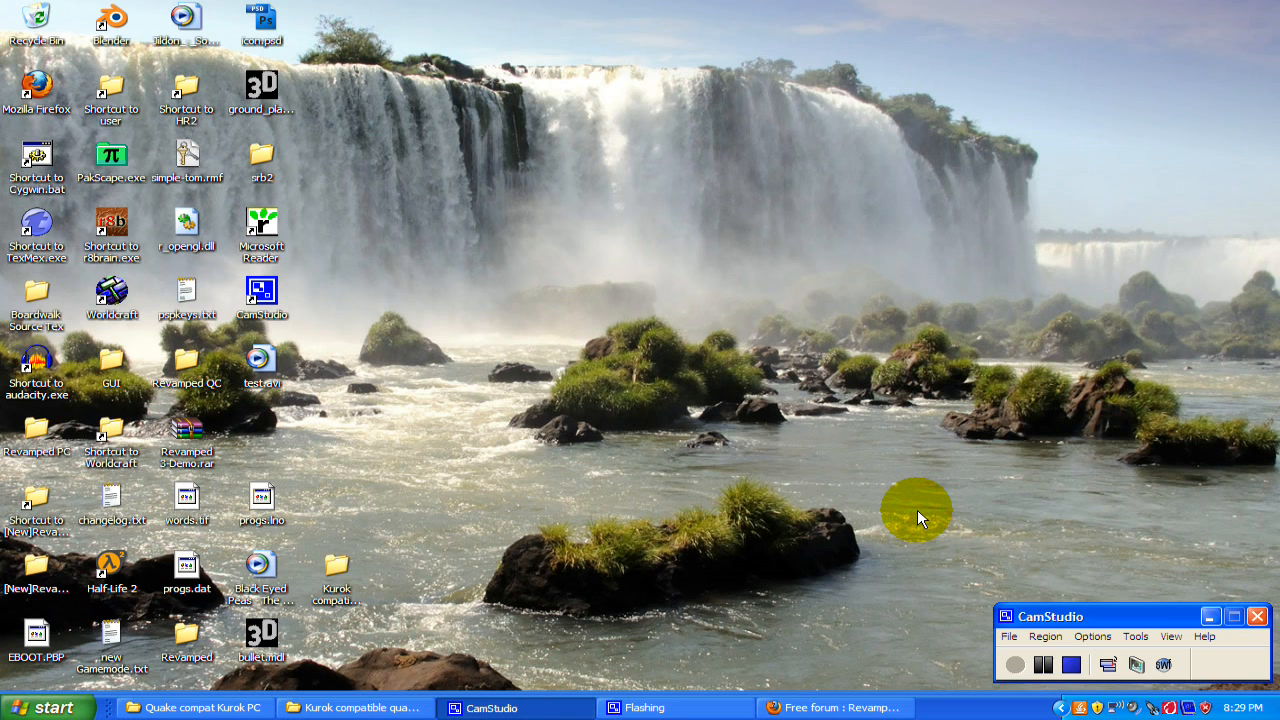
# Bring the forum page in the browser to the front and read through it
pyautogui.click(836, 708)
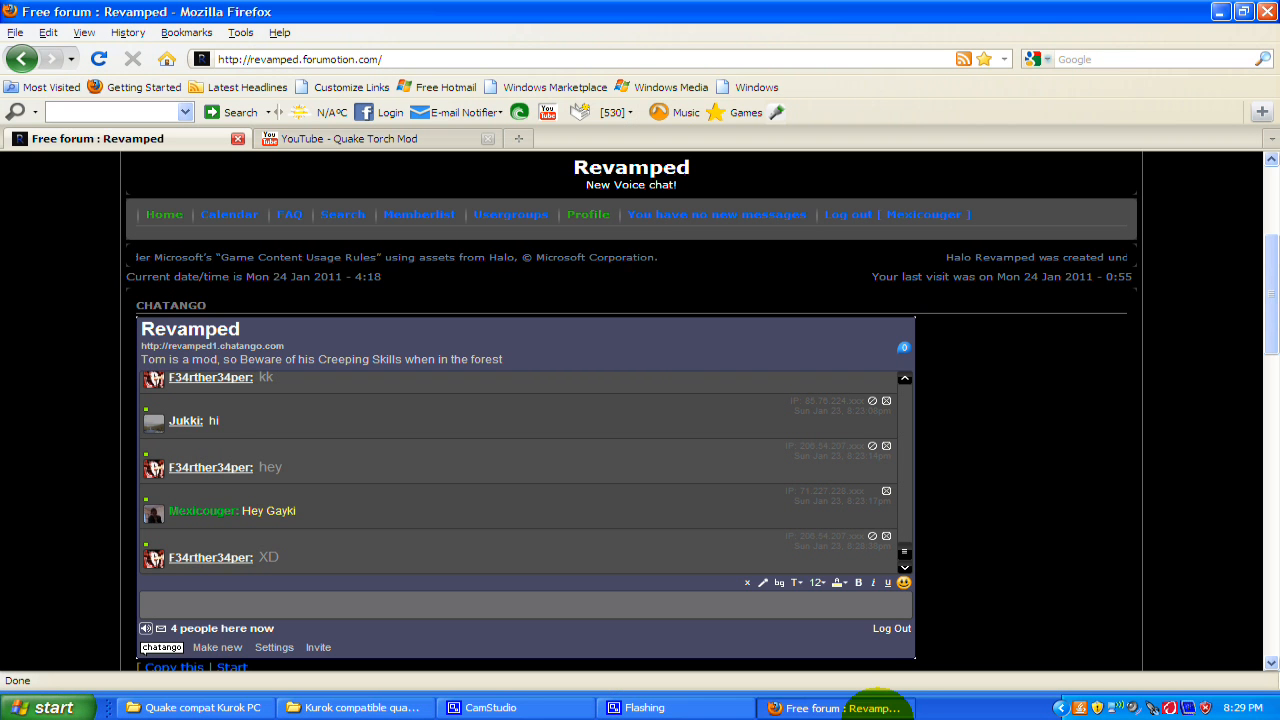
pyautogui.scroll(-3)
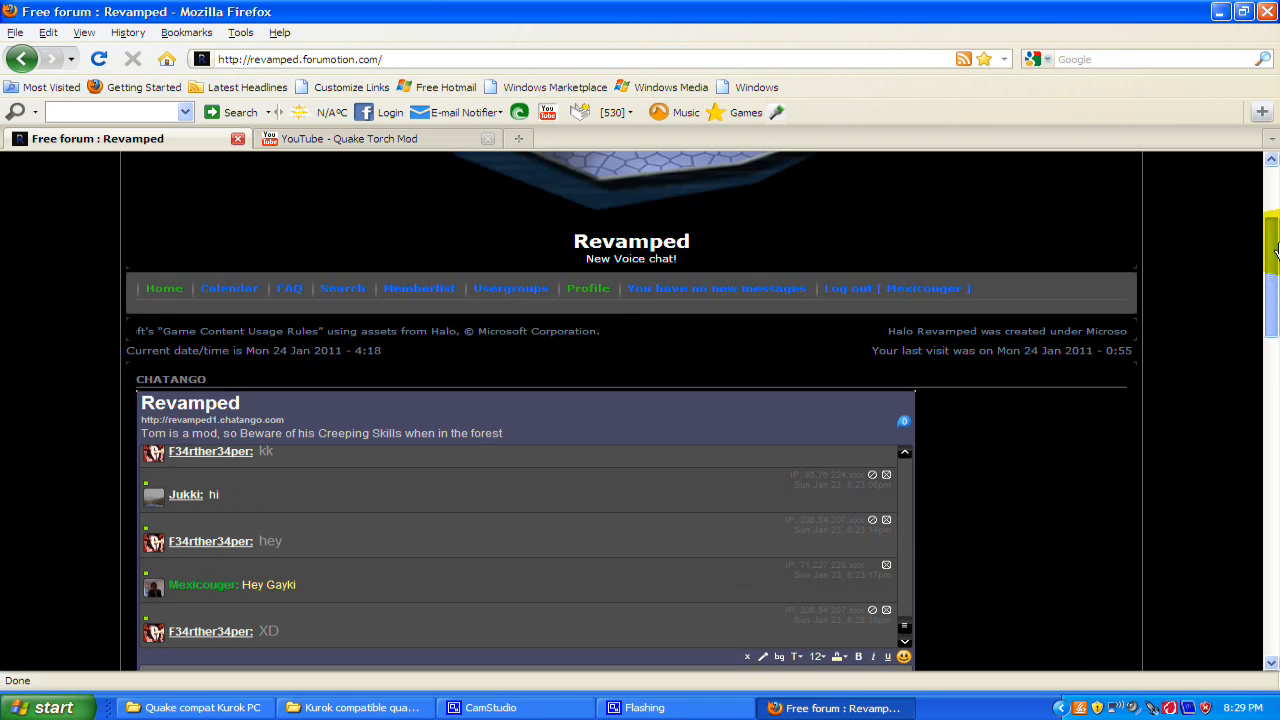
pyautogui.scroll(3)
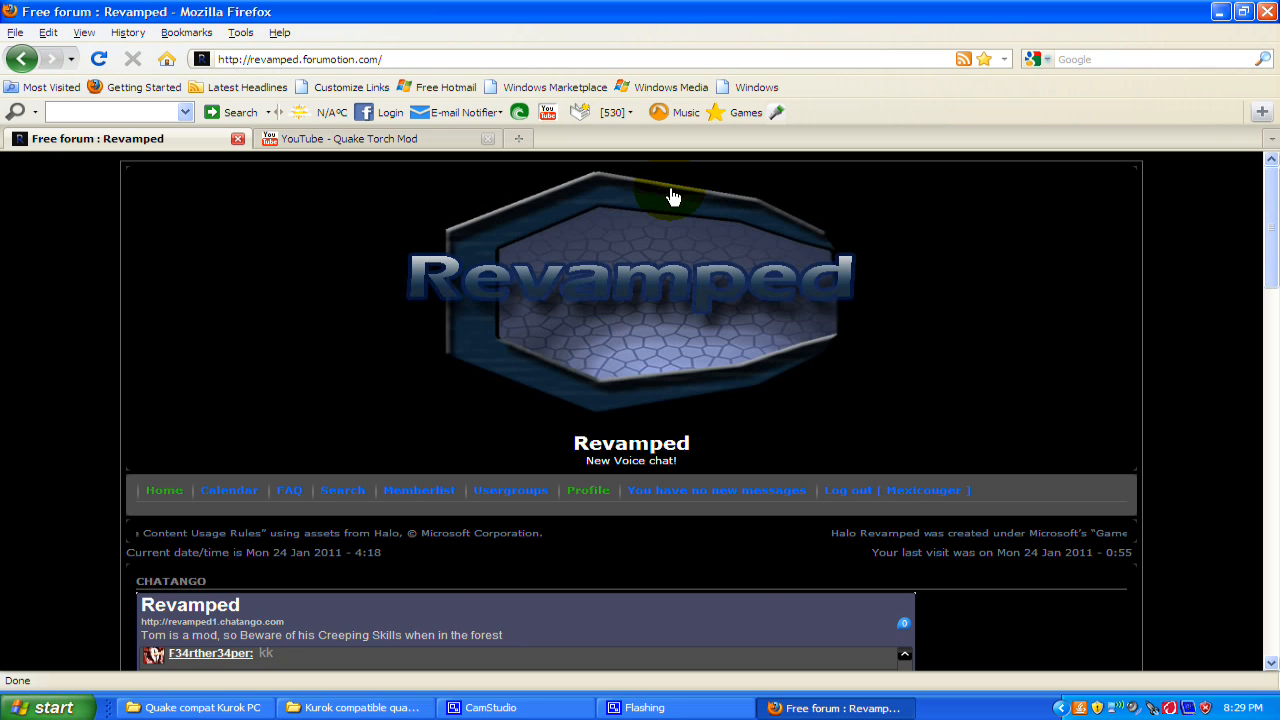
pyautogui.scroll(-3)
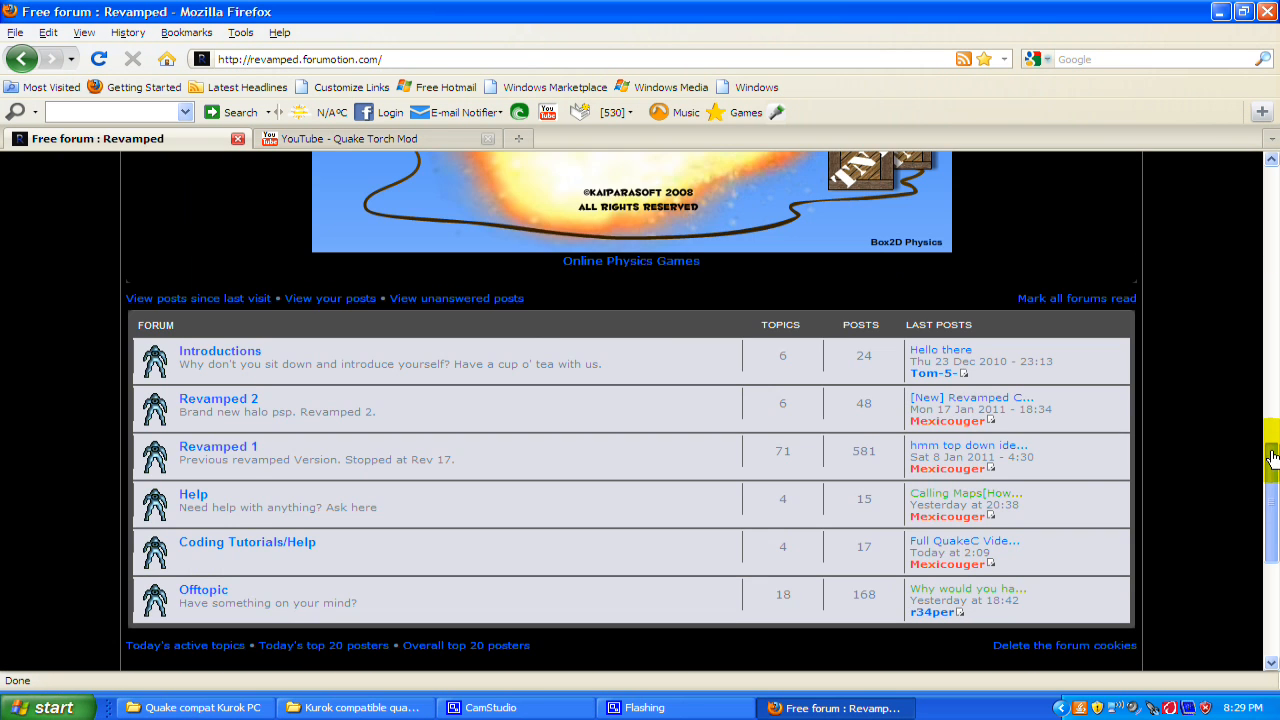
pyautogui.scroll(-3)
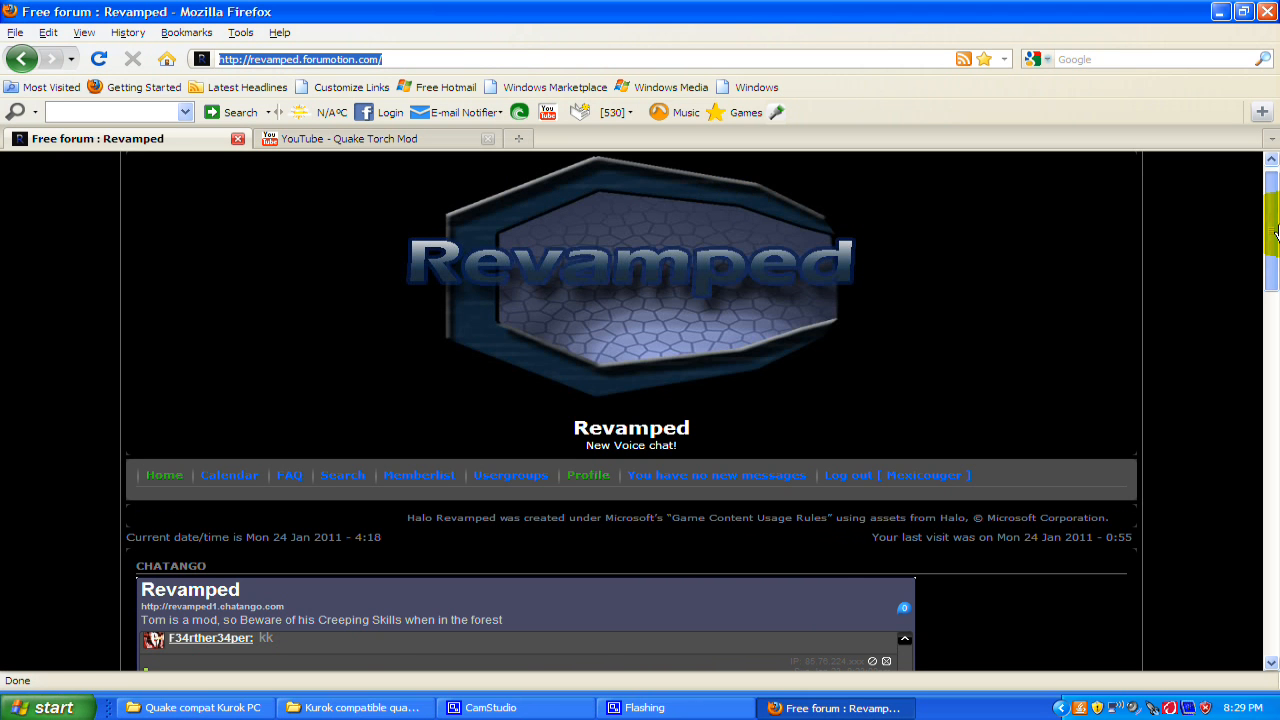
pyautogui.scroll(-3)
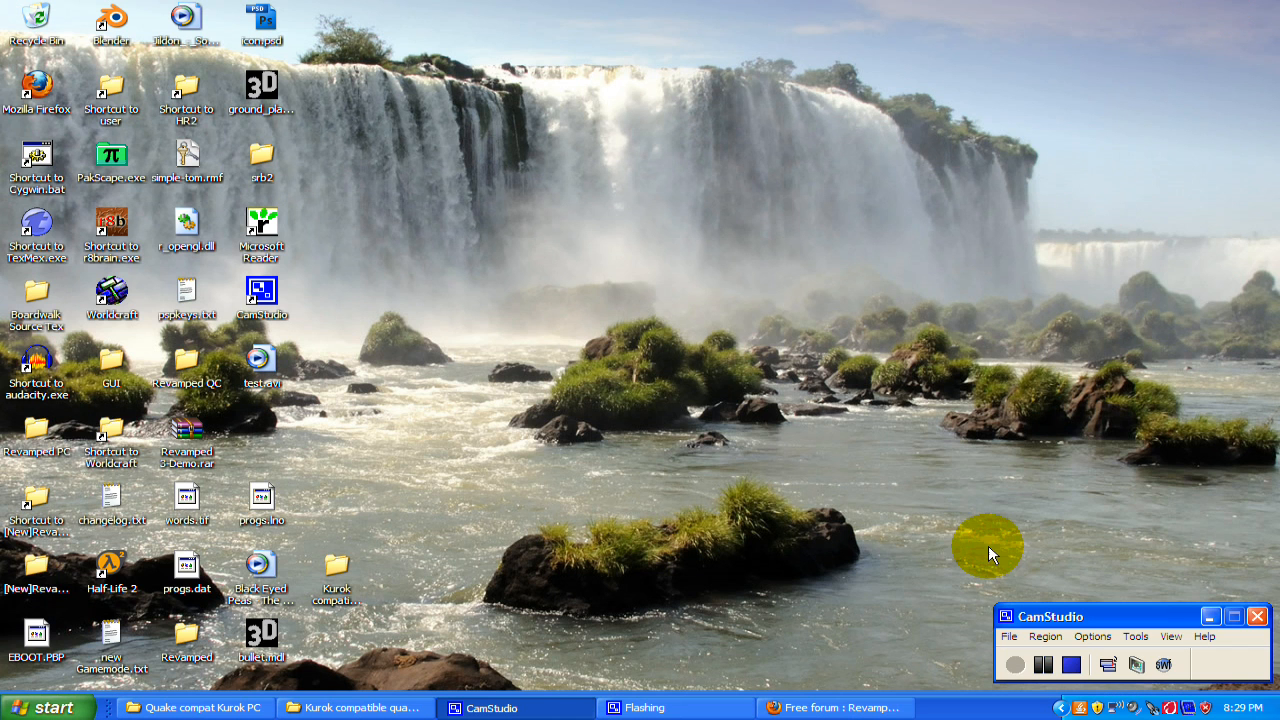
pyautogui.moveTo(878, 578)
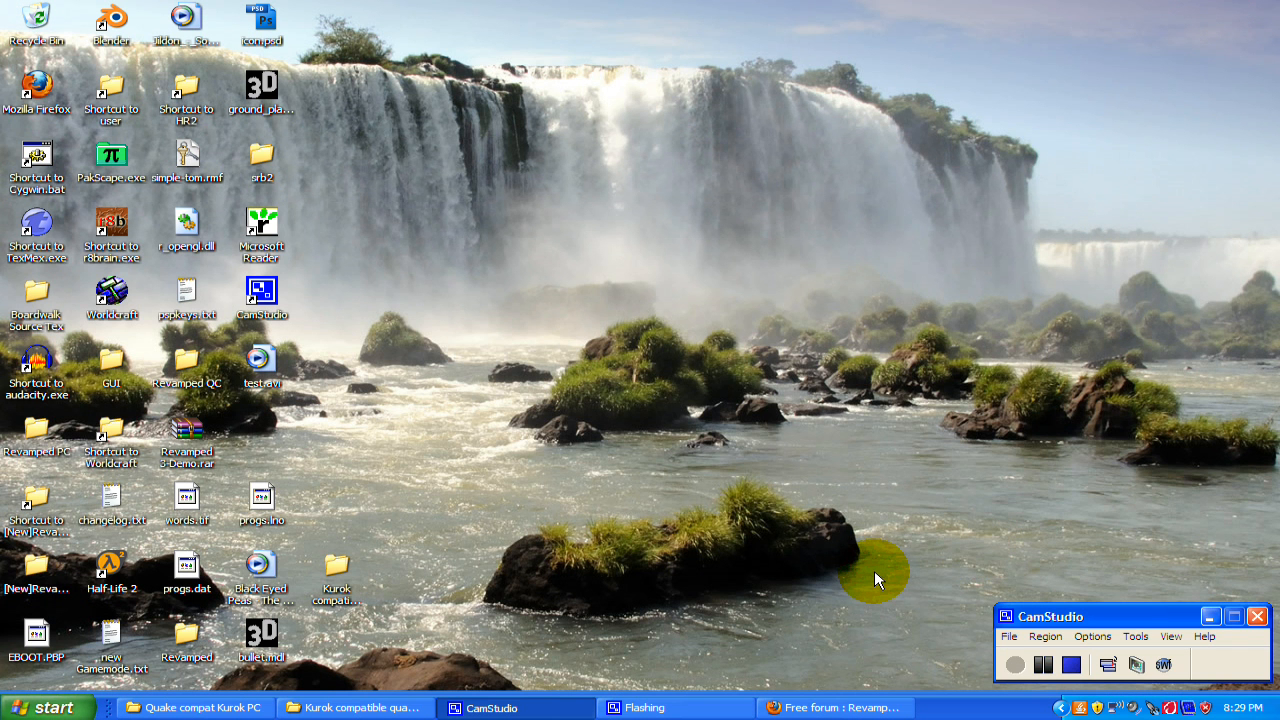
# Launch fteqccgui.exe from the Kurok compatible quakec folder, maximize it and expand progs.src
pyautogui.click(352, 708)
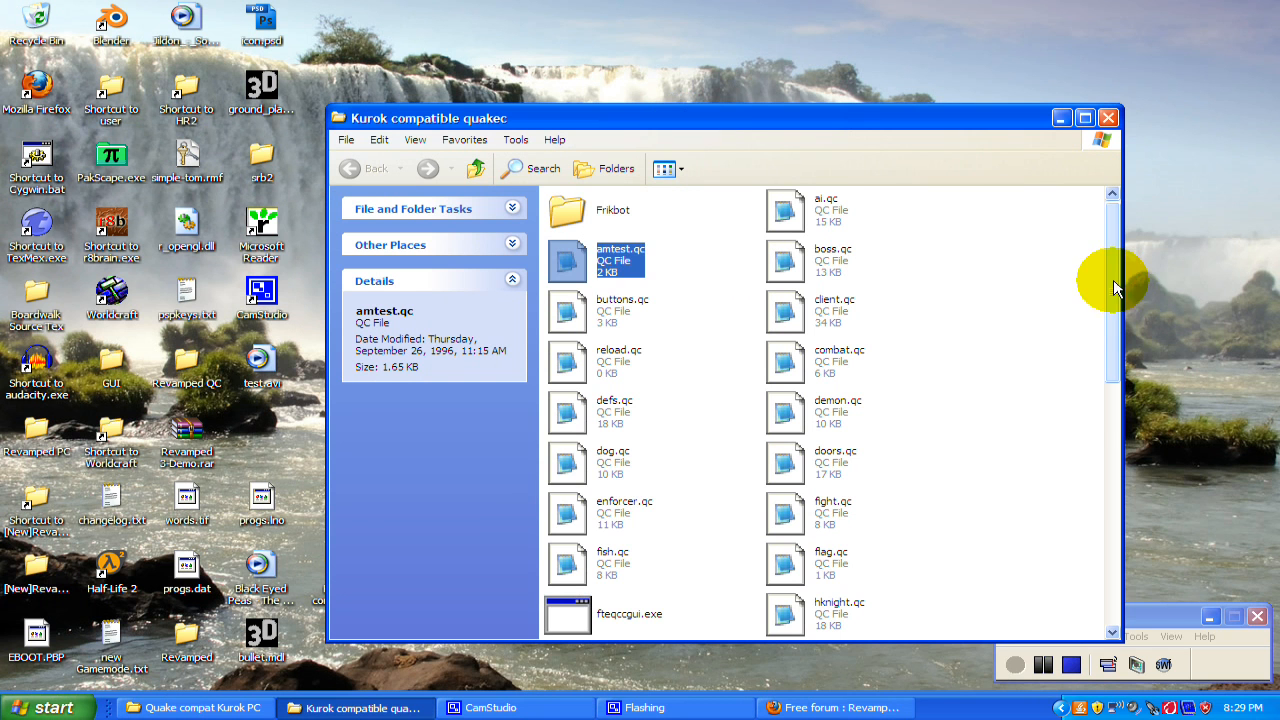
pyautogui.scroll(-3)
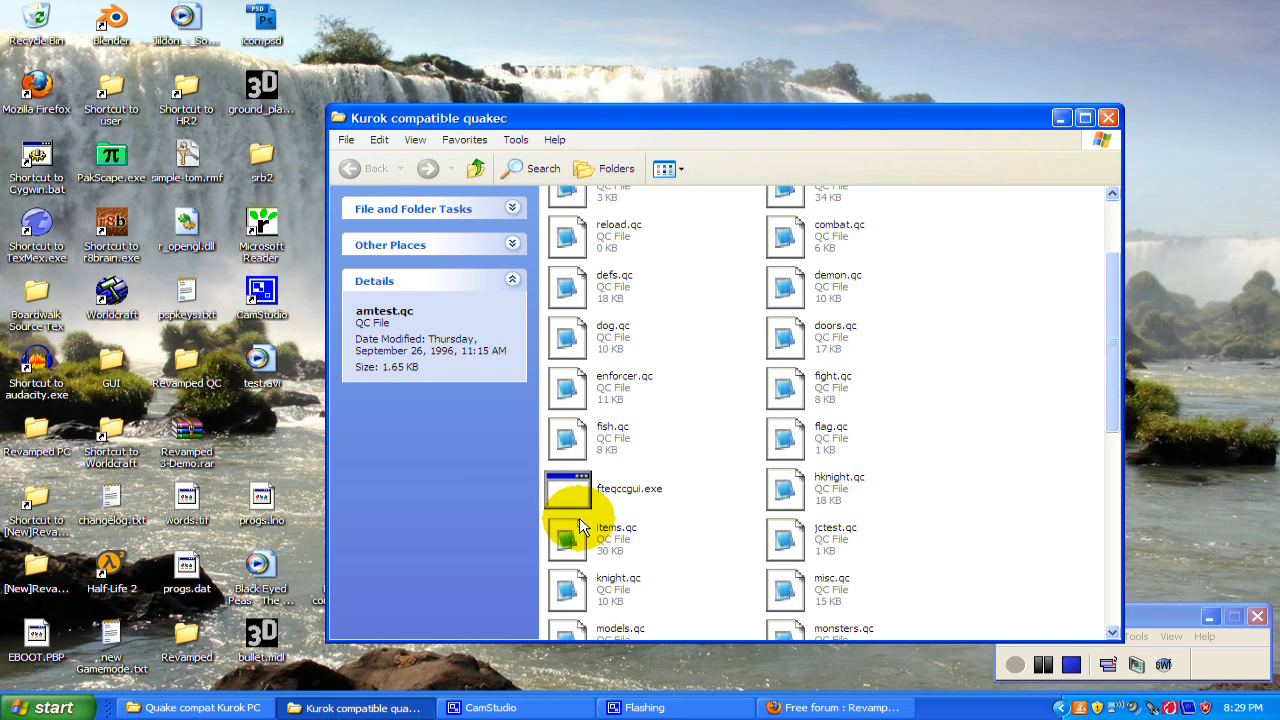
pyautogui.doubleClick(568, 488)
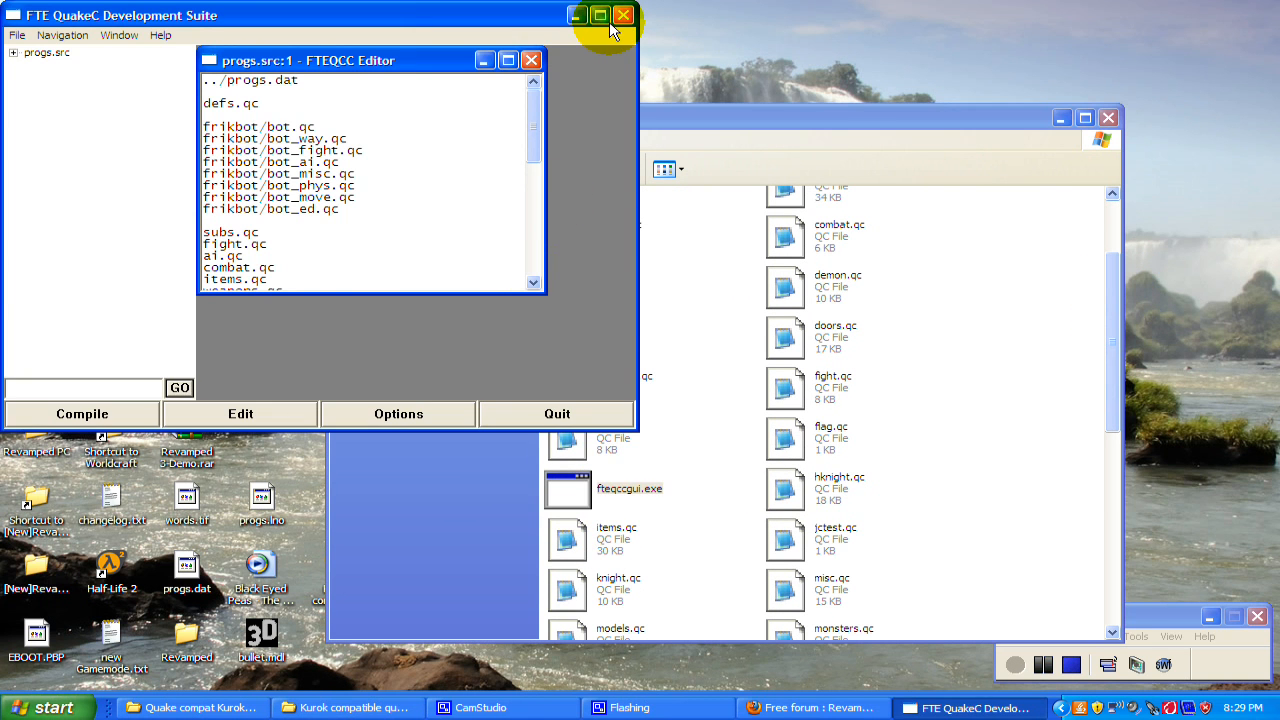
pyautogui.click(600, 14)
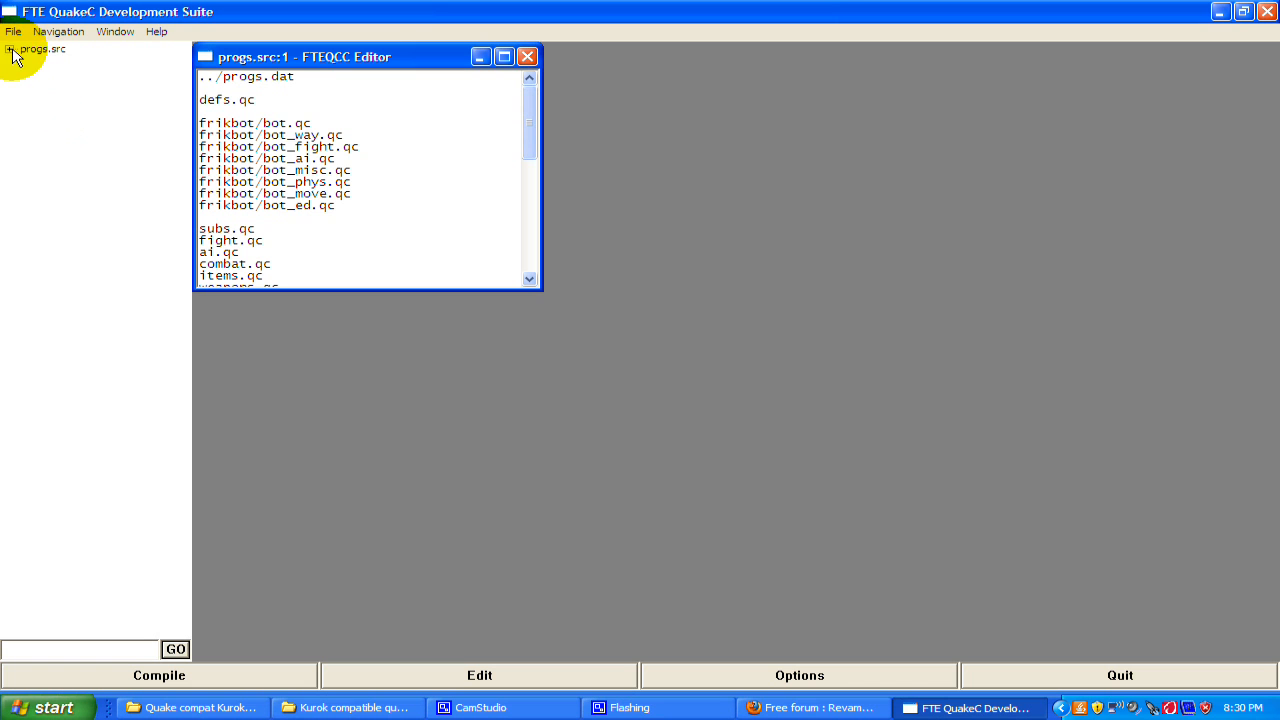
pyautogui.click(10, 48)
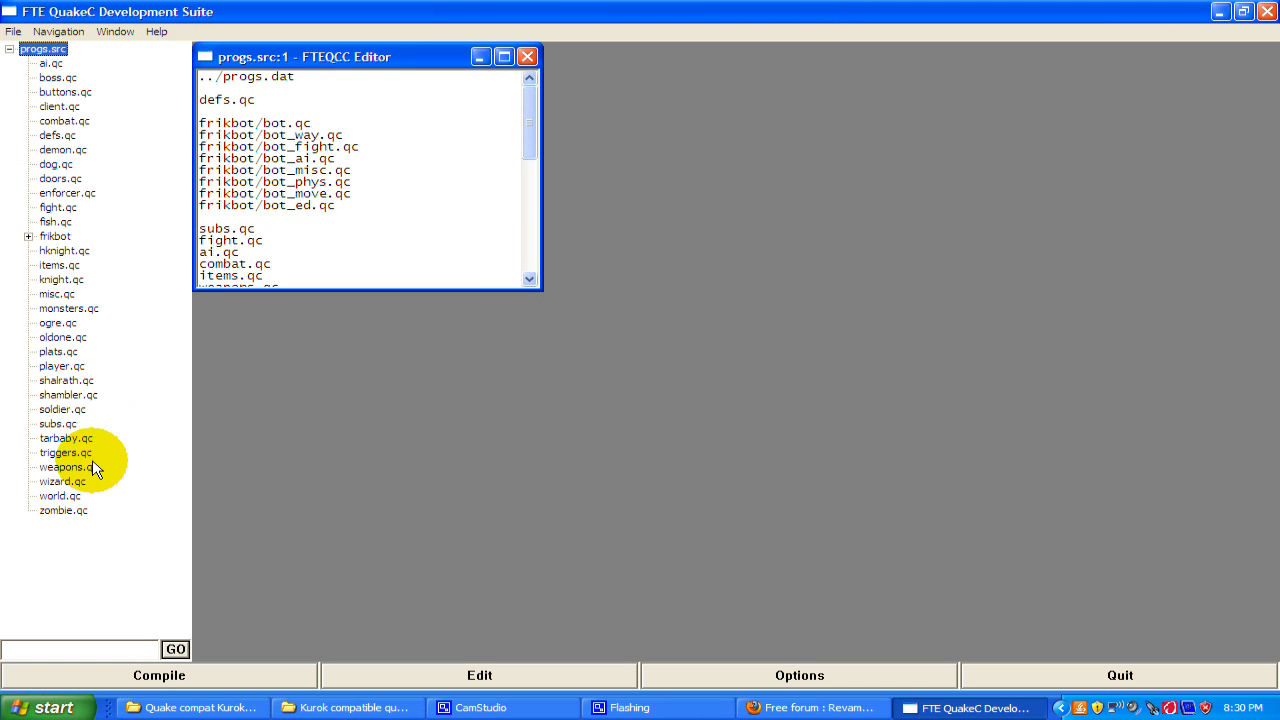
# Open weapons.qc in the editor and scroll down toward W_FireShotgun
pyautogui.doubleClick(64, 468)
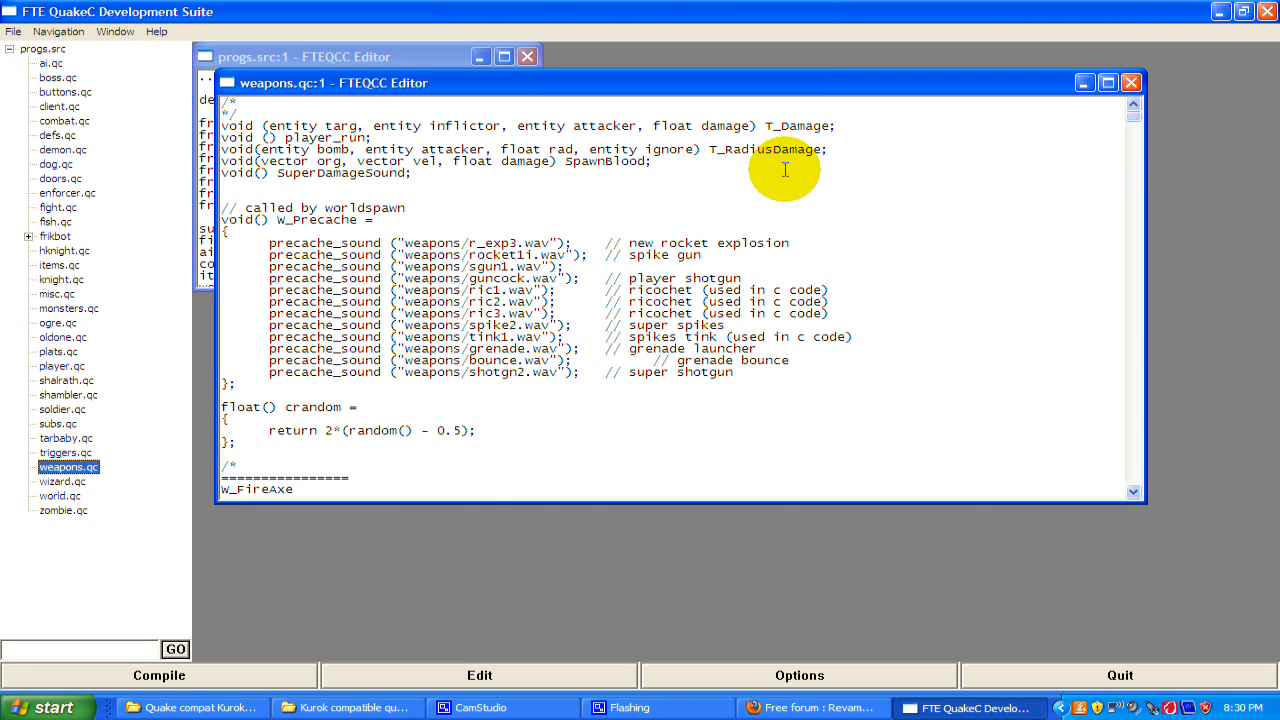
pyautogui.scroll(-3)
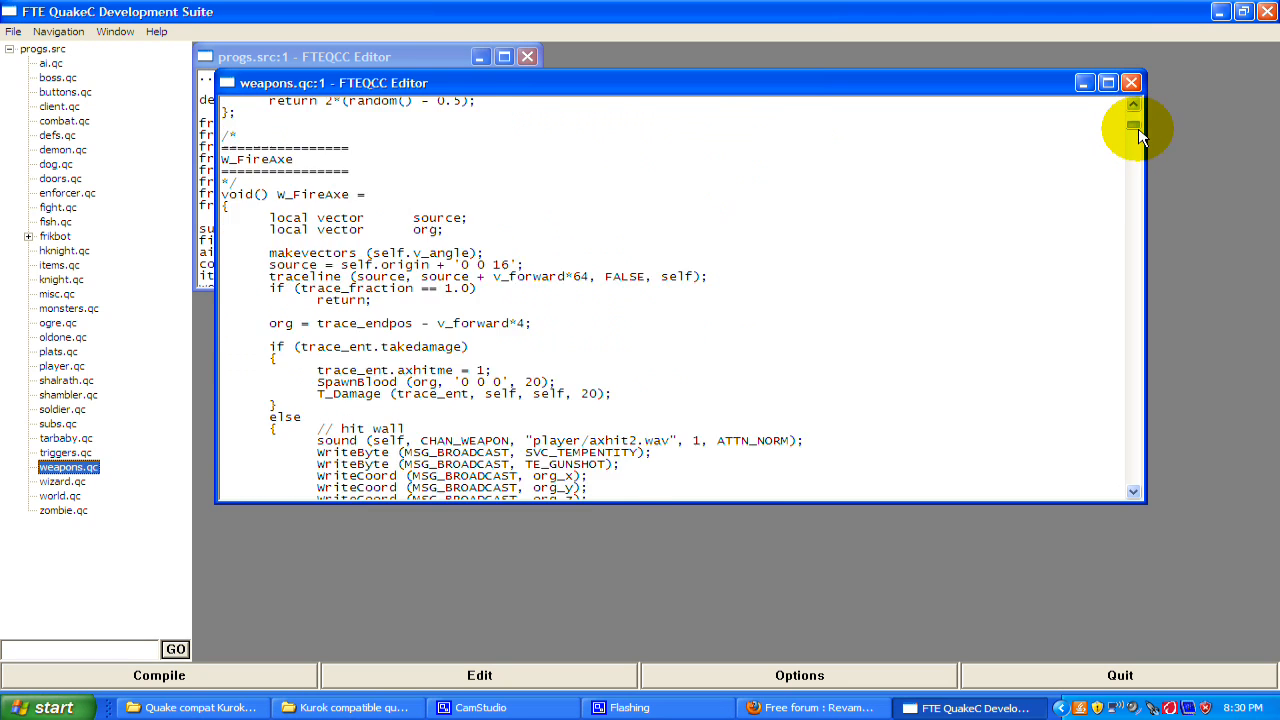
pyautogui.scroll(-3)
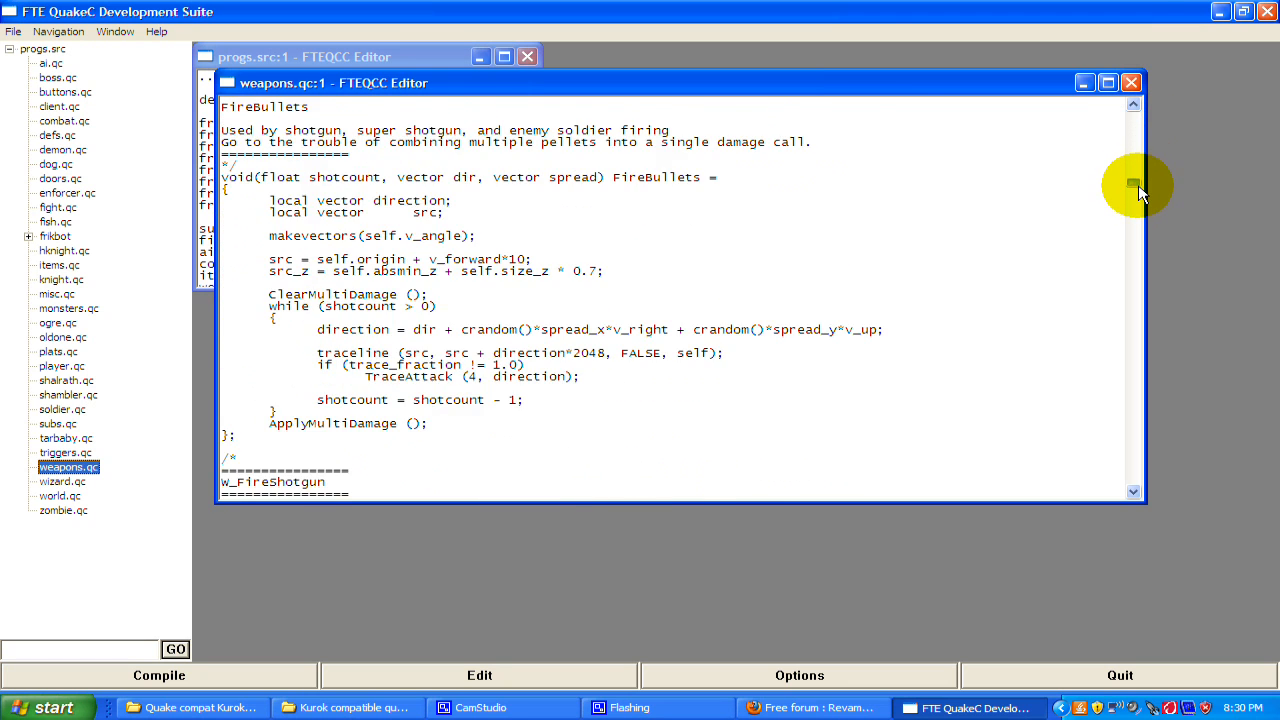
pyautogui.scroll(-3)
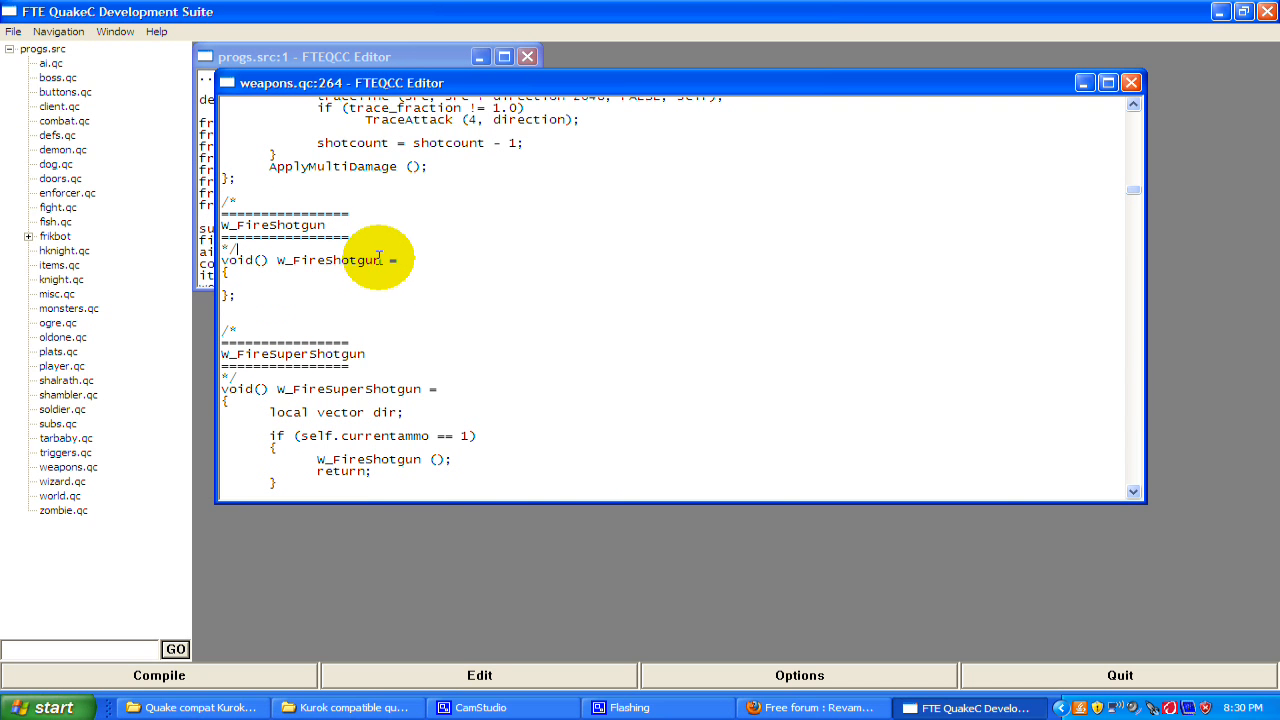
# Select W_FireShotgun and scroll the view back up to its now-empty brace body
pyautogui.doubleClick(328, 260)
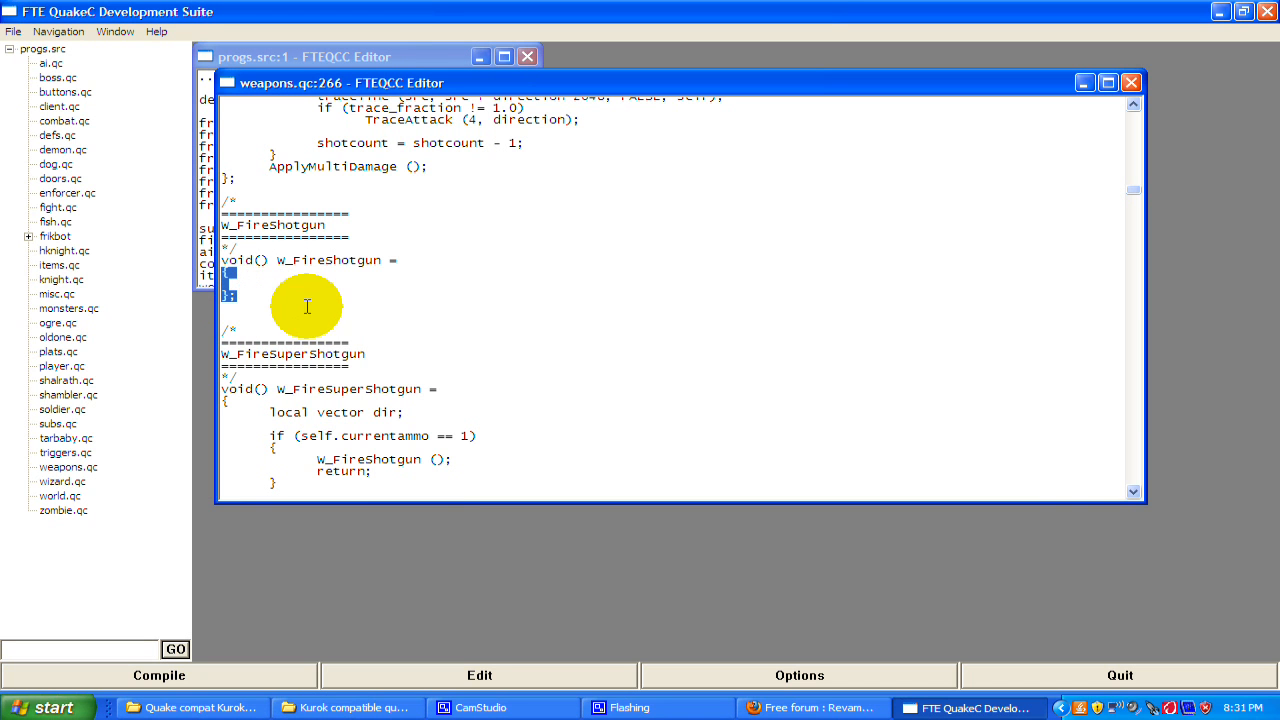
pyautogui.moveTo(336, 292)
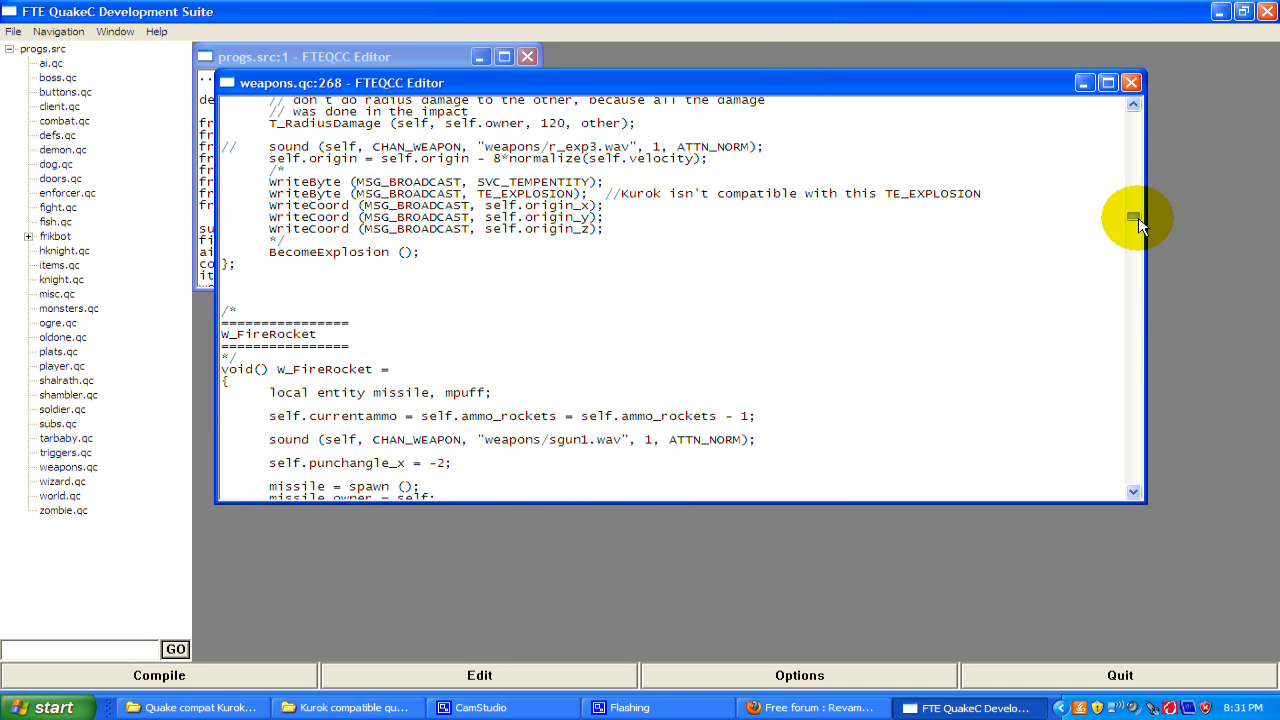
pyautogui.moveTo(1138, 220); pyautogui.dragTo(1138, 196)
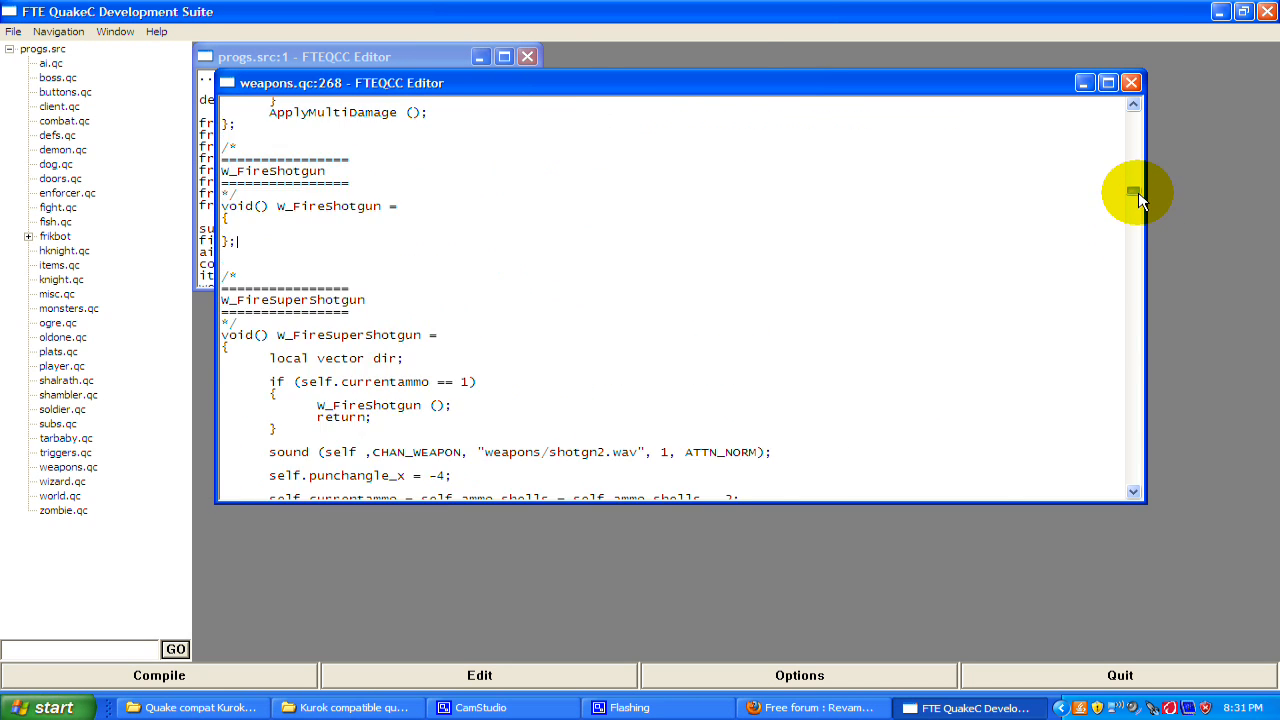
pyautogui.scroll(3)
pyautogui.write('float')
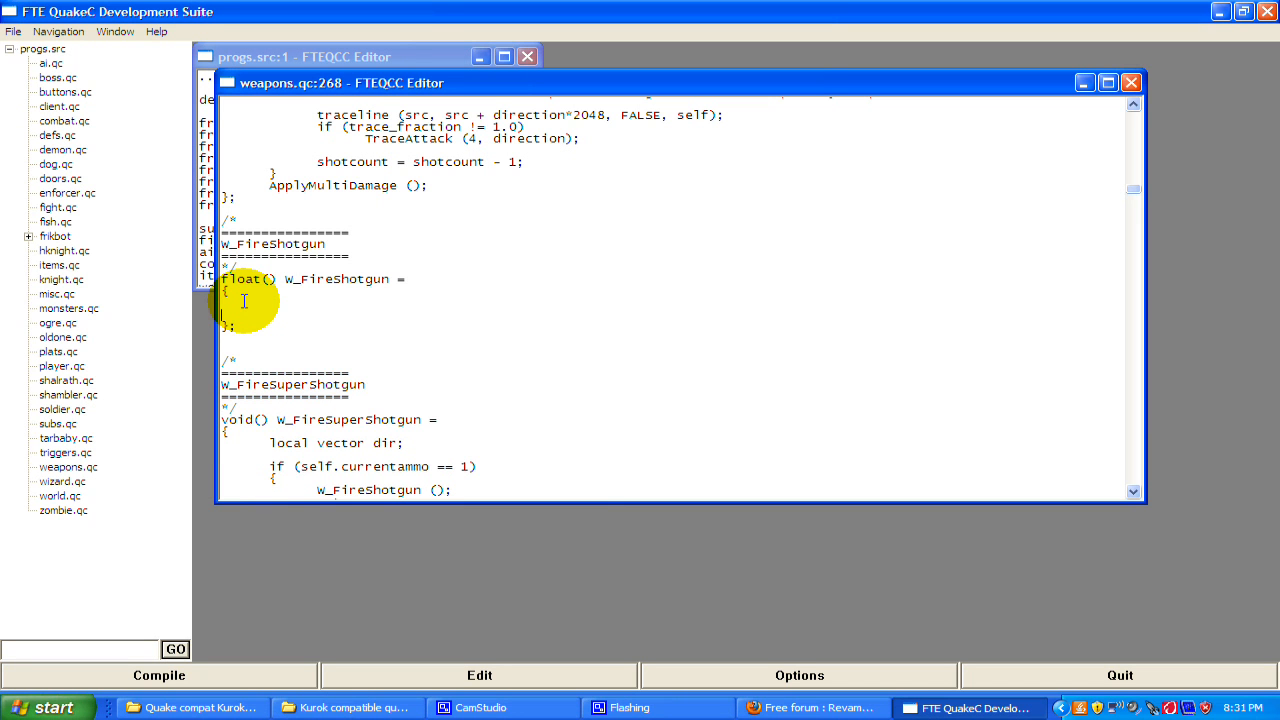
# Try W_FireShotgun as a float function with the line return 389
pyautogui.write('re')
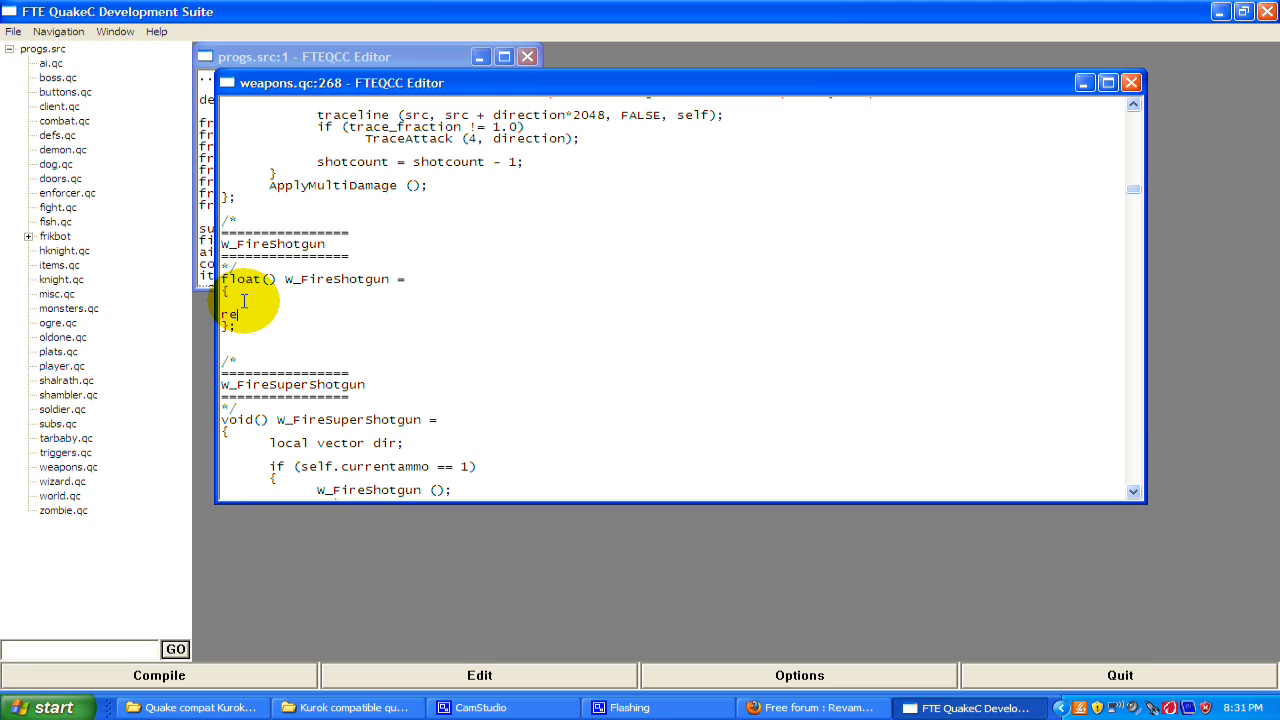
pyautogui.write('t')
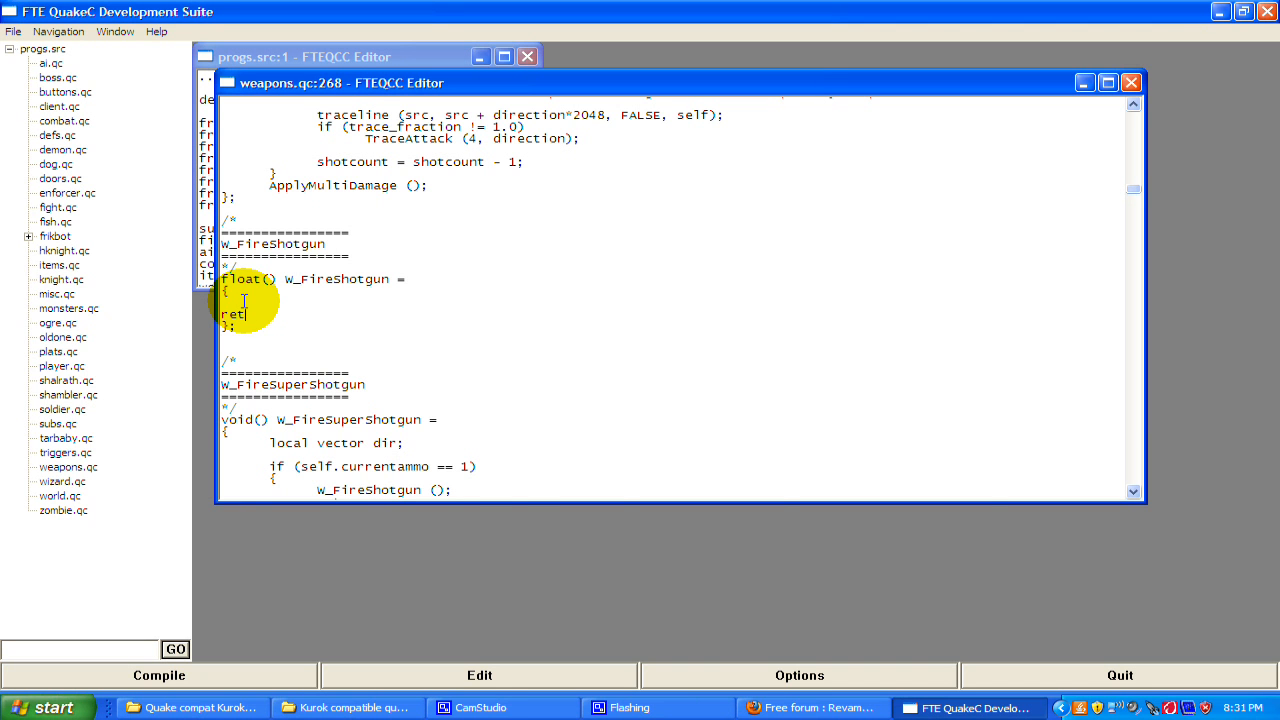
pyautogui.write('urn')
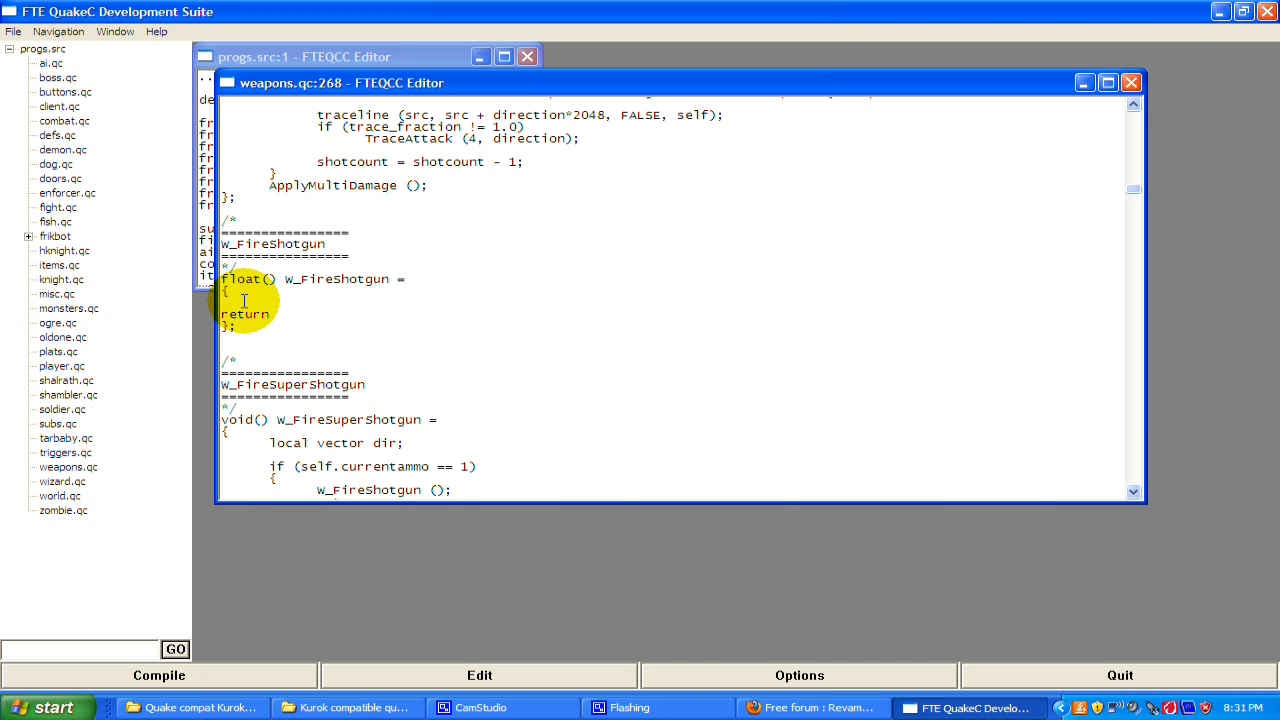
pyautogui.write('389')
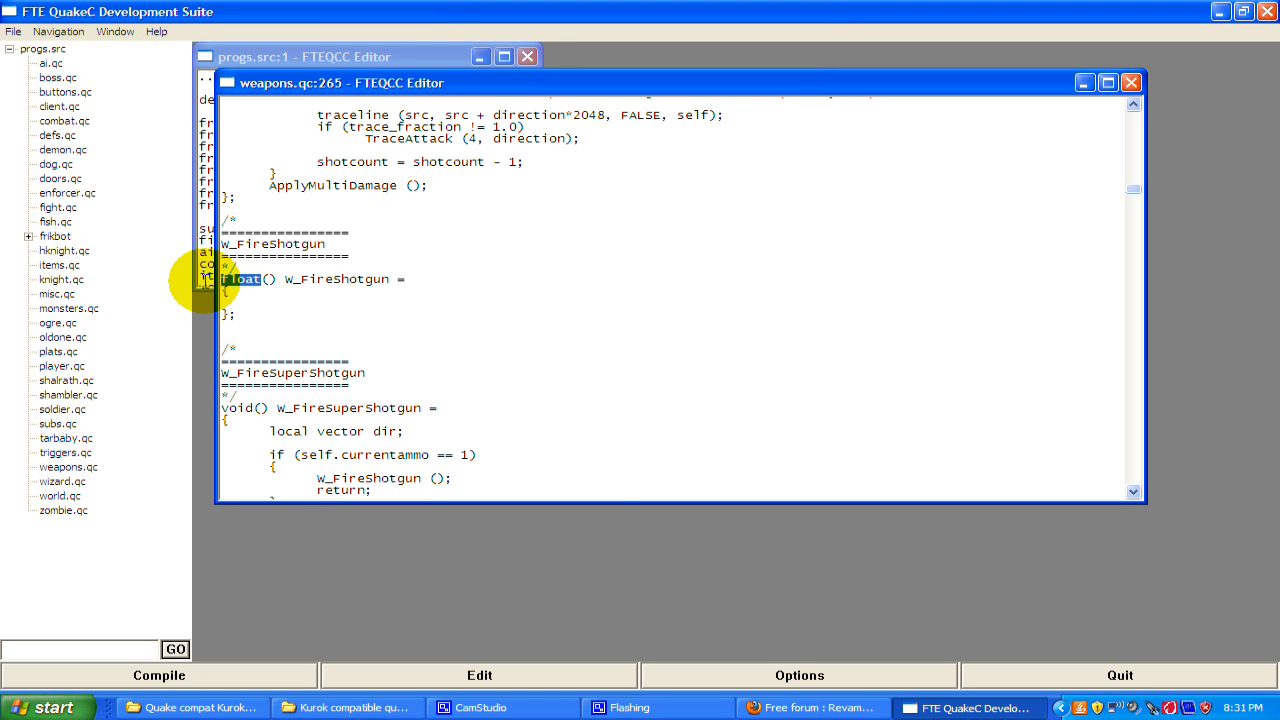
# Try a string return of "Hello", then remove it and restore the void return type
pyautogui.write('strign')
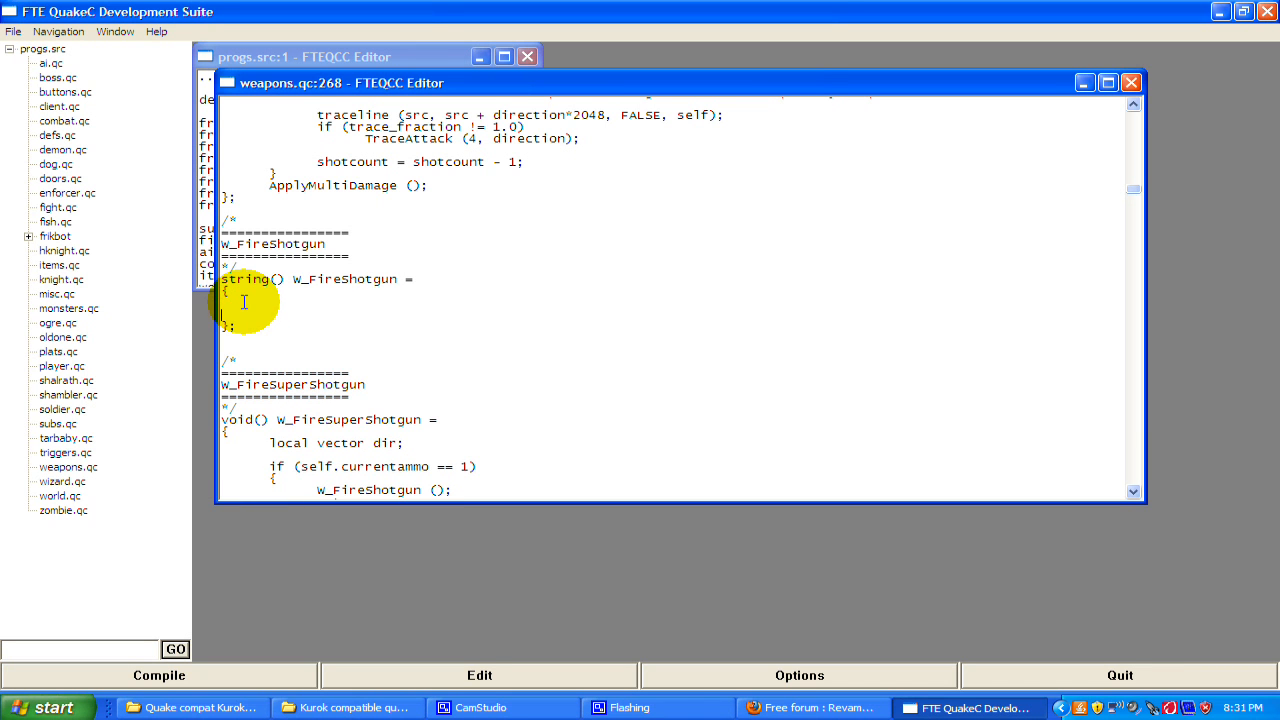
pyautogui.write('return "He')
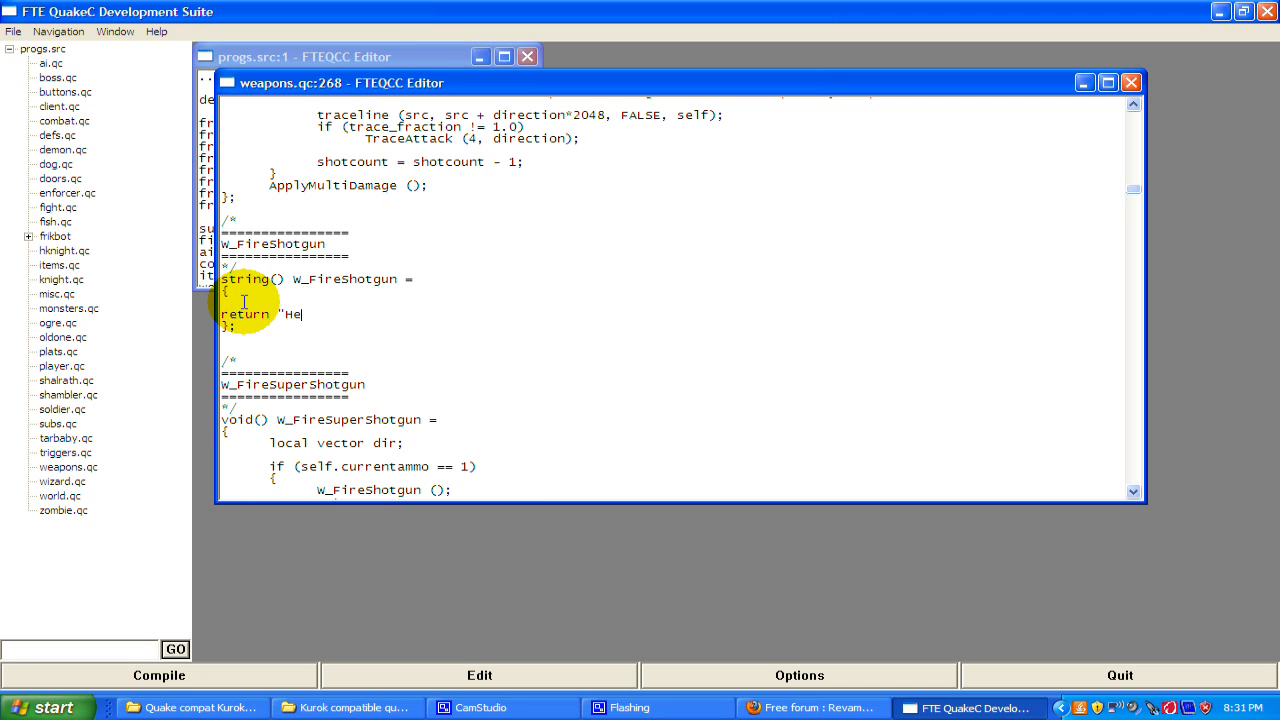
pyautogui.write('llo";')
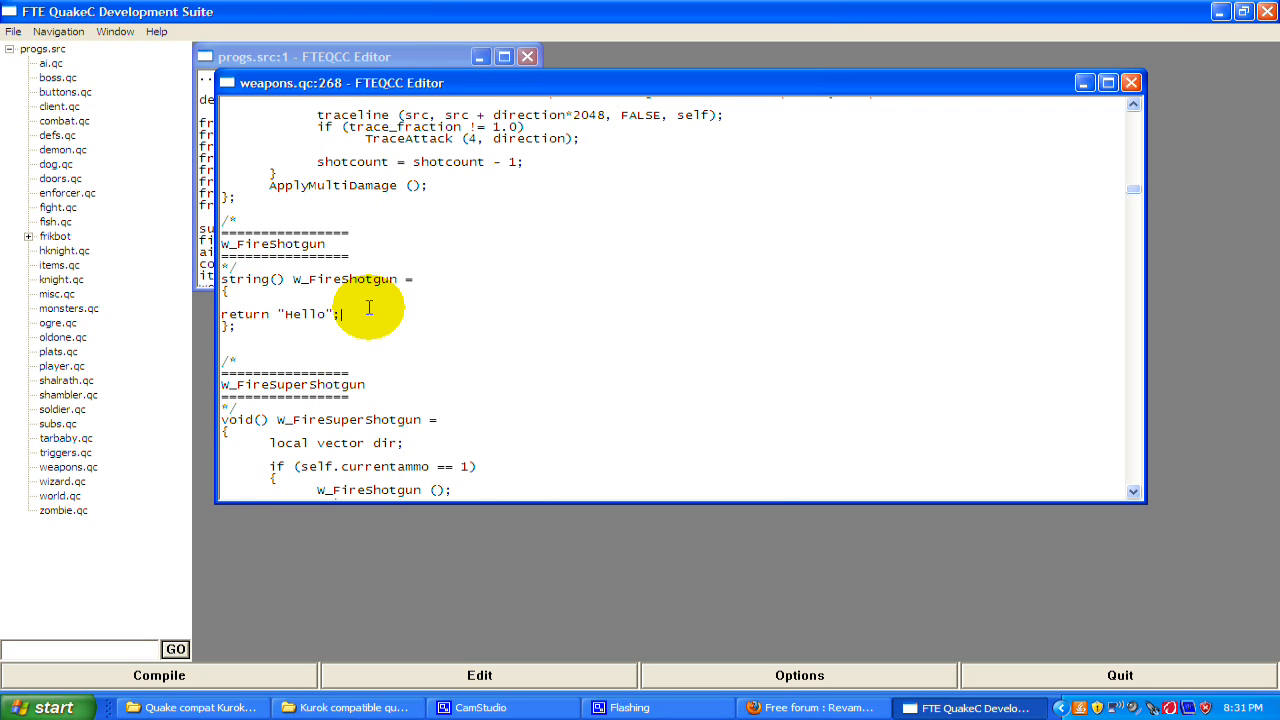
pyautogui.moveTo(340, 314); pyautogui.dragTo(220, 314)
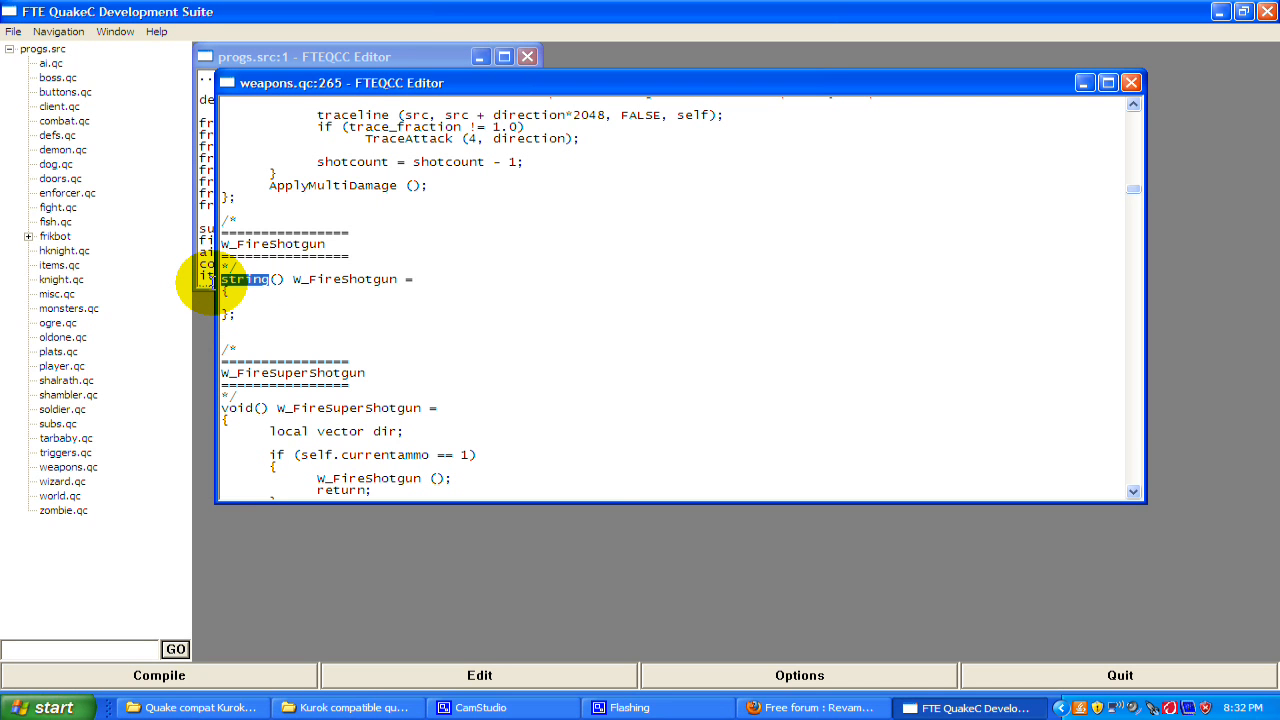
pyautogui.moveTo(308, 340)
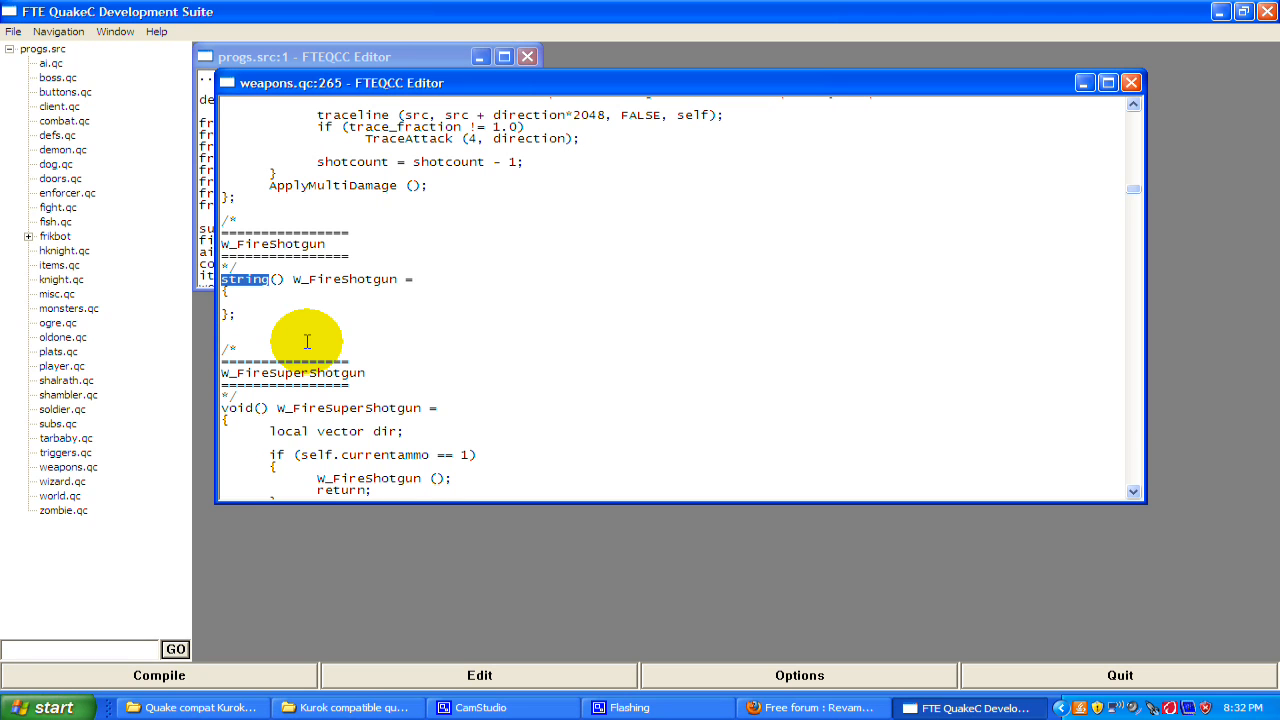
pyautogui.write('void')
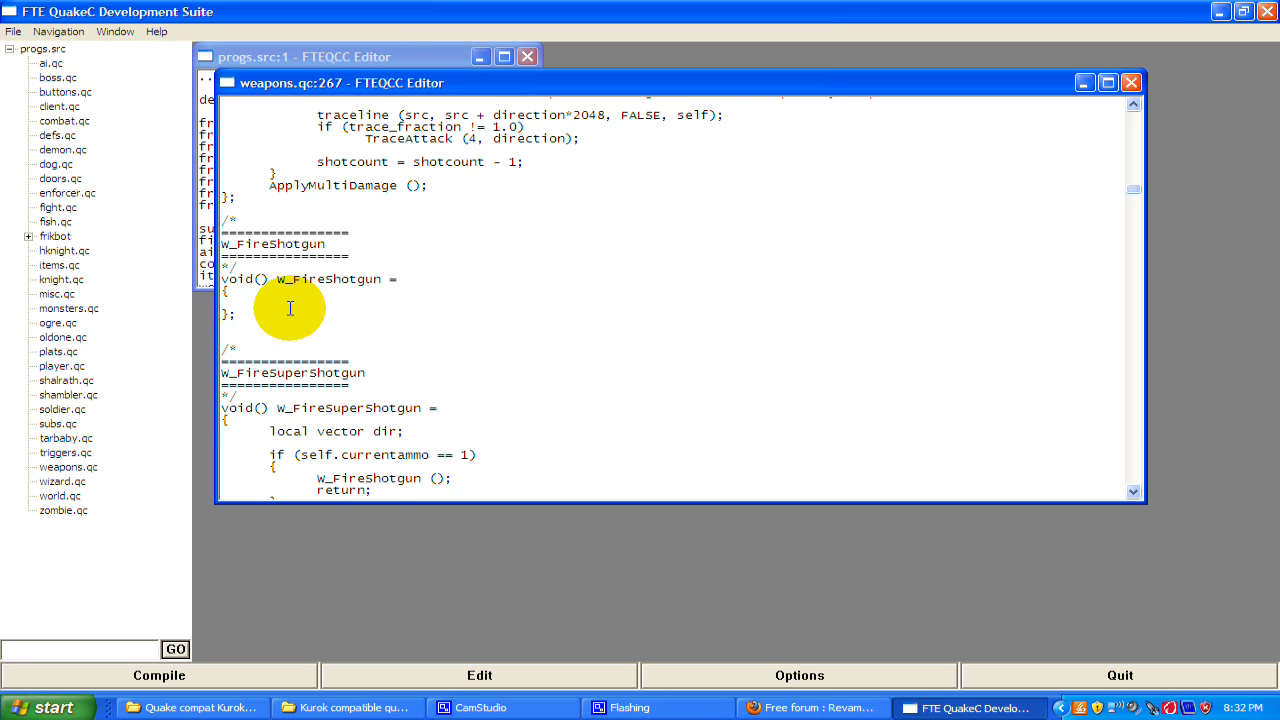
# Declare 'local entity bullet;' as the first statement inside W_FireShotgun
pyautogui.write('local')
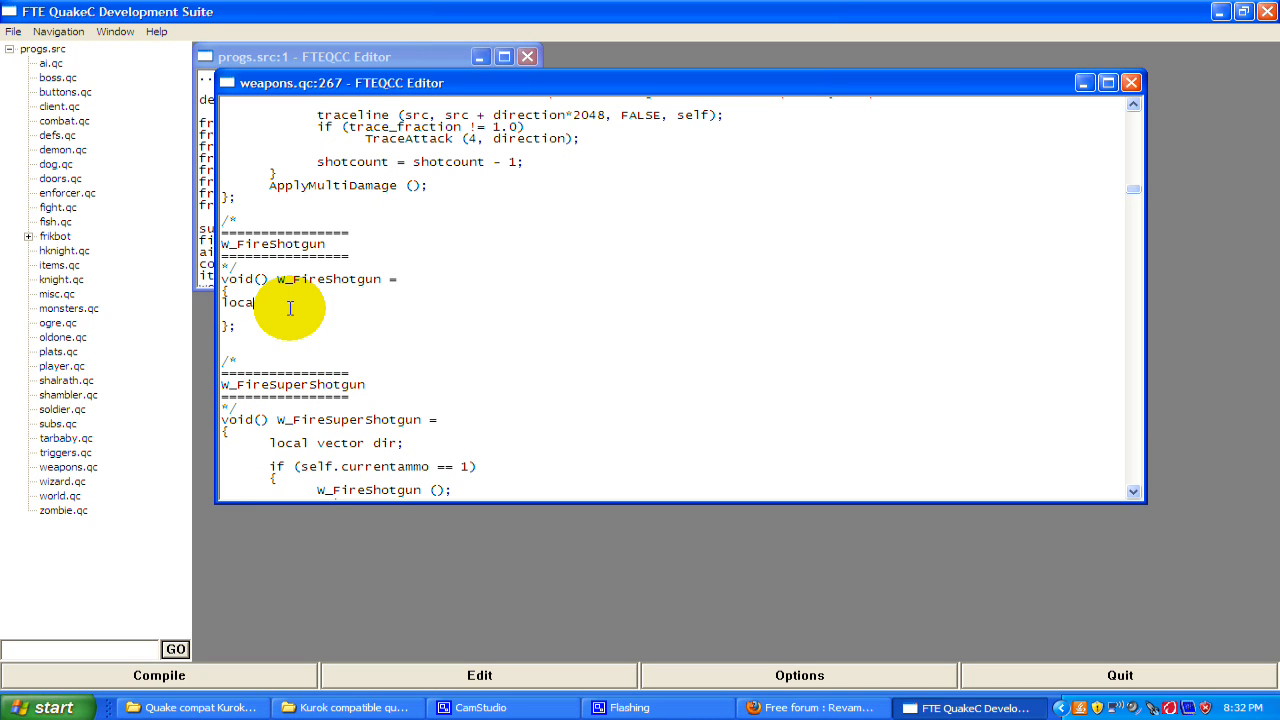
pyautogui.write('entity')
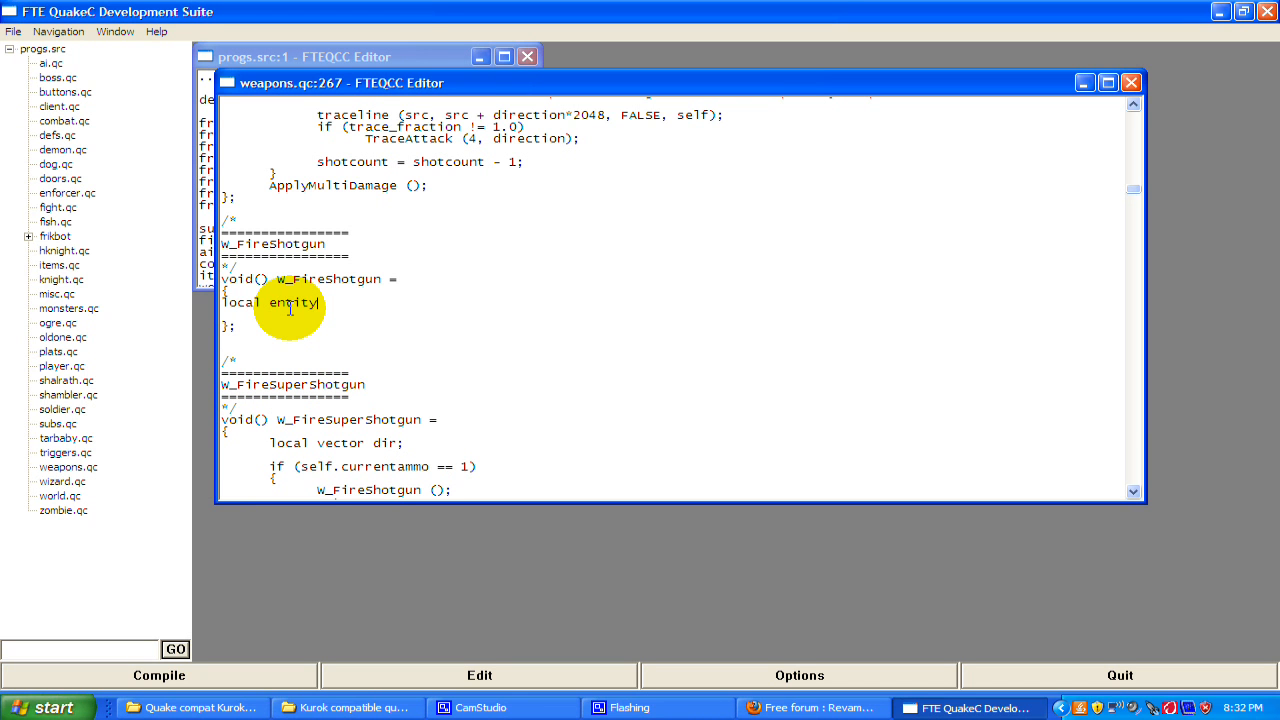
pyautogui.write('bullet;')
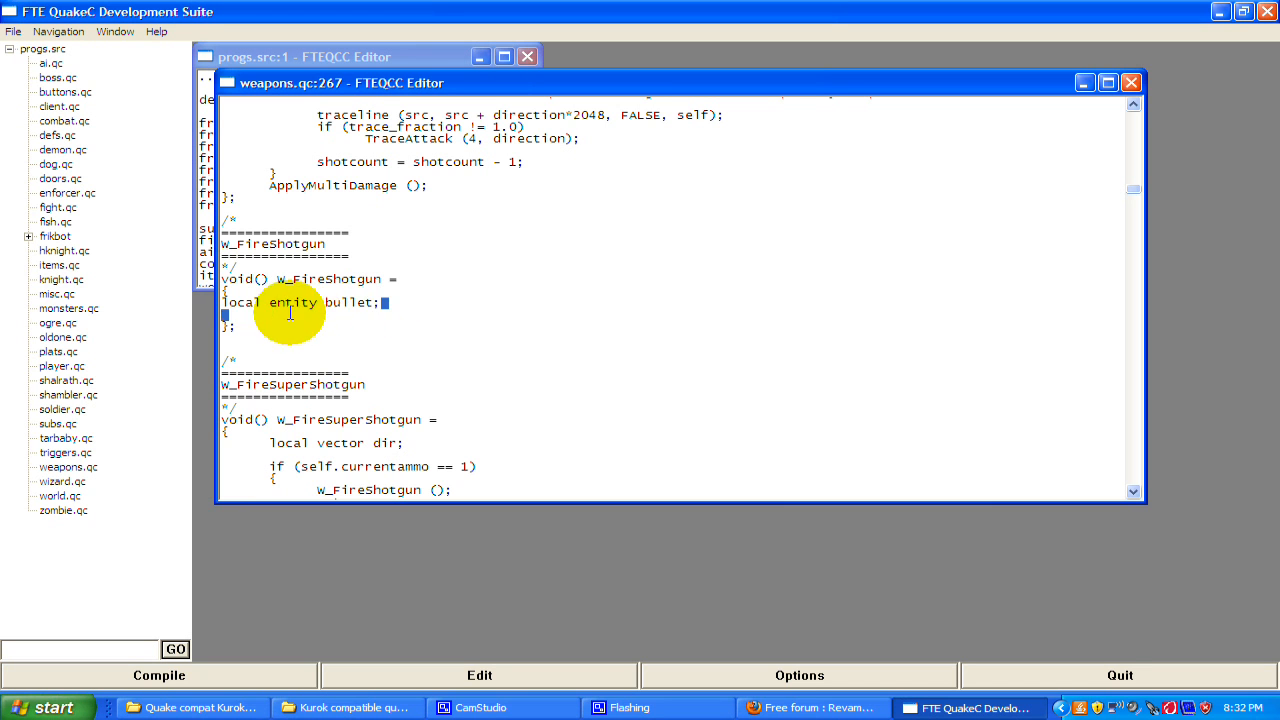
pyautogui.tripleClick(300, 302)
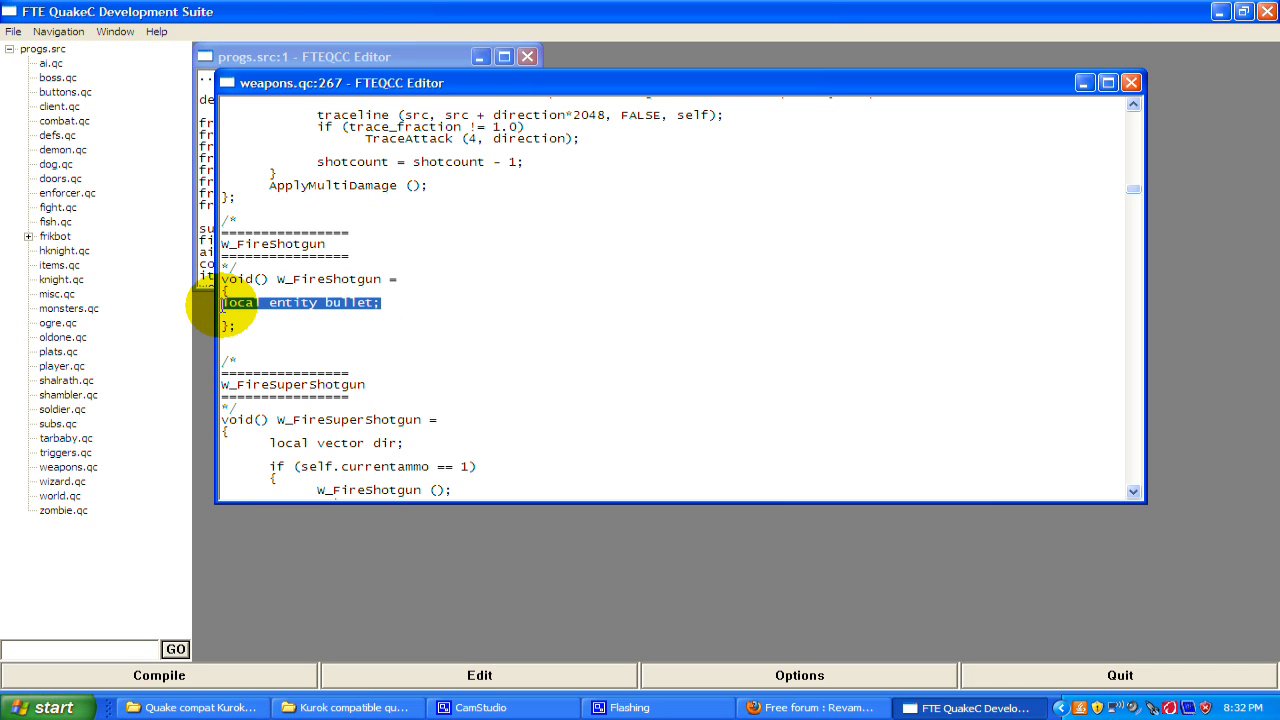
pyautogui.click(384, 302)
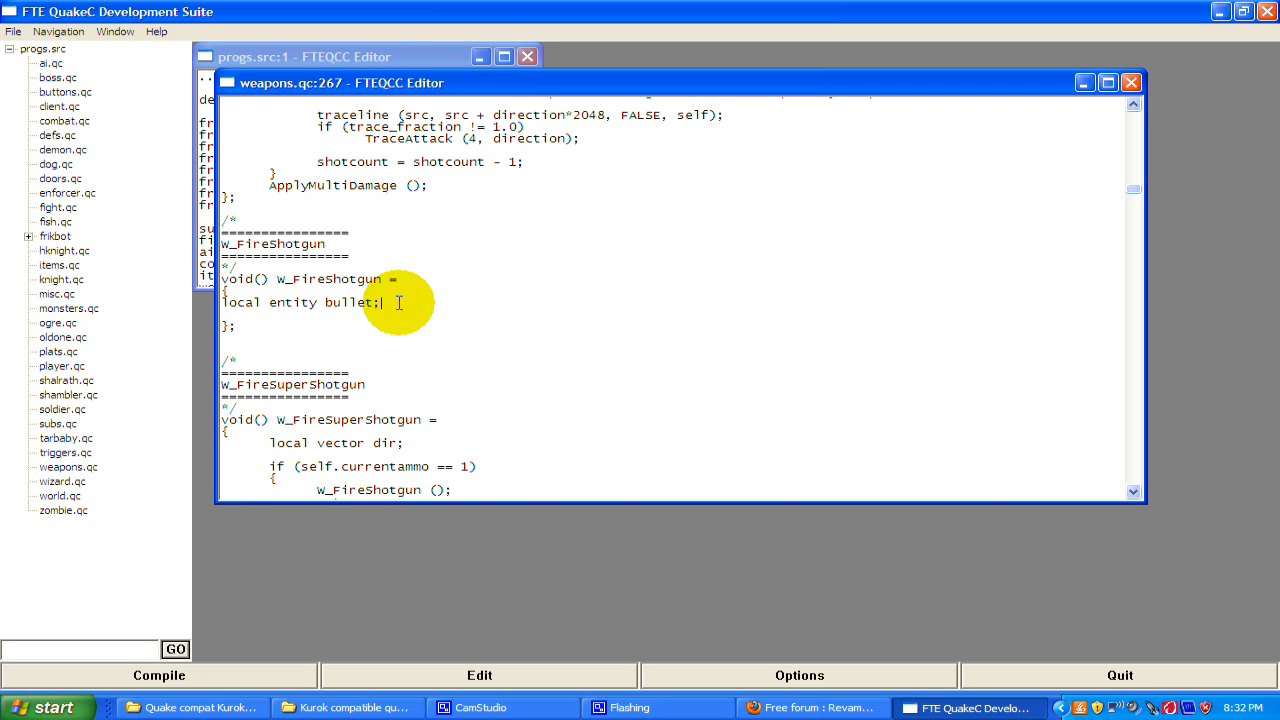
pyautogui.moveTo(256, 300)
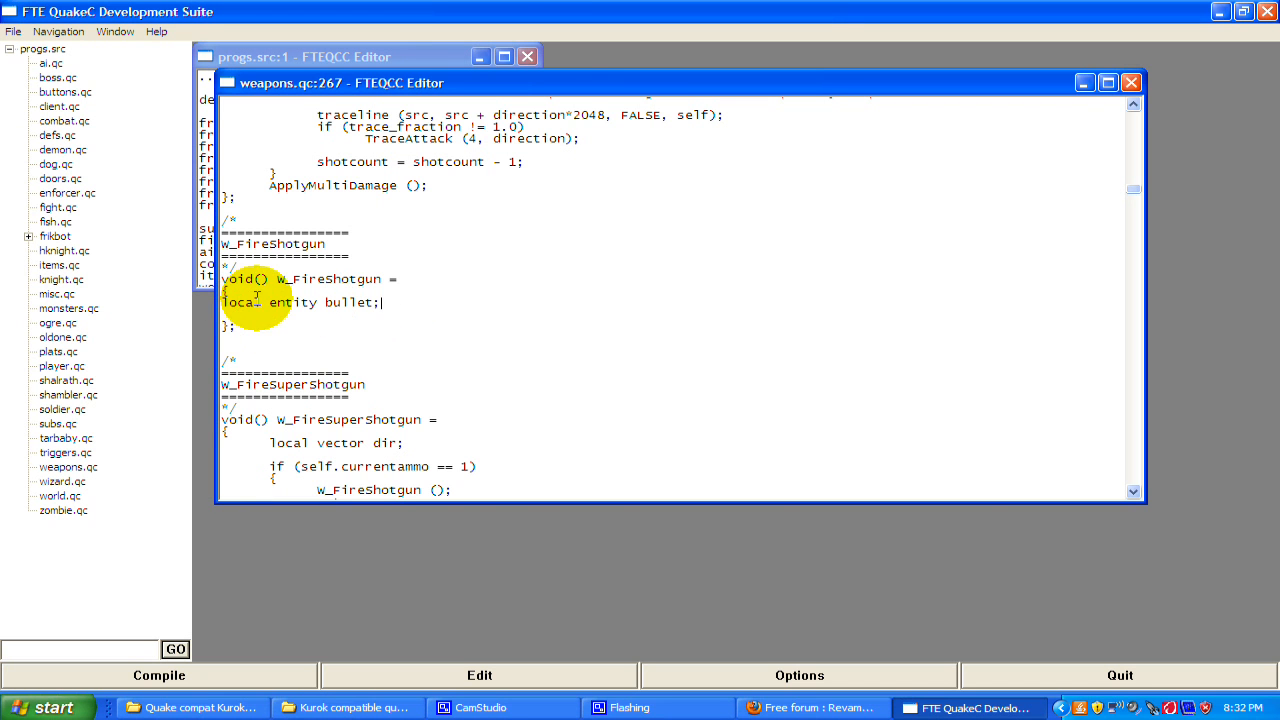
# Point out the local keyword and select the stray text added to W_FireSuperShotgun for removal
pyautogui.doubleClick(240, 302)
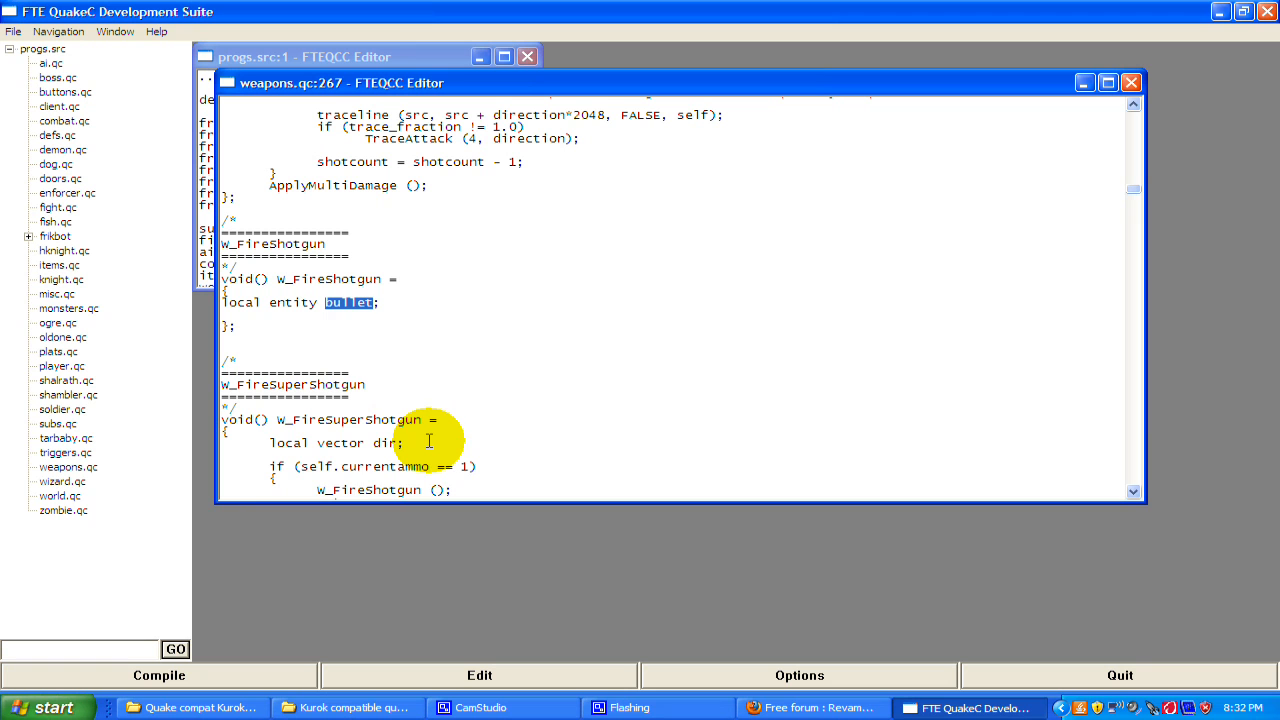
pyautogui.write('local entity bul')
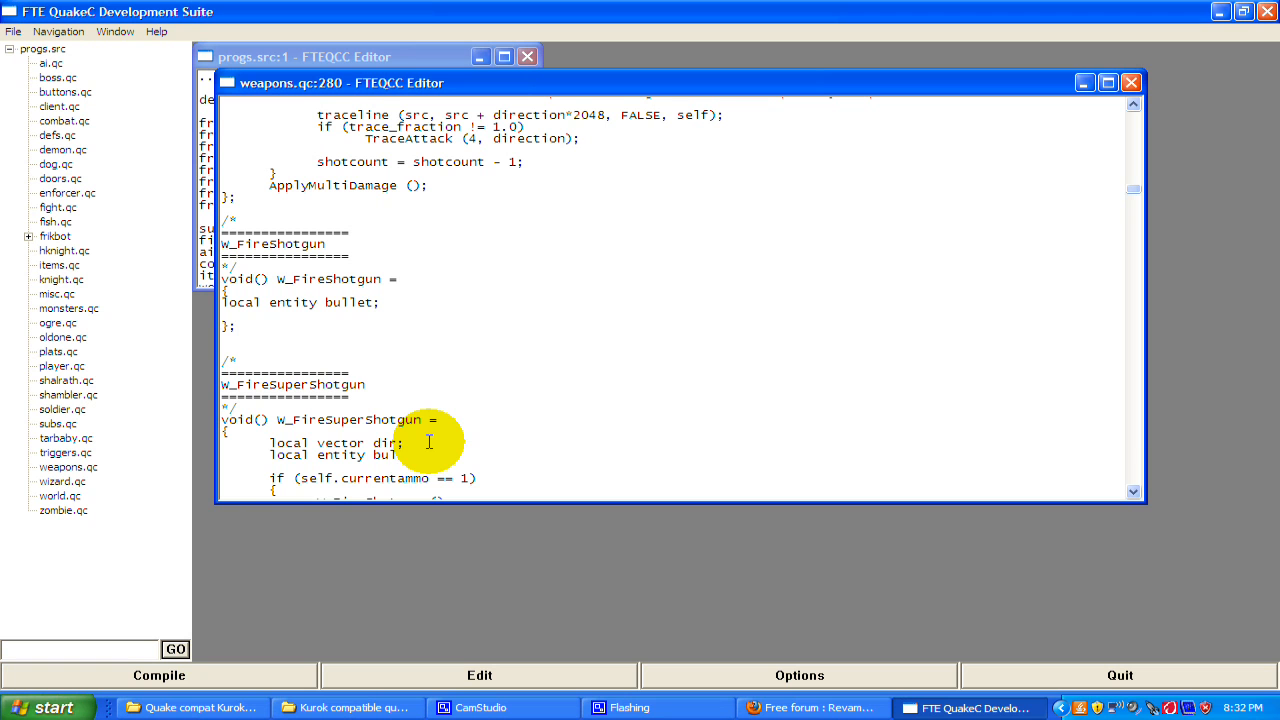
pyautogui.doubleClick(404, 456)
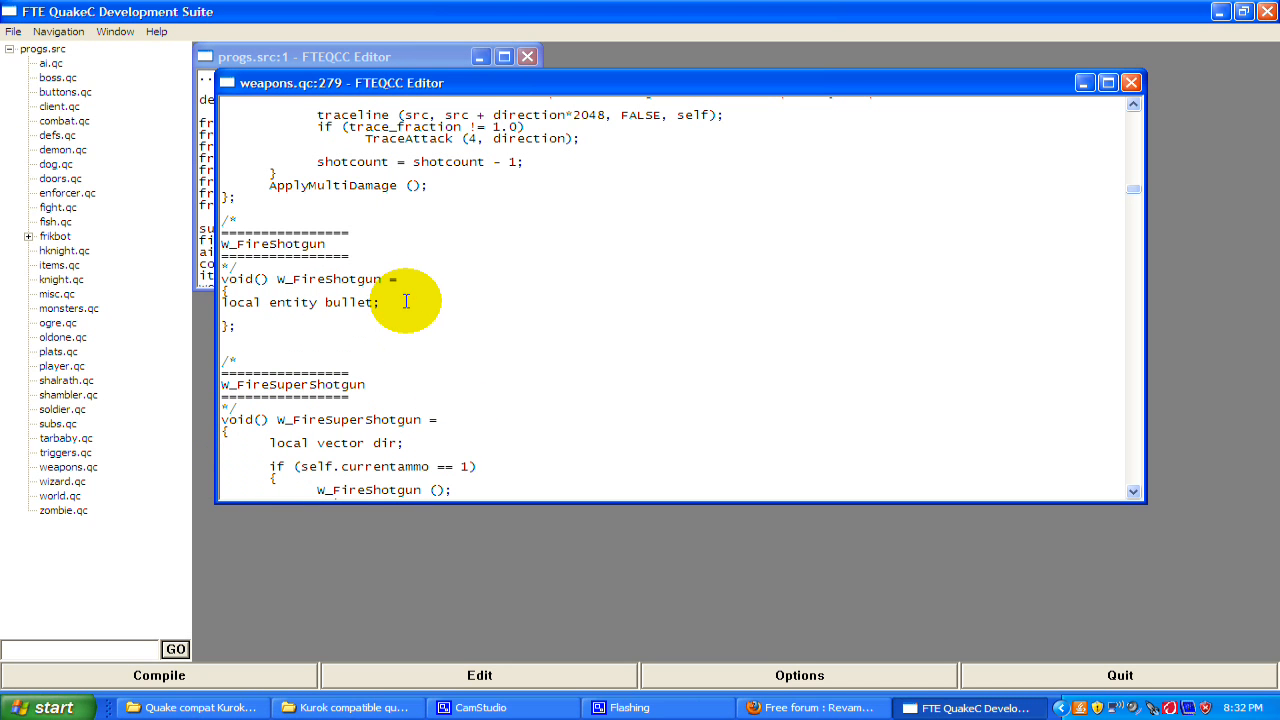
# Add 'bullet = spawn();' below the declaration
pyautogui.write('bullet = spawn')
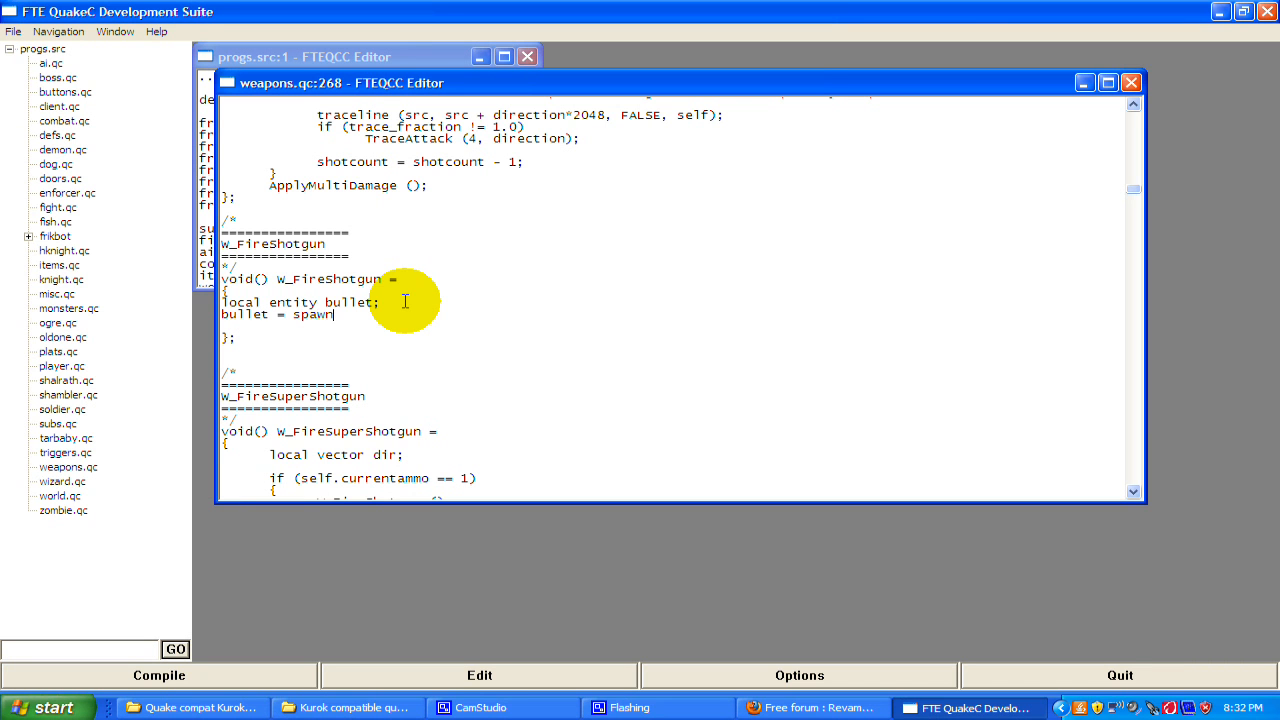
pyautogui.write('();')
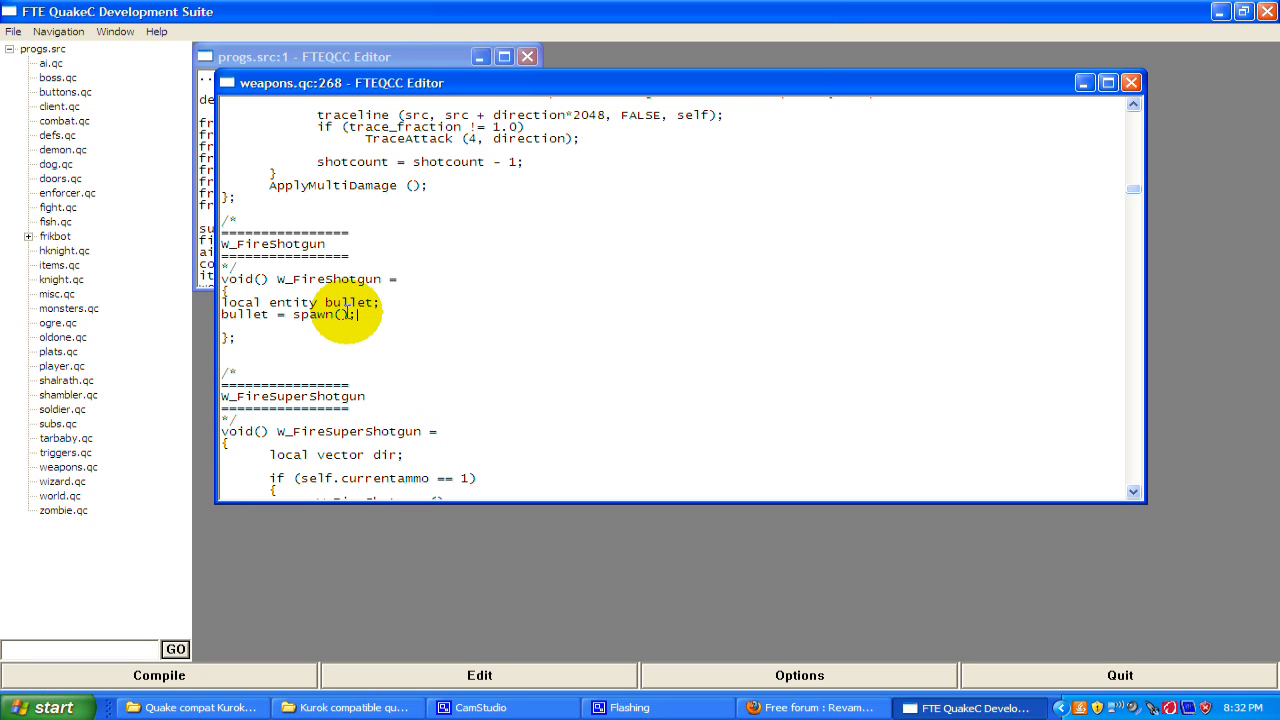
pyautogui.doubleClick(320, 314)
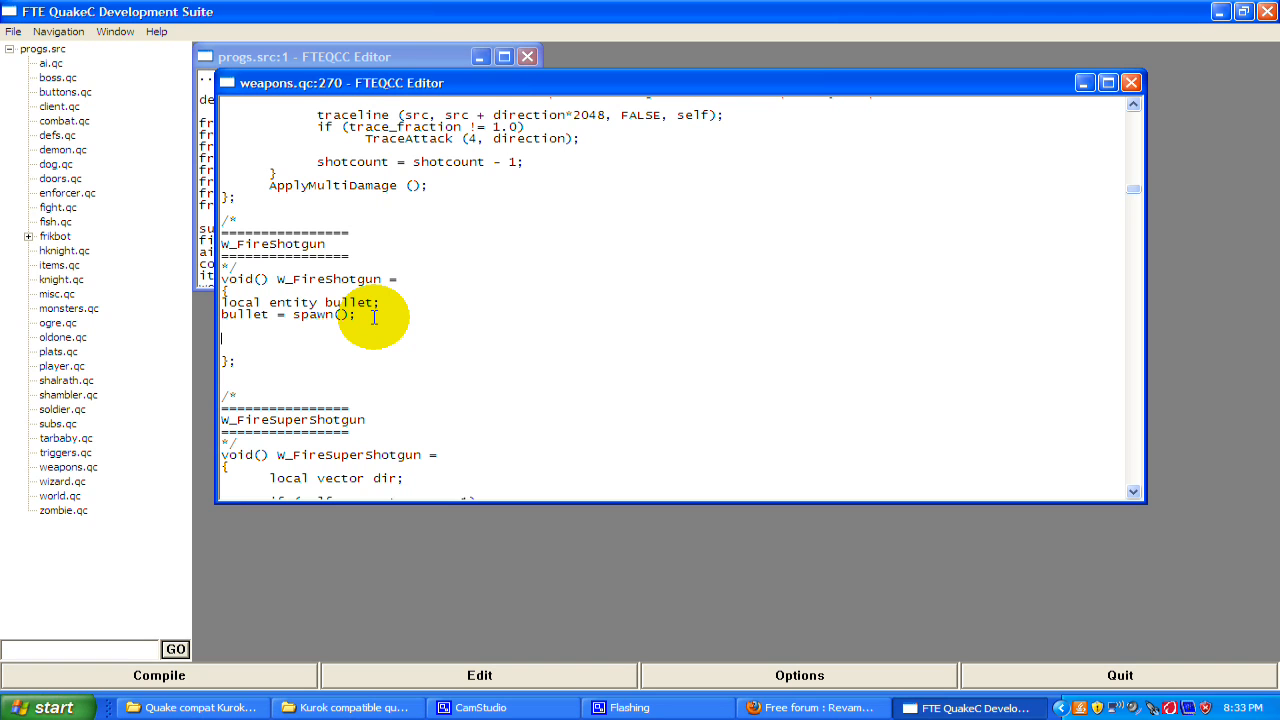
# Add 'bullet.movetype = MOVETYPE_FLYMISSILE;' and highlight the movetype value
pyautogui.write('bullet.')
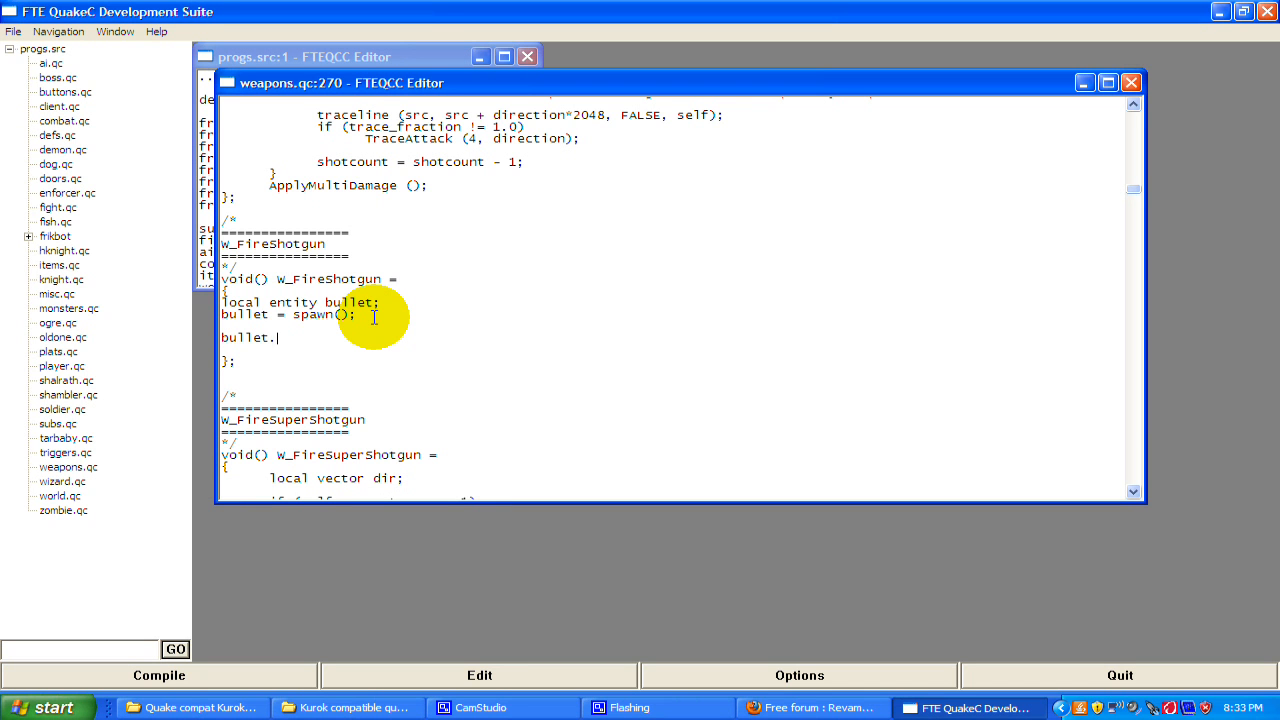
pyautogui.write('movetpy')
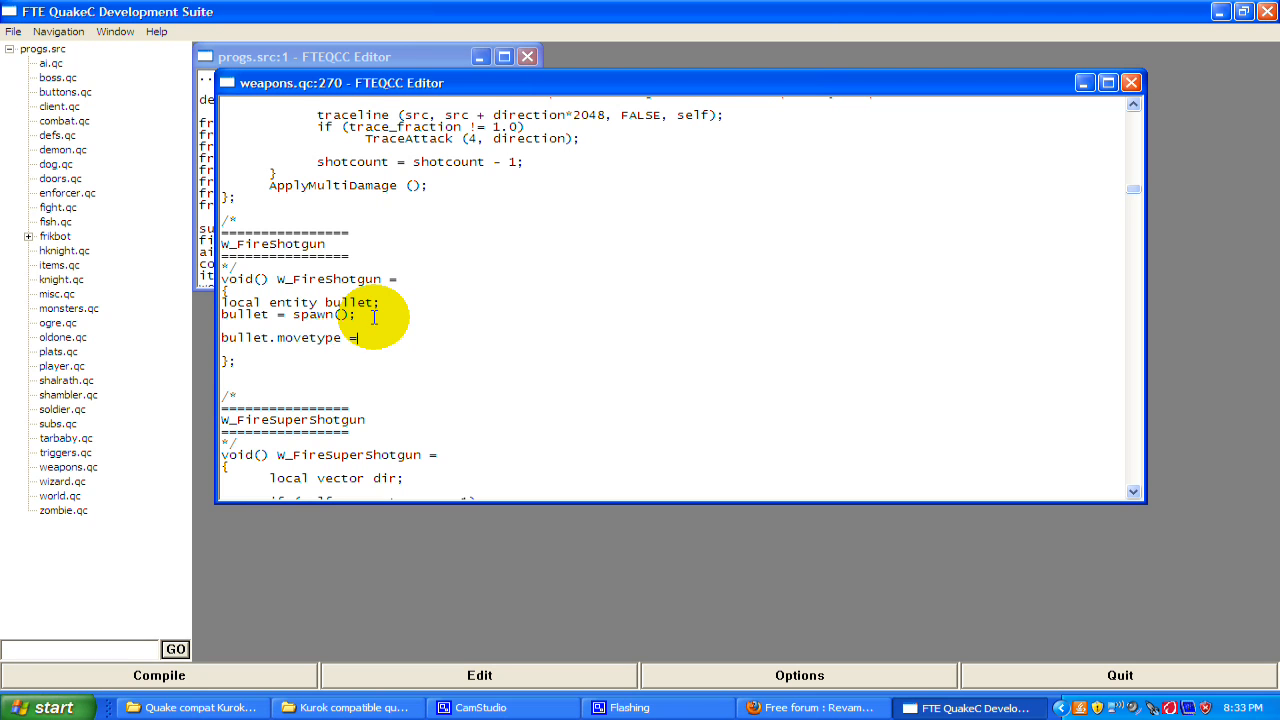
pyautogui.write('MOVETPY')
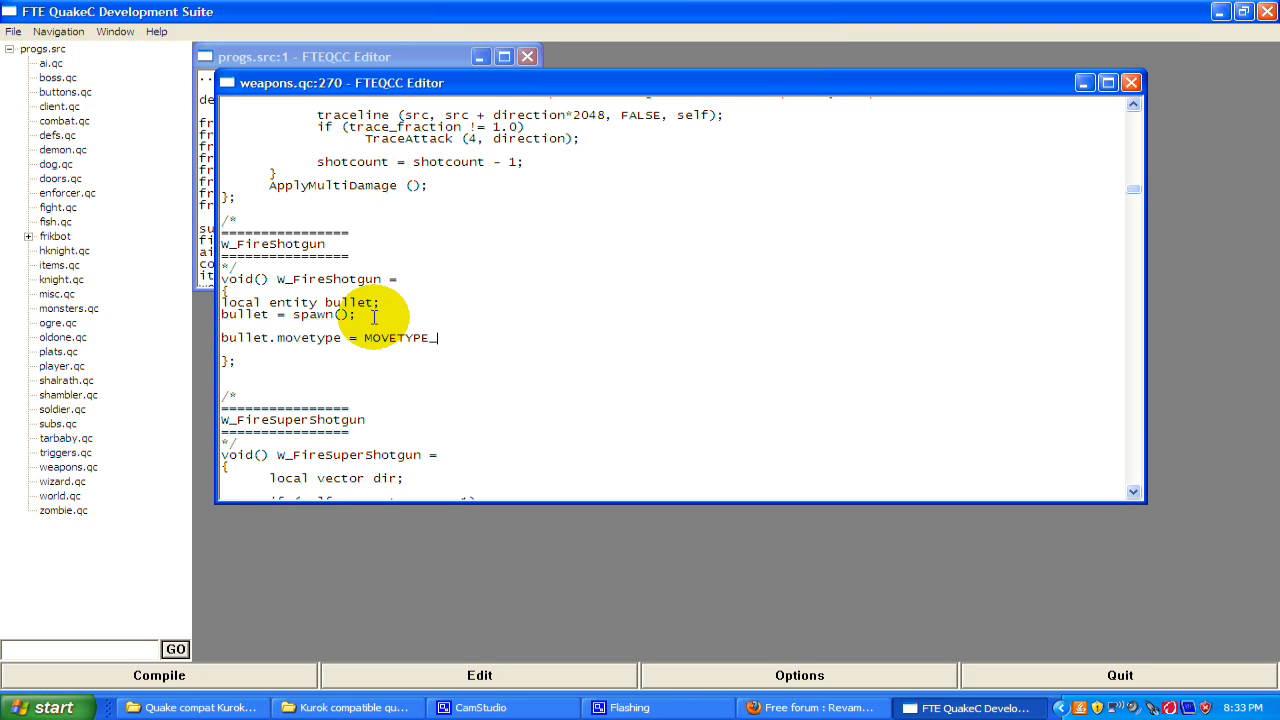
pyautogui.write('FLYMISSILE;')
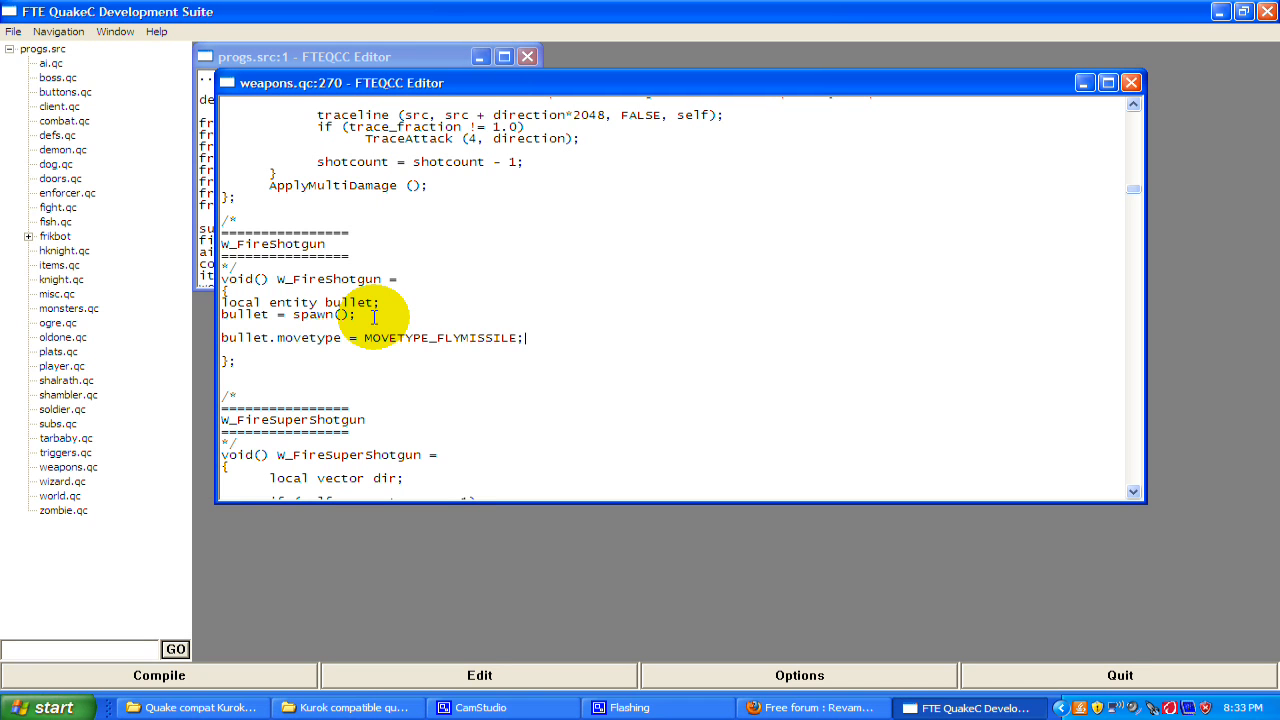
pyautogui.moveTo(528, 344)
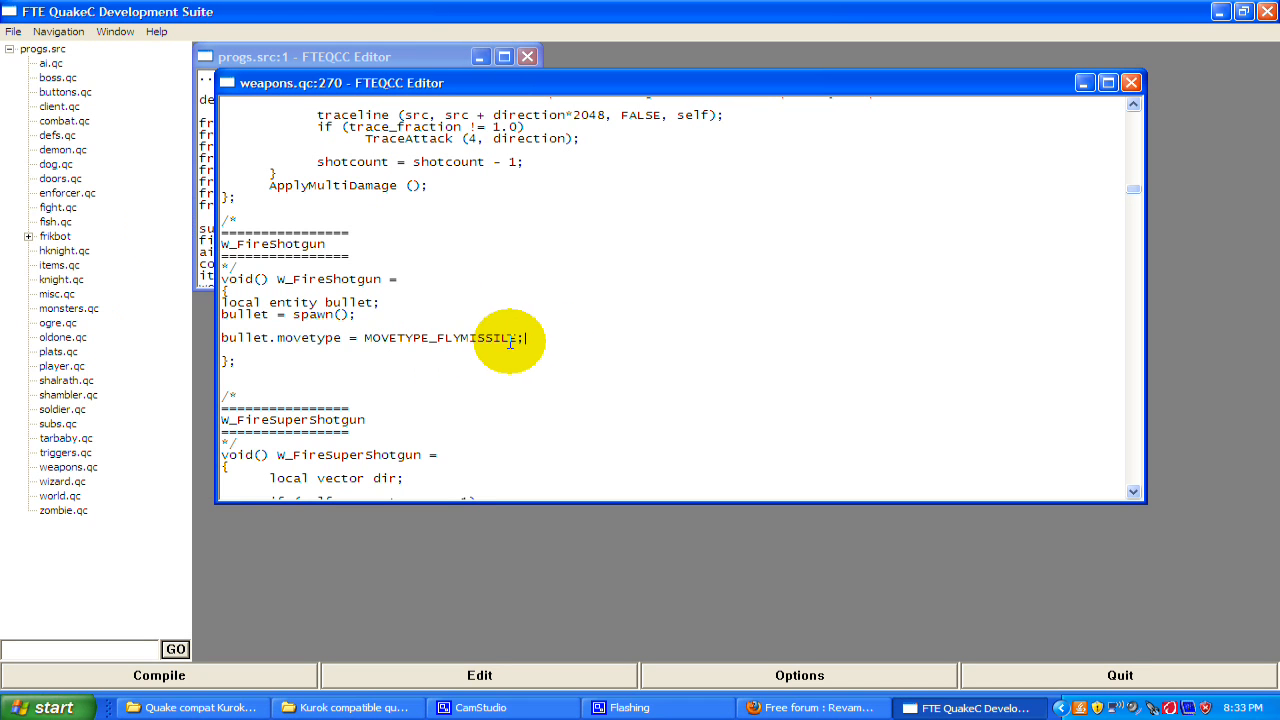
pyautogui.moveTo(520, 336); pyautogui.dragTo(368, 336)
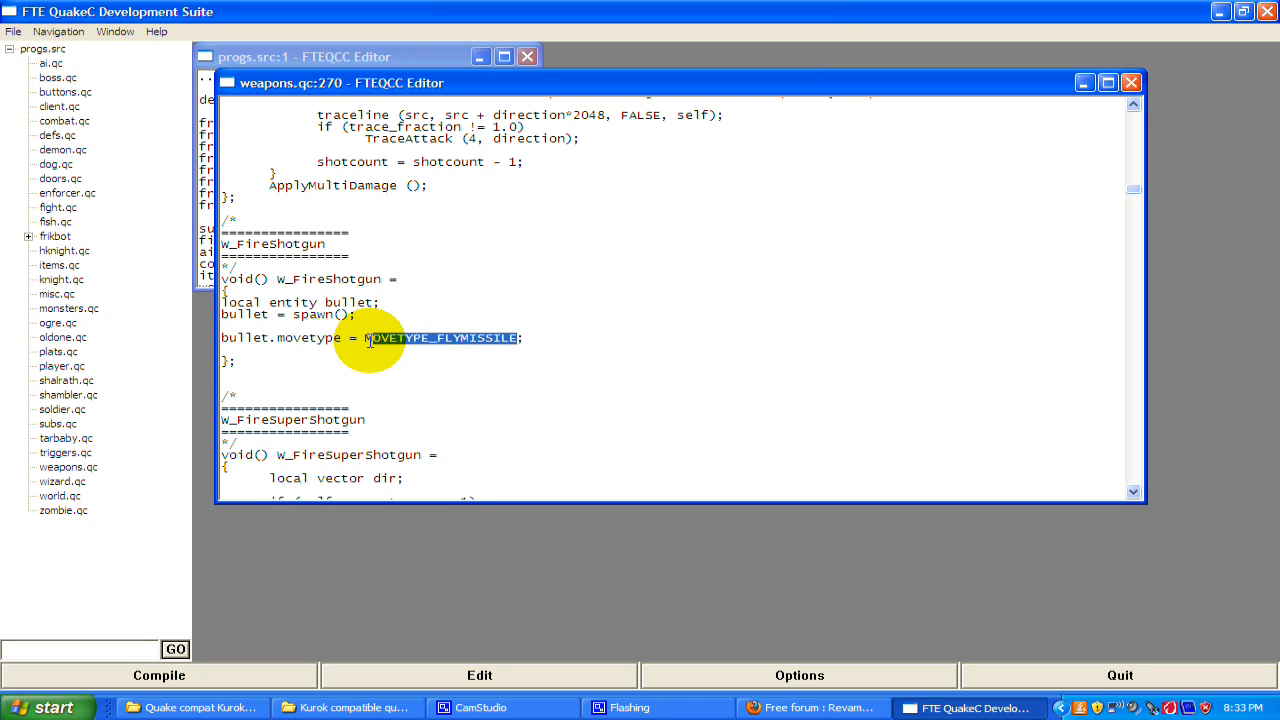
pyautogui.moveTo(84, 164)
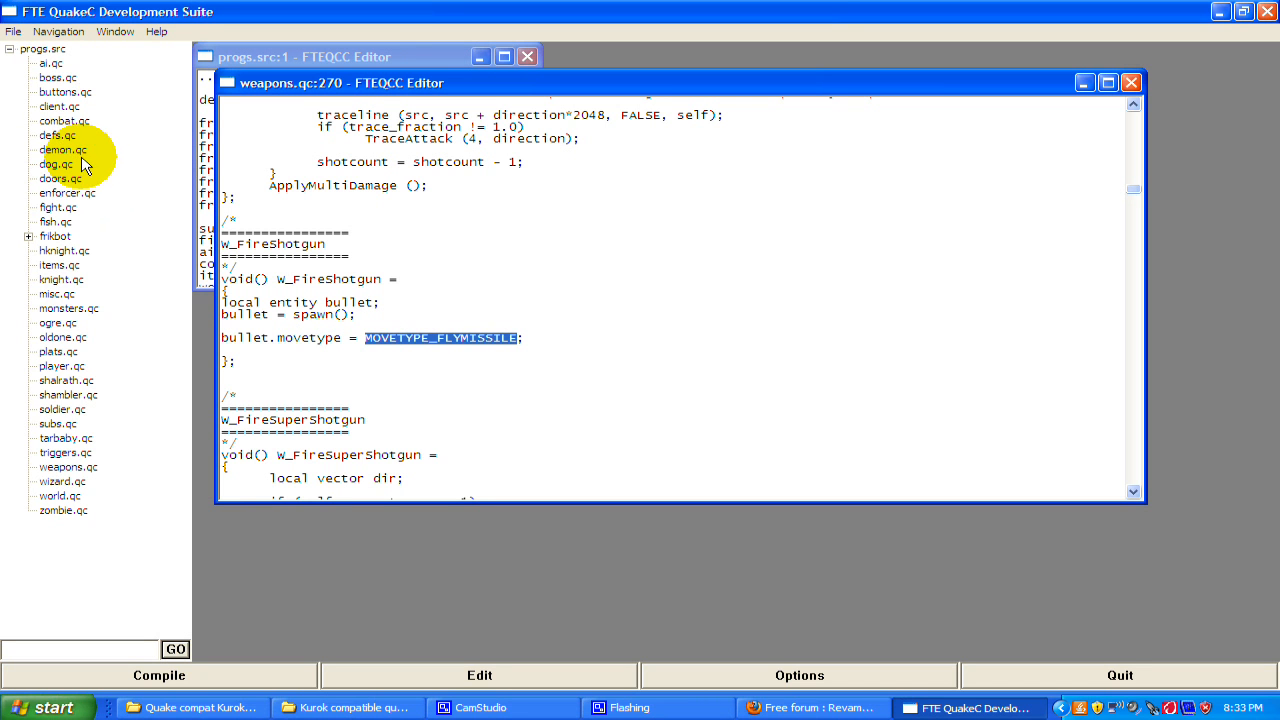
pyautogui.moveTo(76, 140)
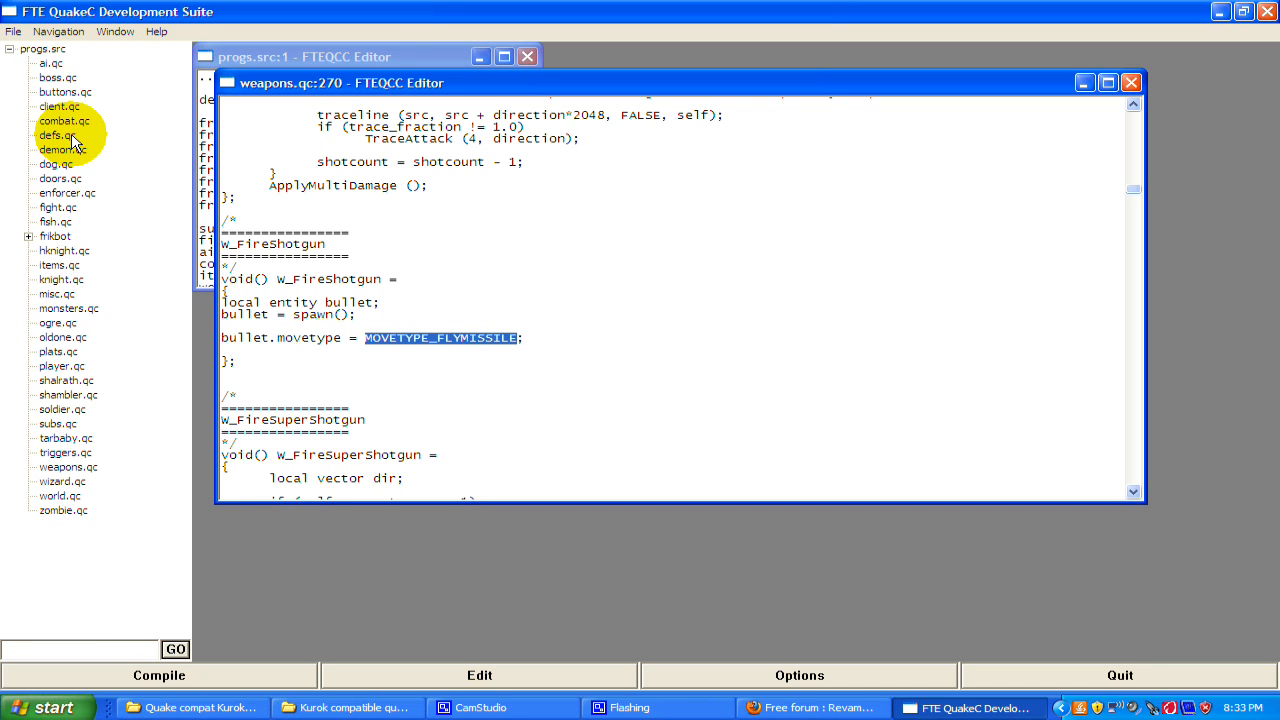
# Open defs.qc beside weapons.qc and look at the movetype constant definitions
pyautogui.click(58, 136)
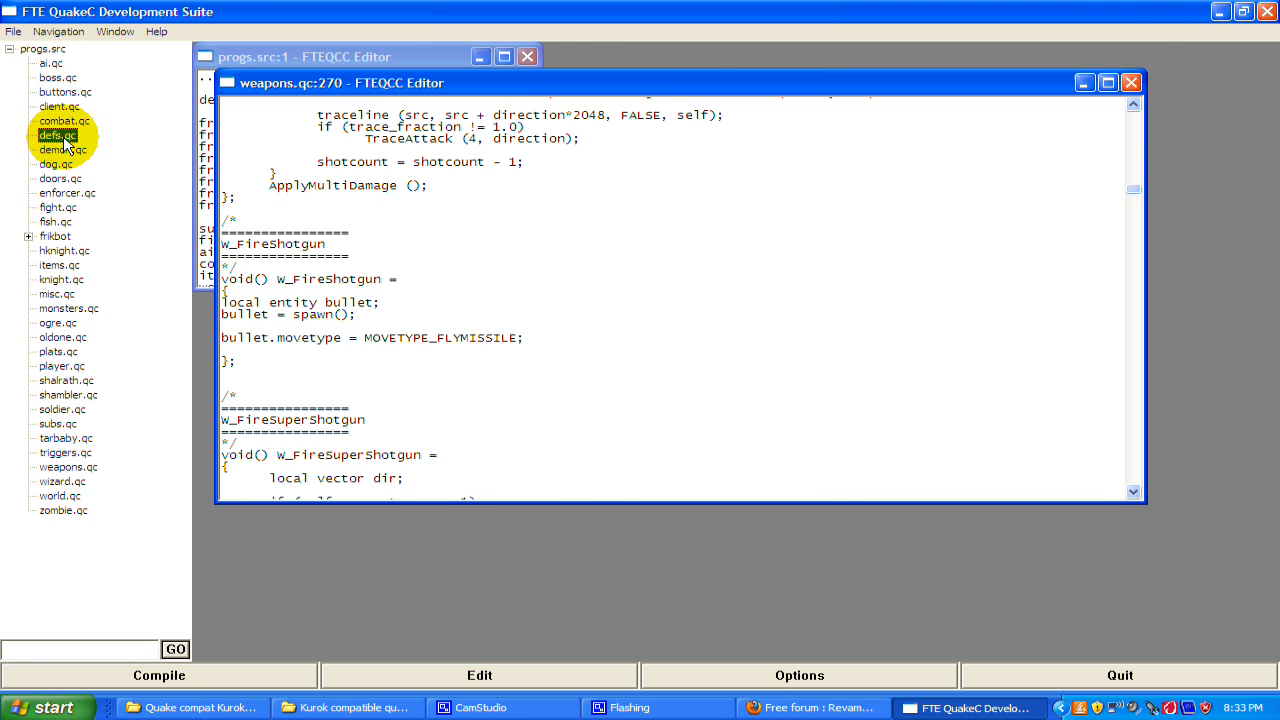
pyautogui.doubleClick(56, 136)
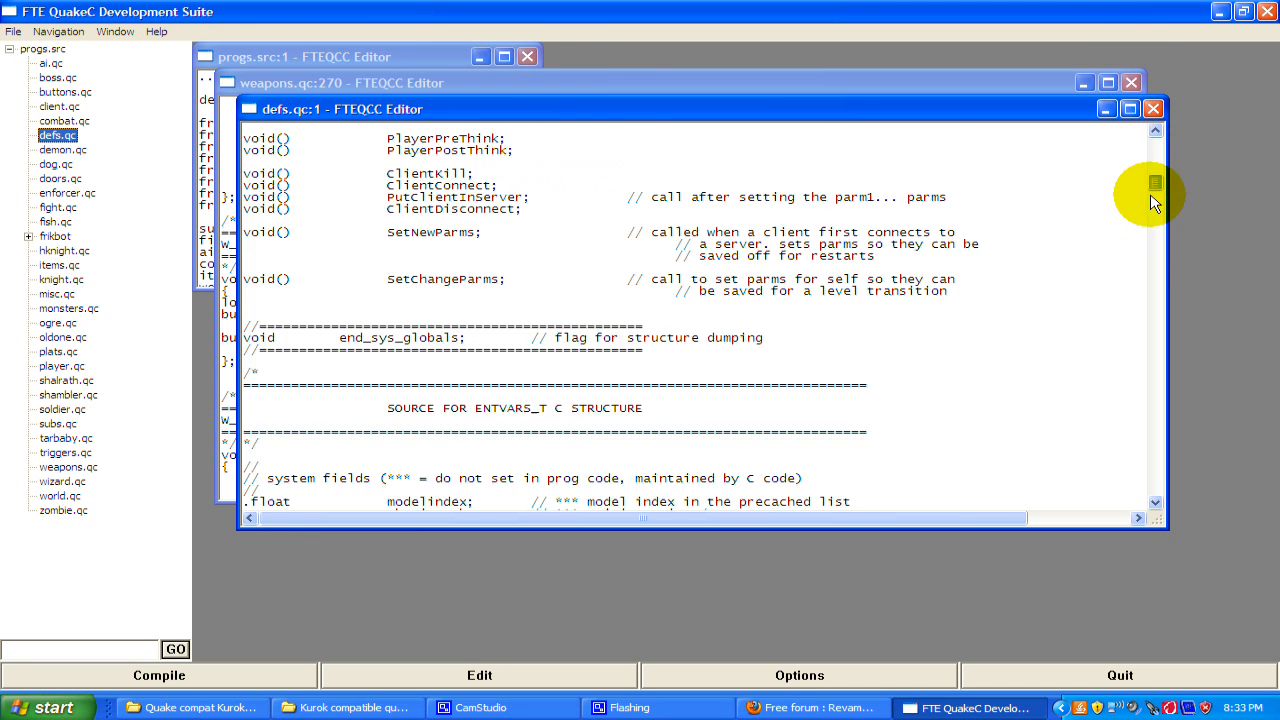
pyautogui.scroll(-3)
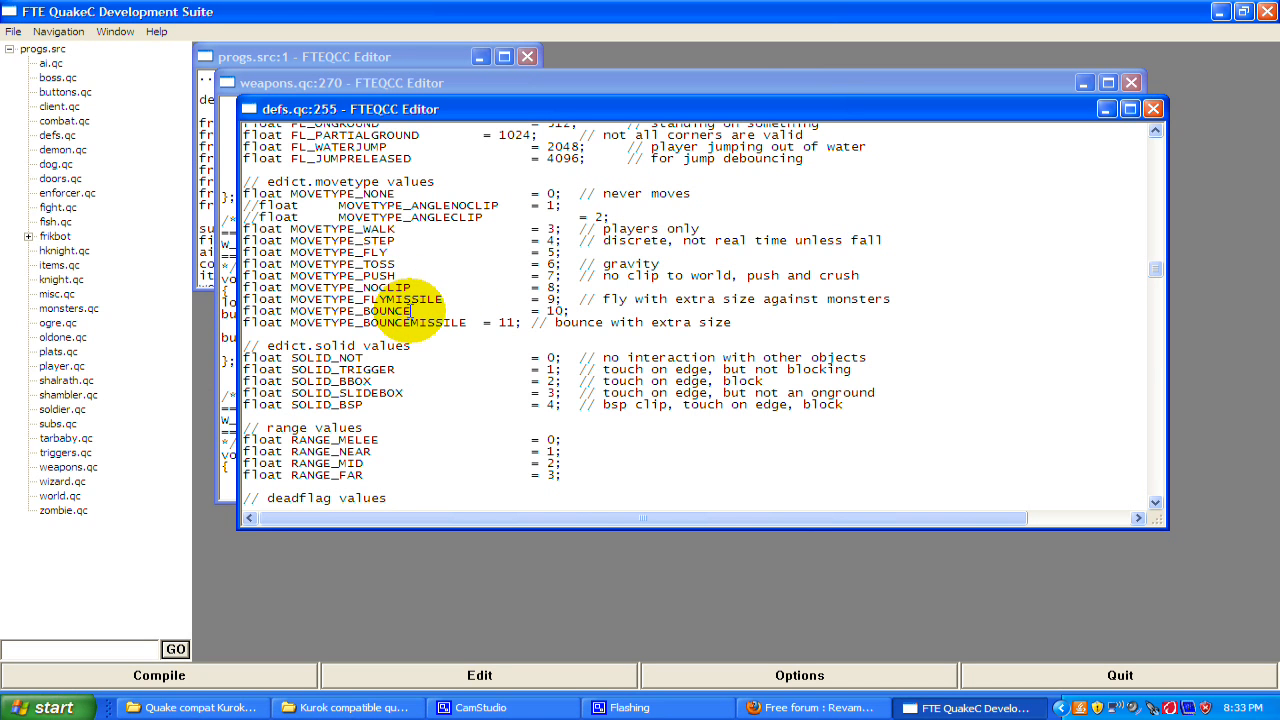
pyautogui.doubleClick(350, 310)
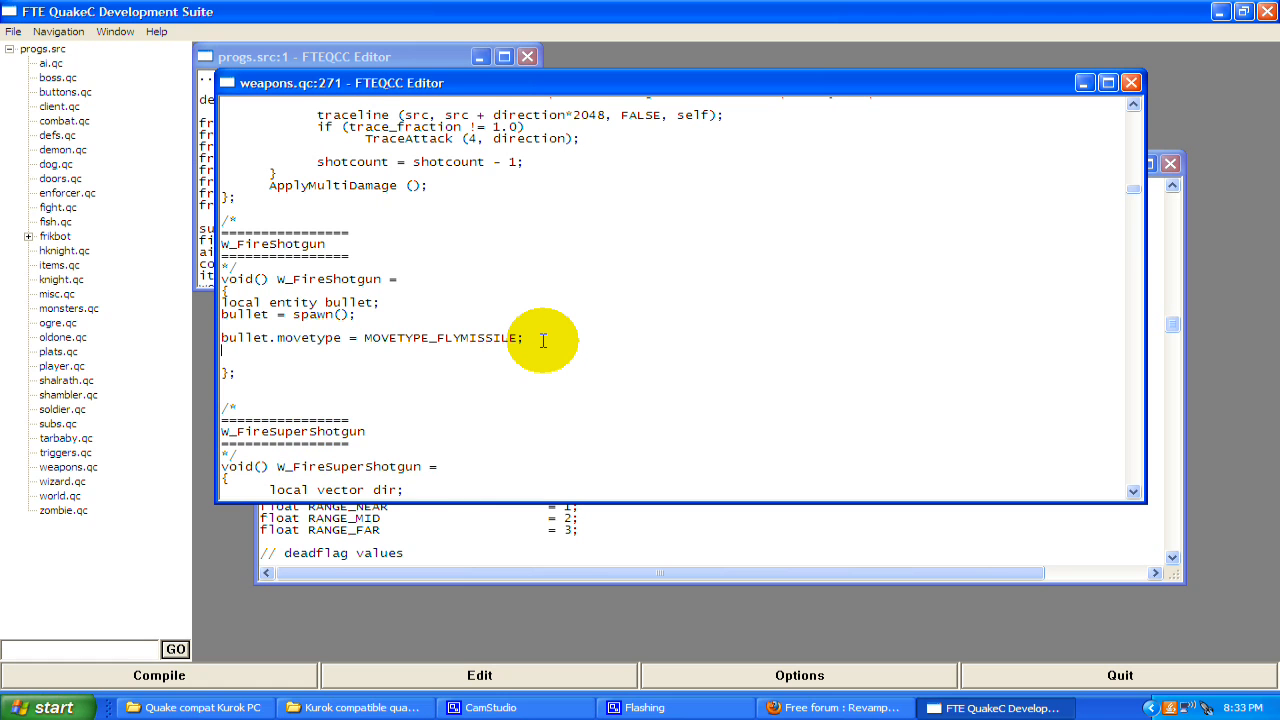
# Add 'bullet.solid = SOLID_BBOX;' under the movetype line and begin the next bullet statement
pyautogui.write('bullet.solid = SOLI')
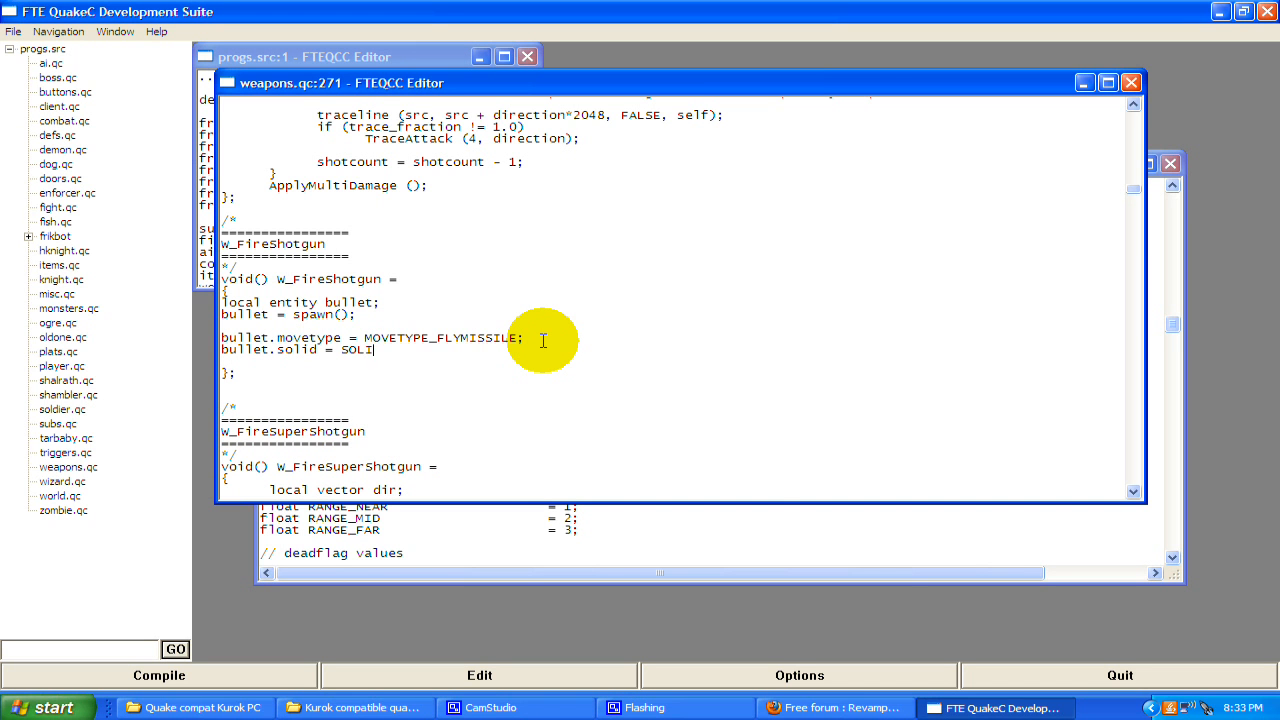
pyautogui.write('D_BBOX;')
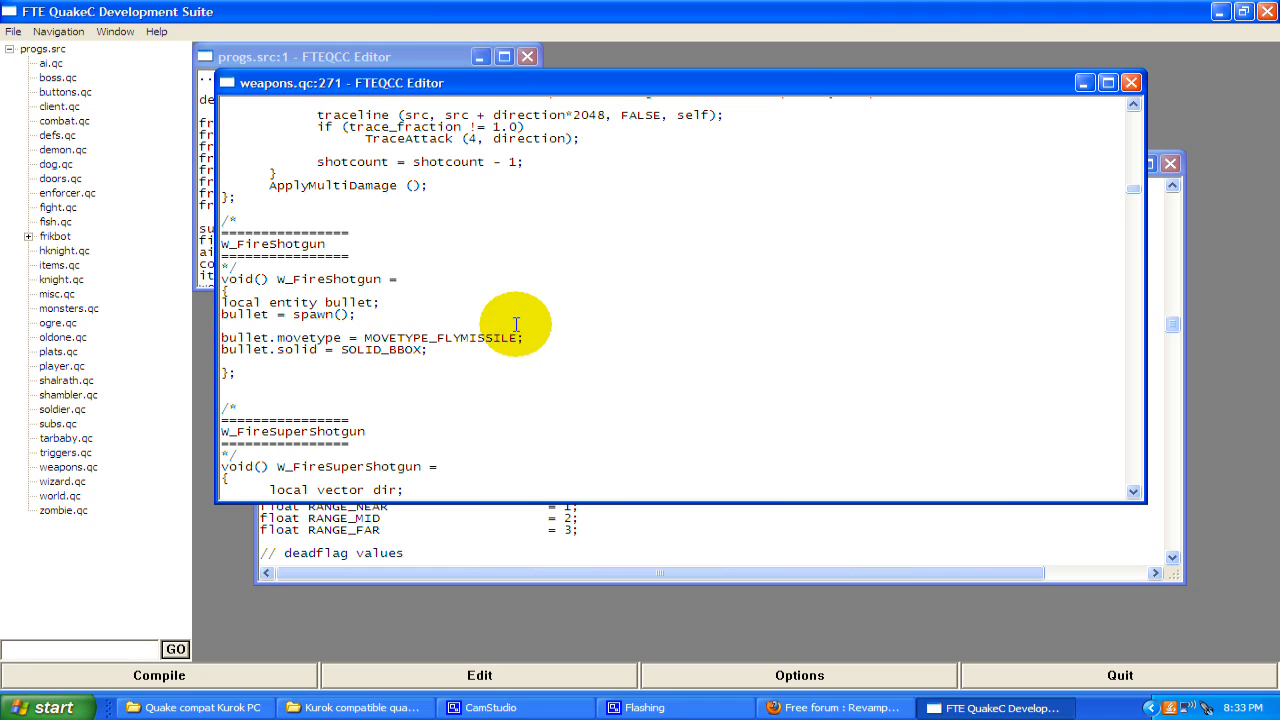
pyautogui.tripleClick(320, 348)
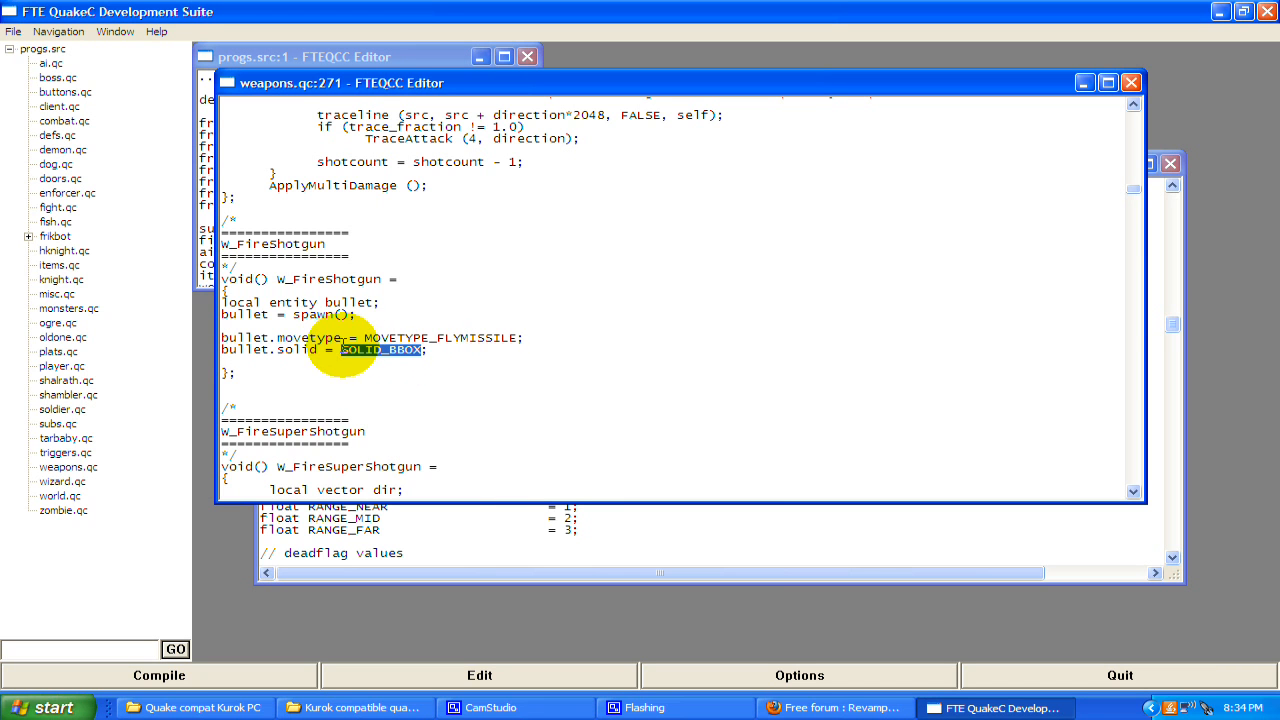
pyautogui.moveTo(556, 358)
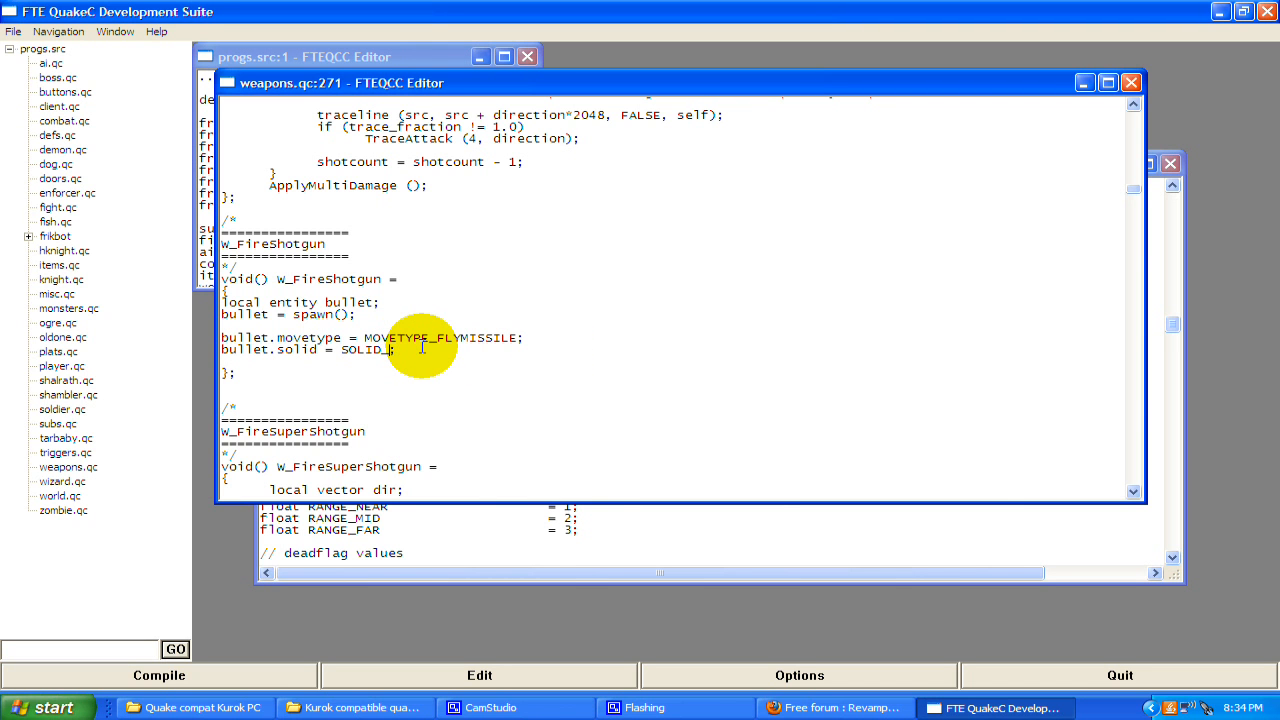
pyautogui.write('NOT')
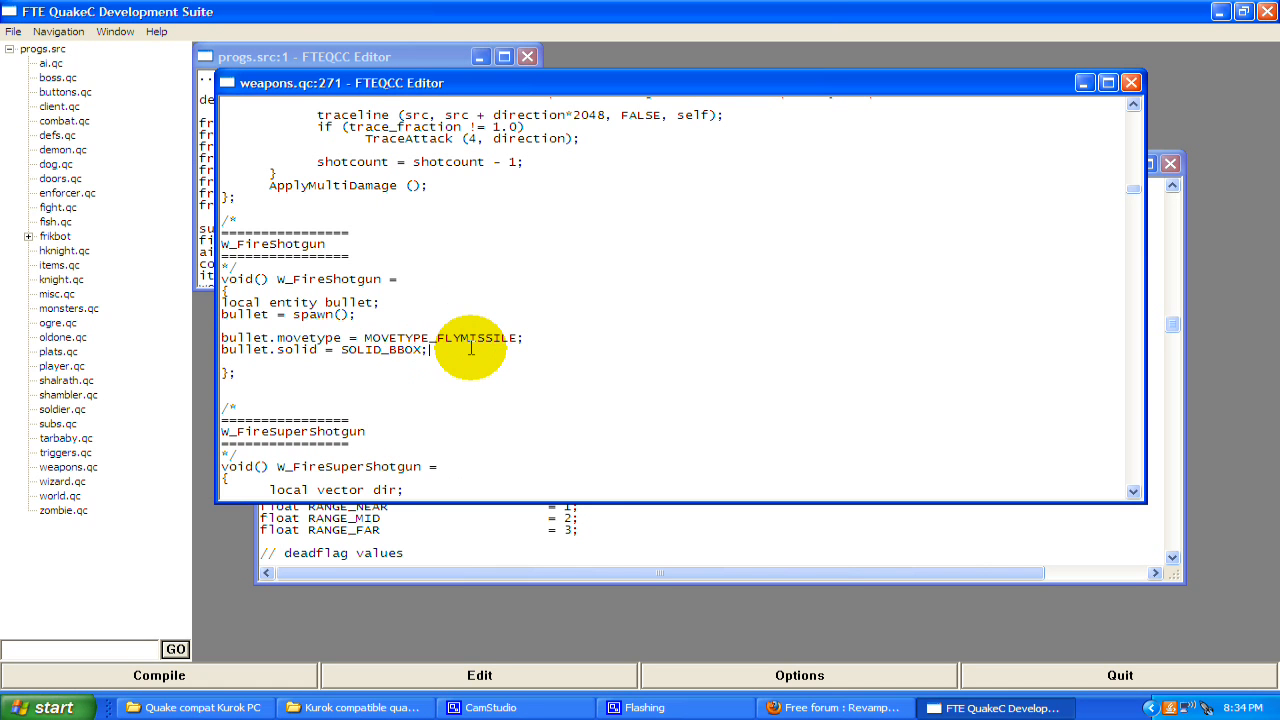
pyautogui.write('bu')
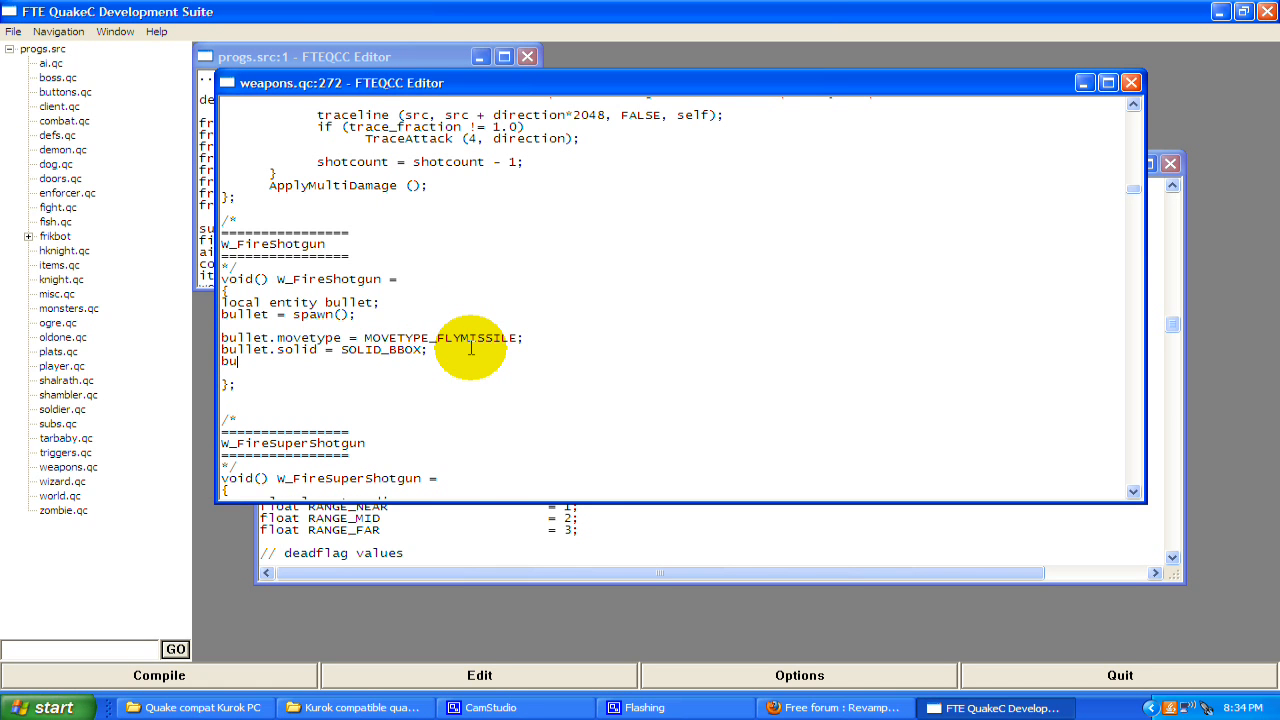
# Add 'bullet.owner = self;' with the comment '//self is the player in this function'
pyautogui.write('llet.owner')
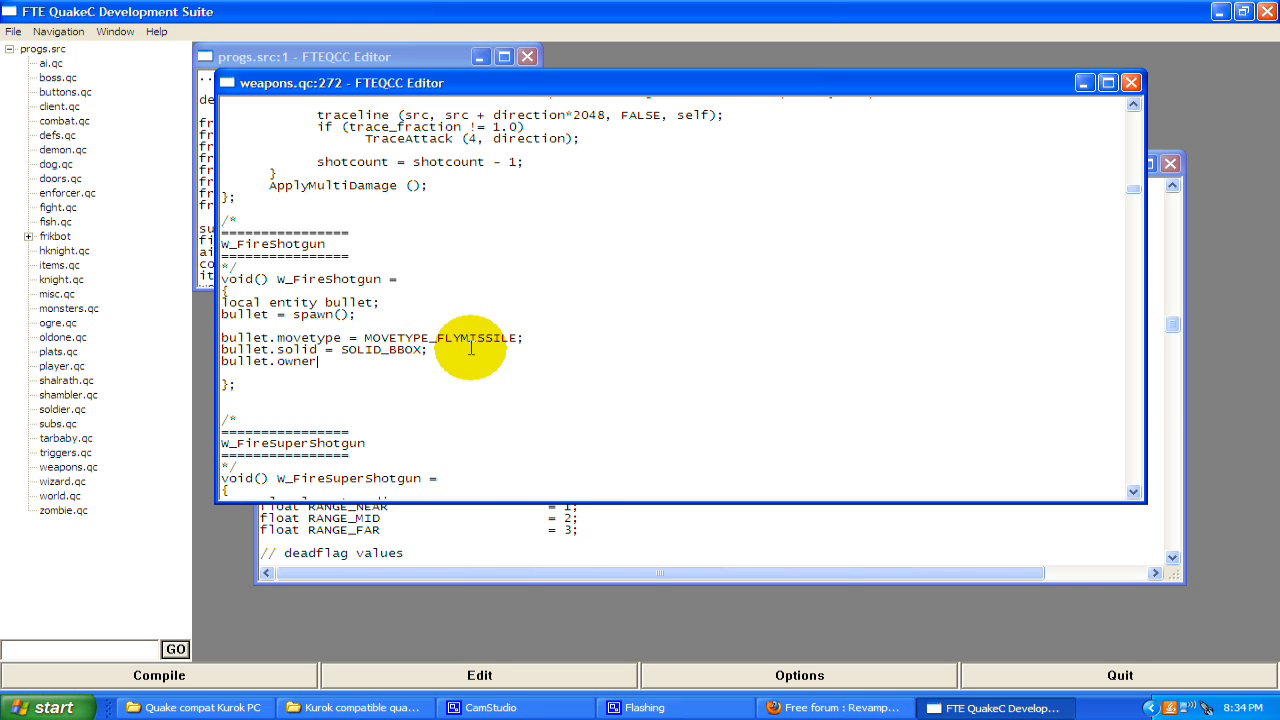
pyautogui.write('= self;')
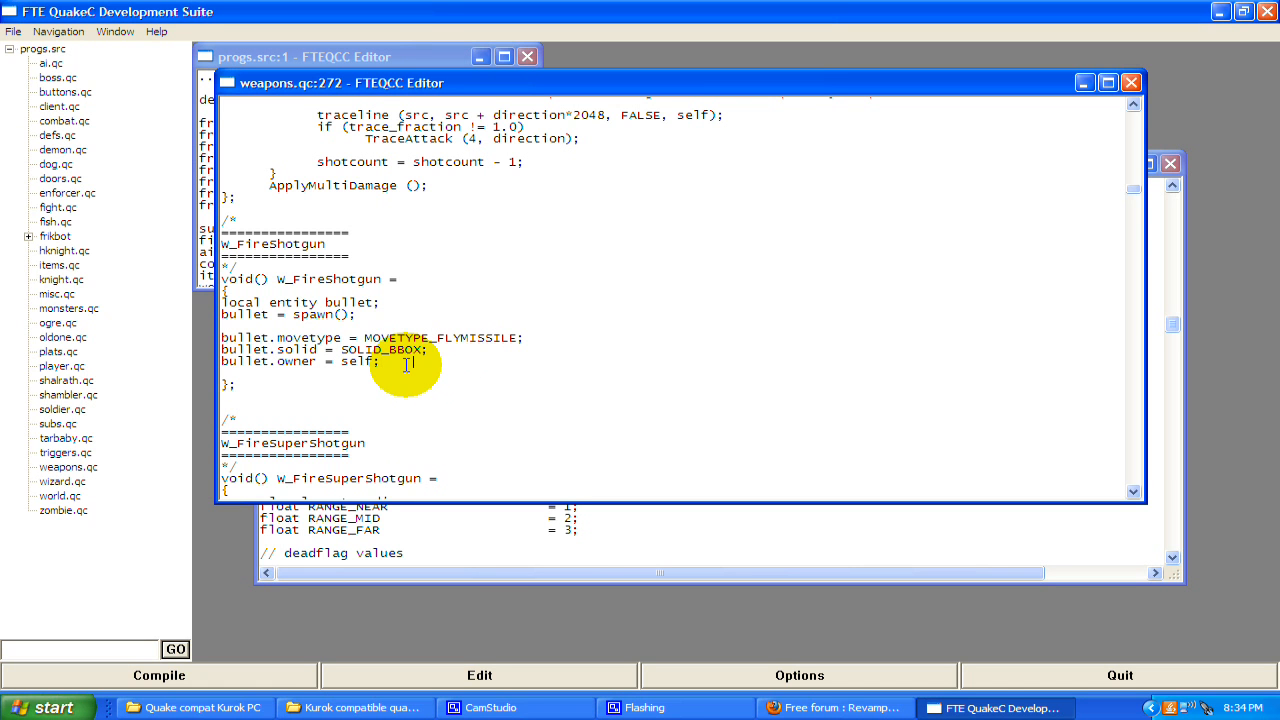
pyautogui.write('//self is')
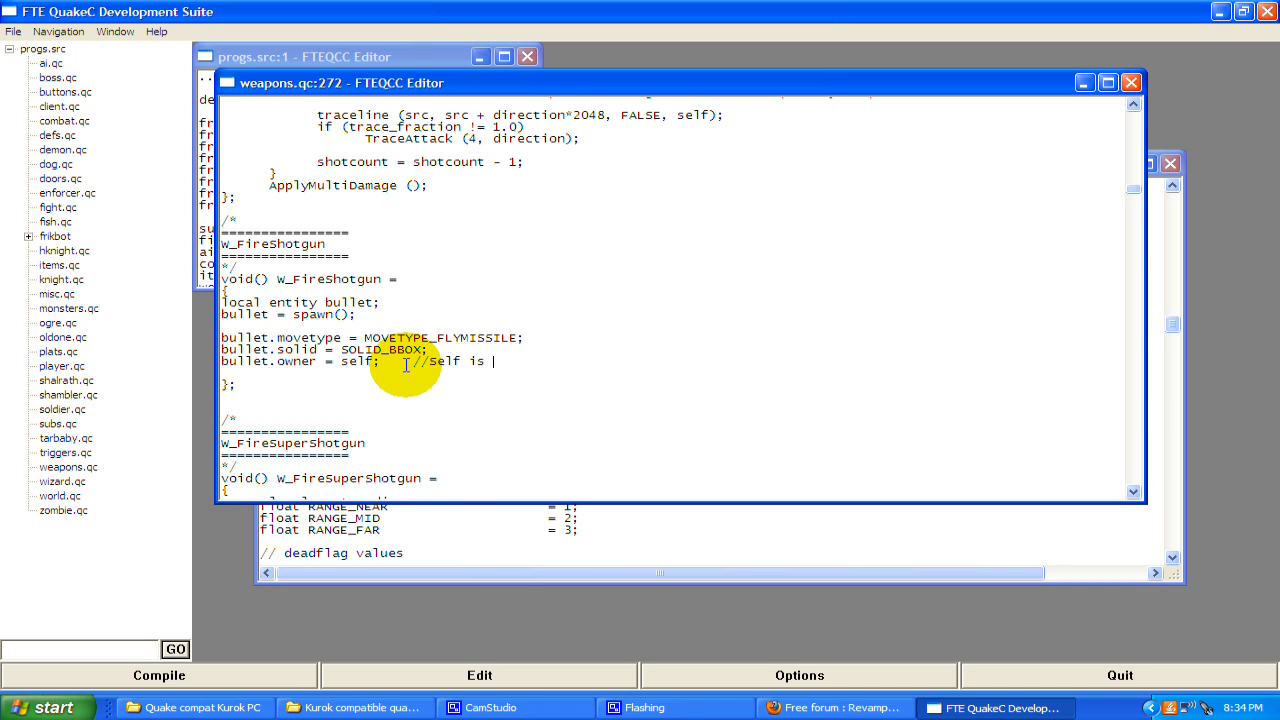
pyautogui.write('the player in this function')
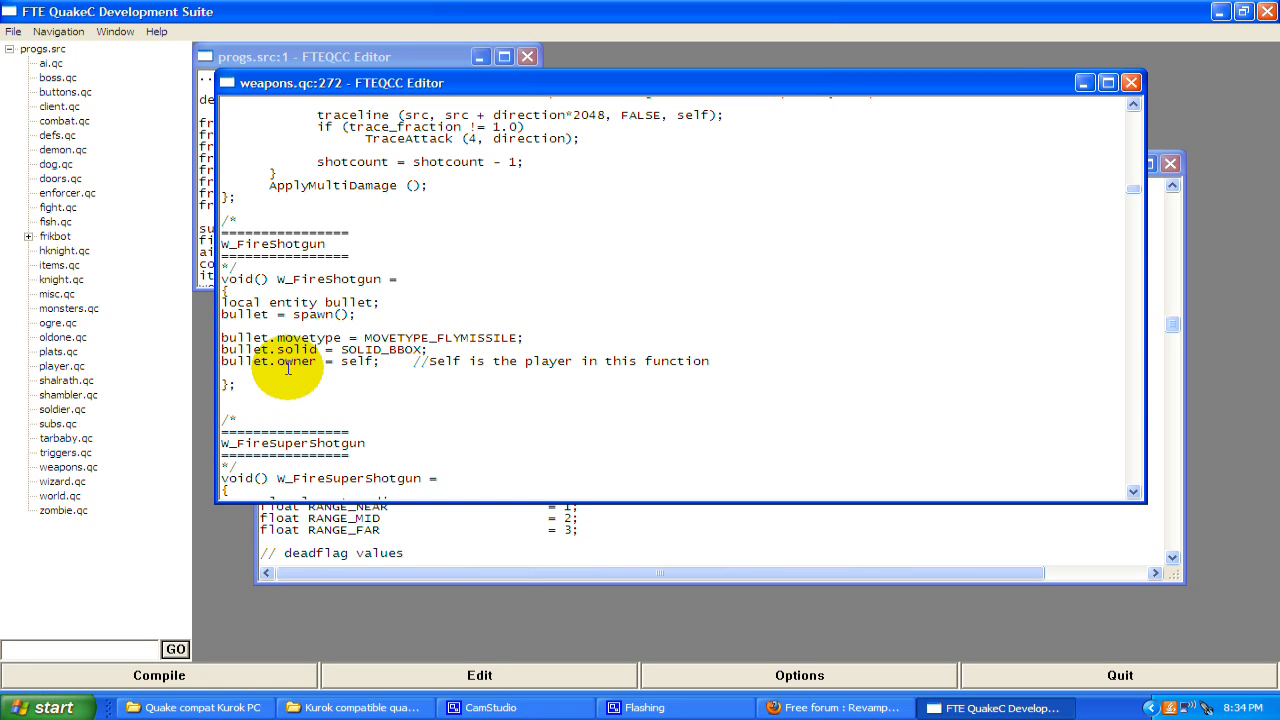
pyautogui.doubleClick(348, 360)
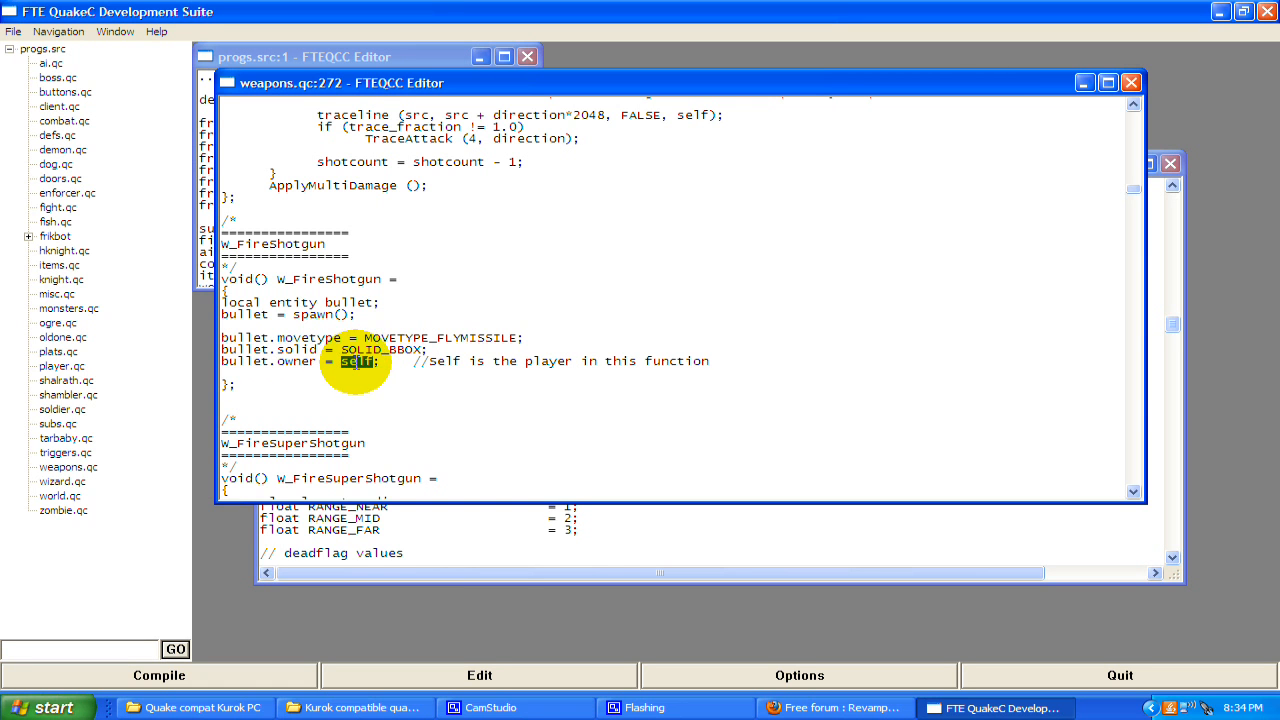
pyautogui.doubleClick(356, 360)
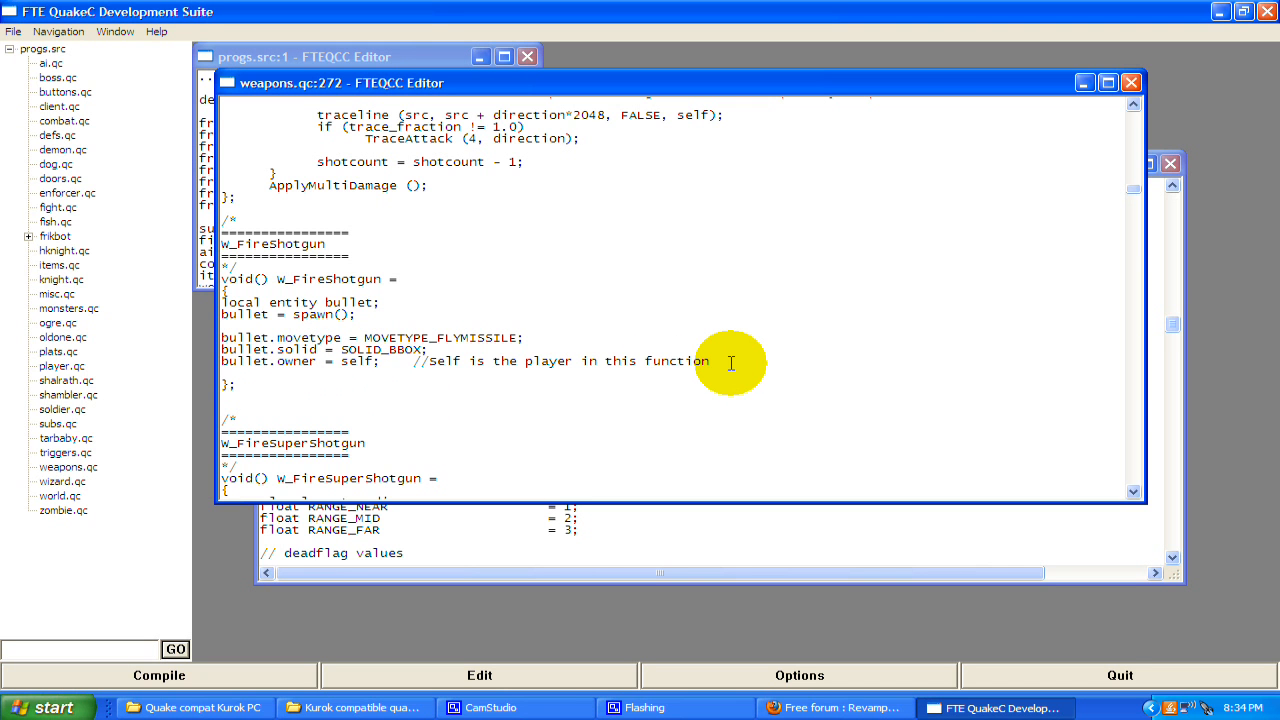
pyautogui.click(704, 360)
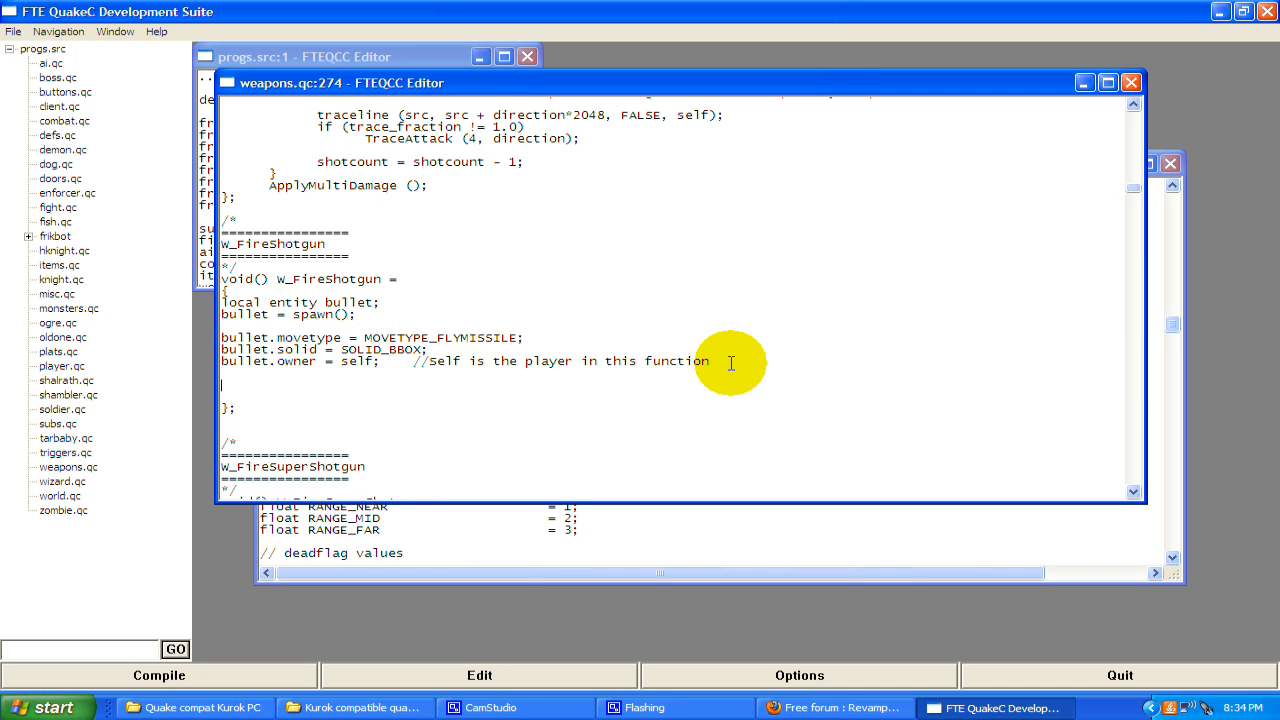
# Add 'bullet.classname = "Bullet";', correcting the mistyped name along the way
pyautogui.write('bulet')
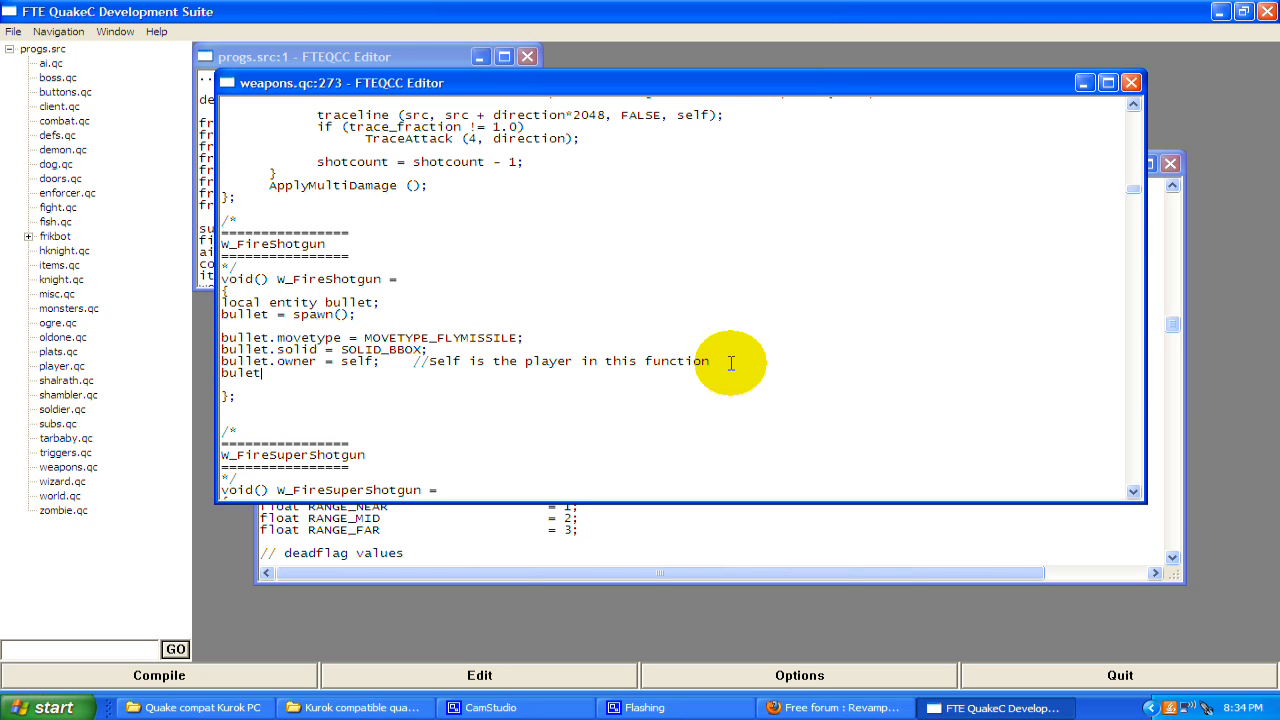
pyautogui.write('.class')
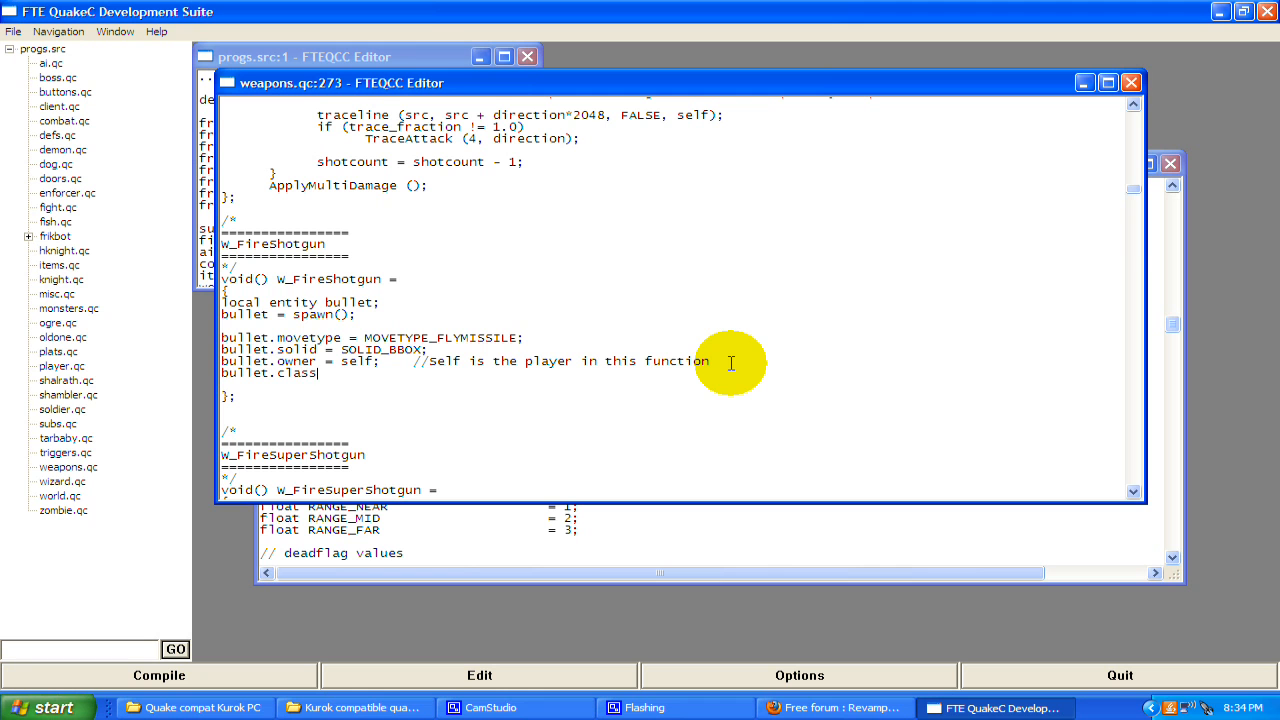
pyautogui.write('name = "')
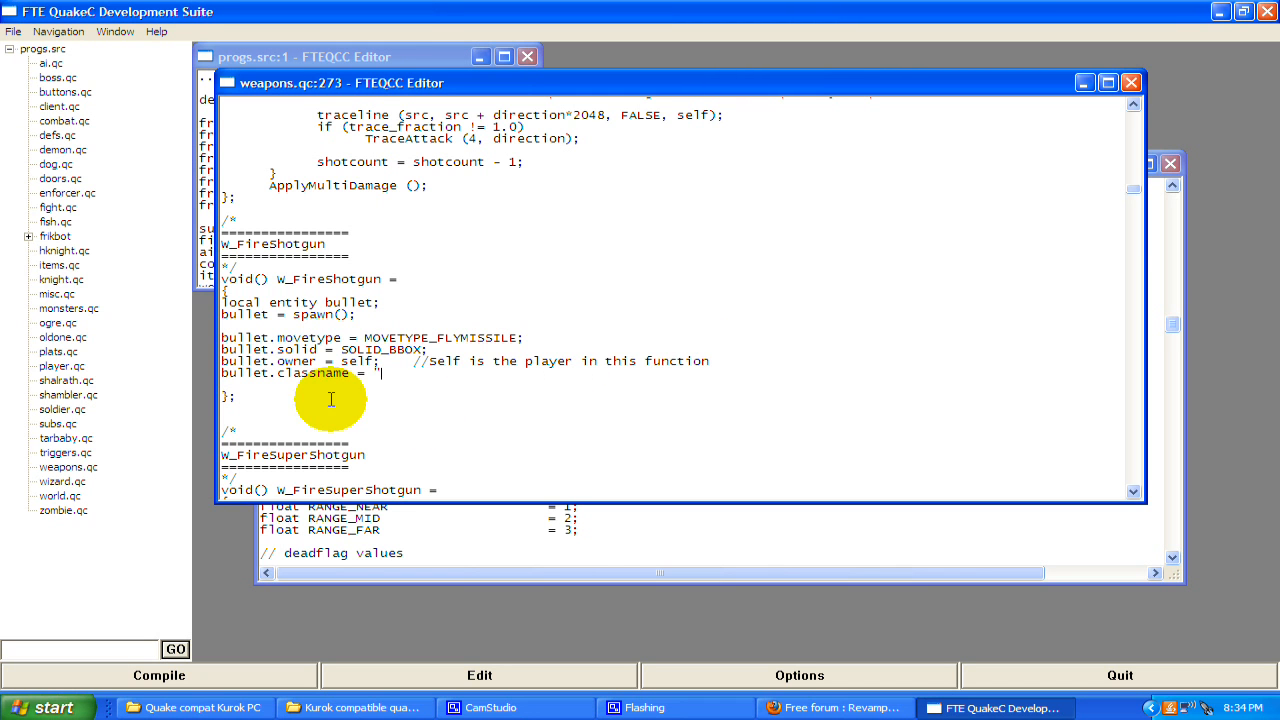
pyautogui.doubleClick(248, 372)
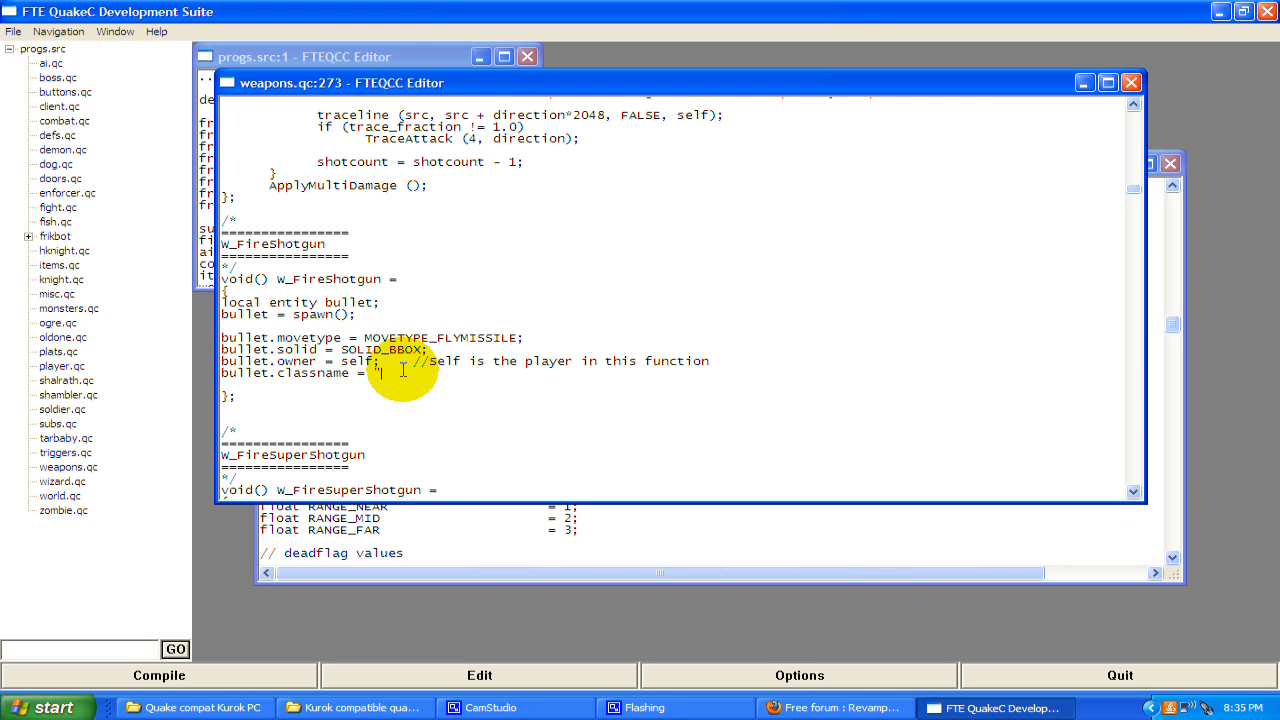
pyautogui.write('Bullet')
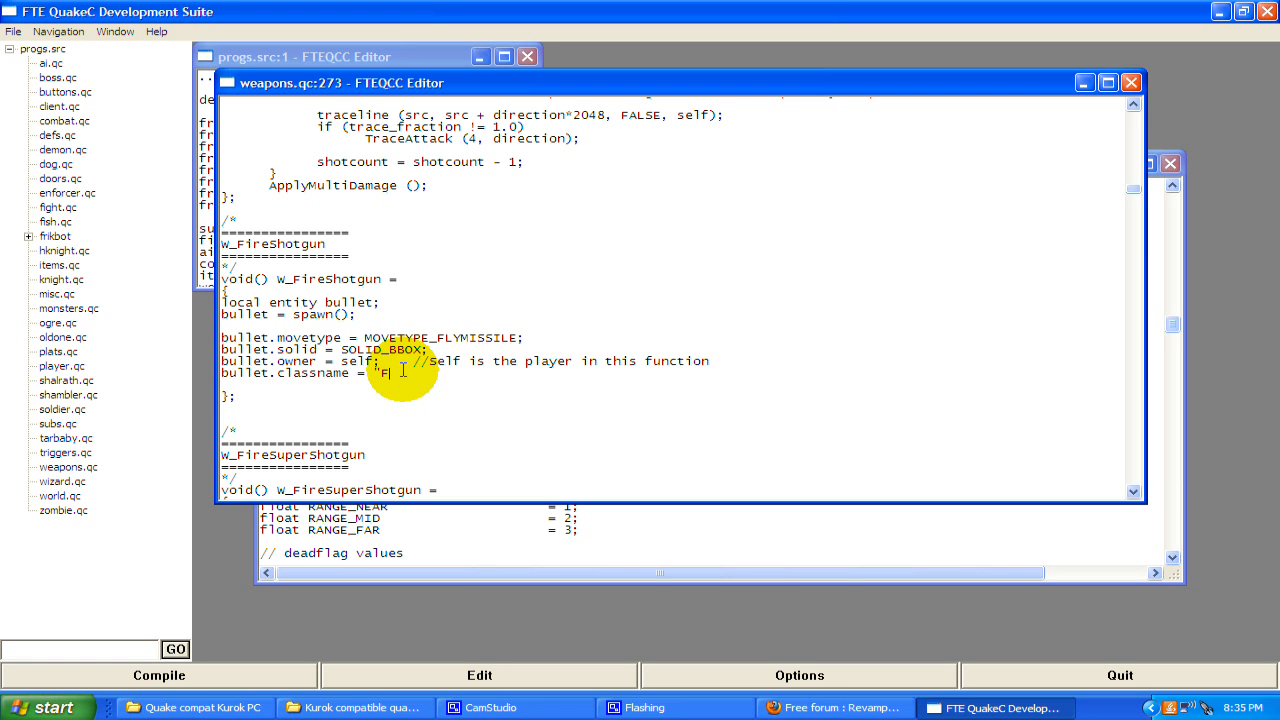
pyautogui.press('Backspace')
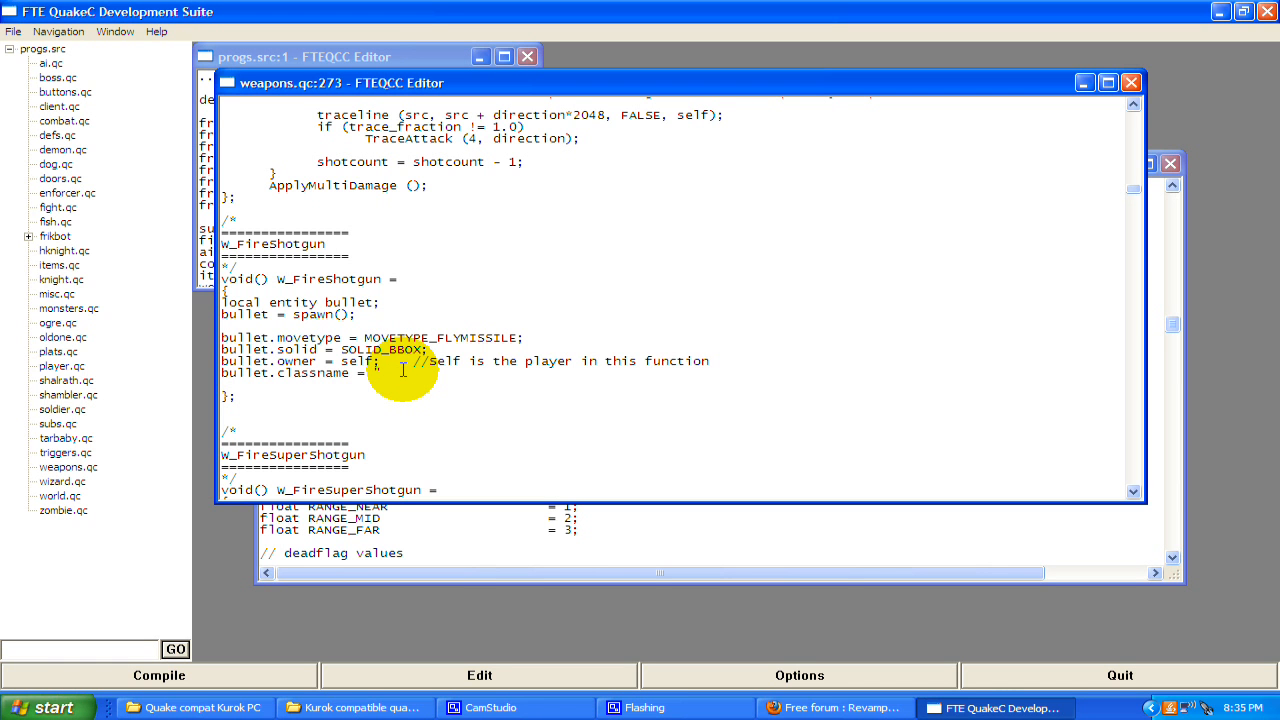
pyautogui.write('Ga')
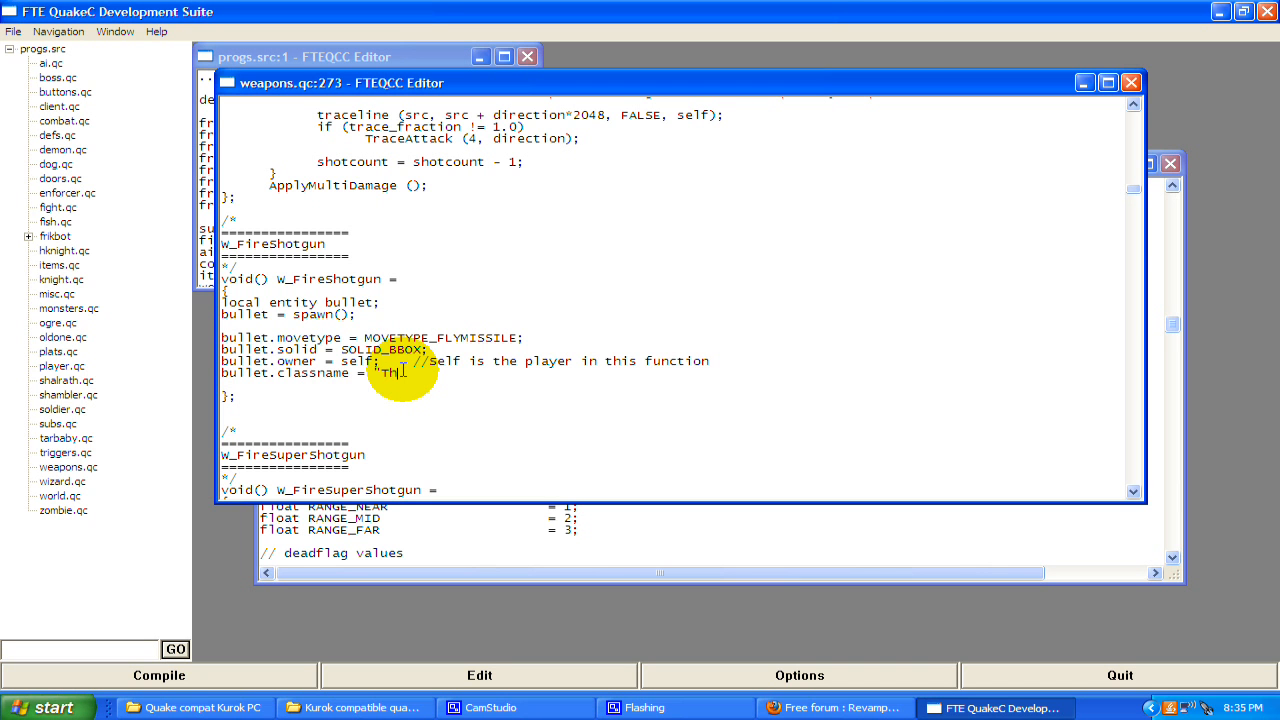
pyautogui.write('rom')
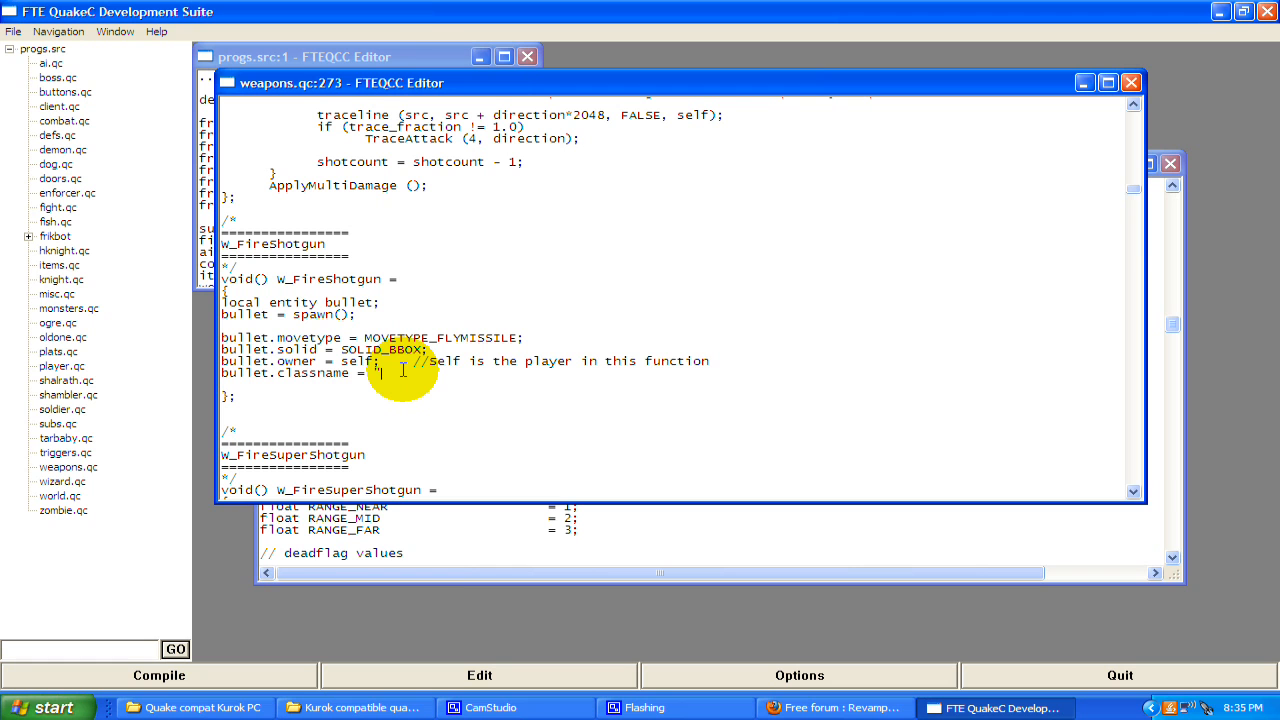
pyautogui.write('Bul')
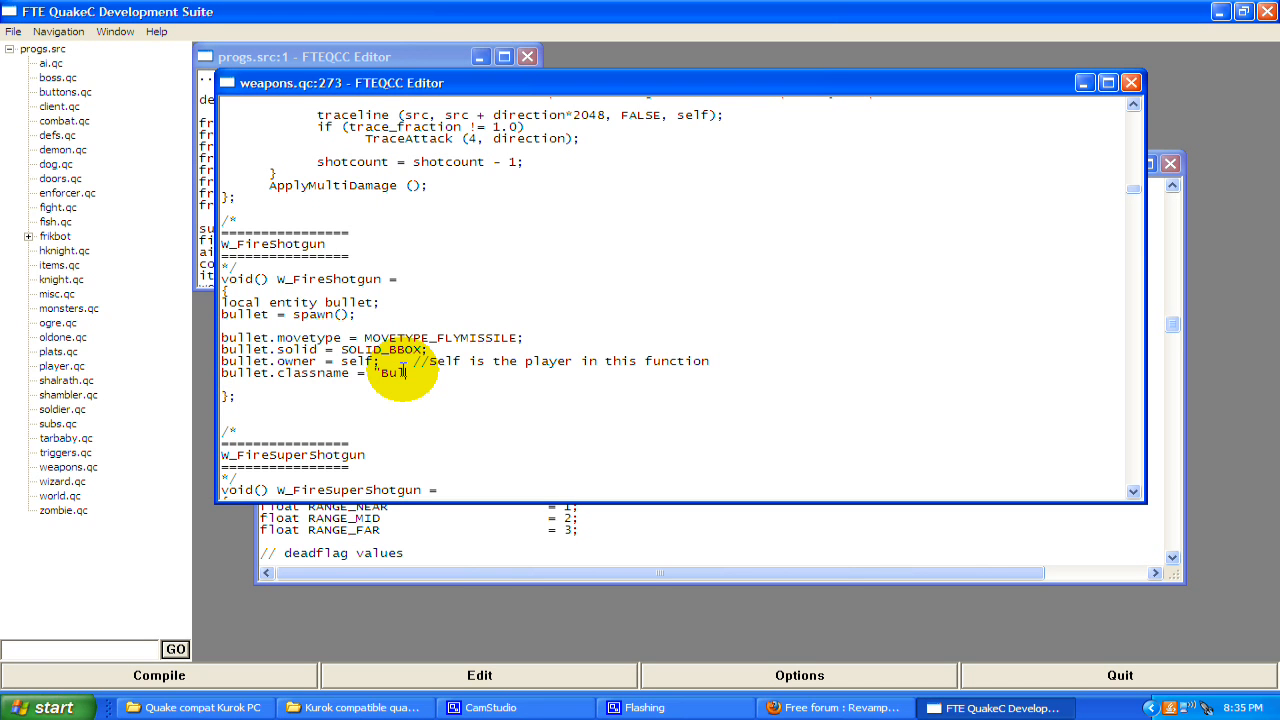
pyautogui.write('llet";')
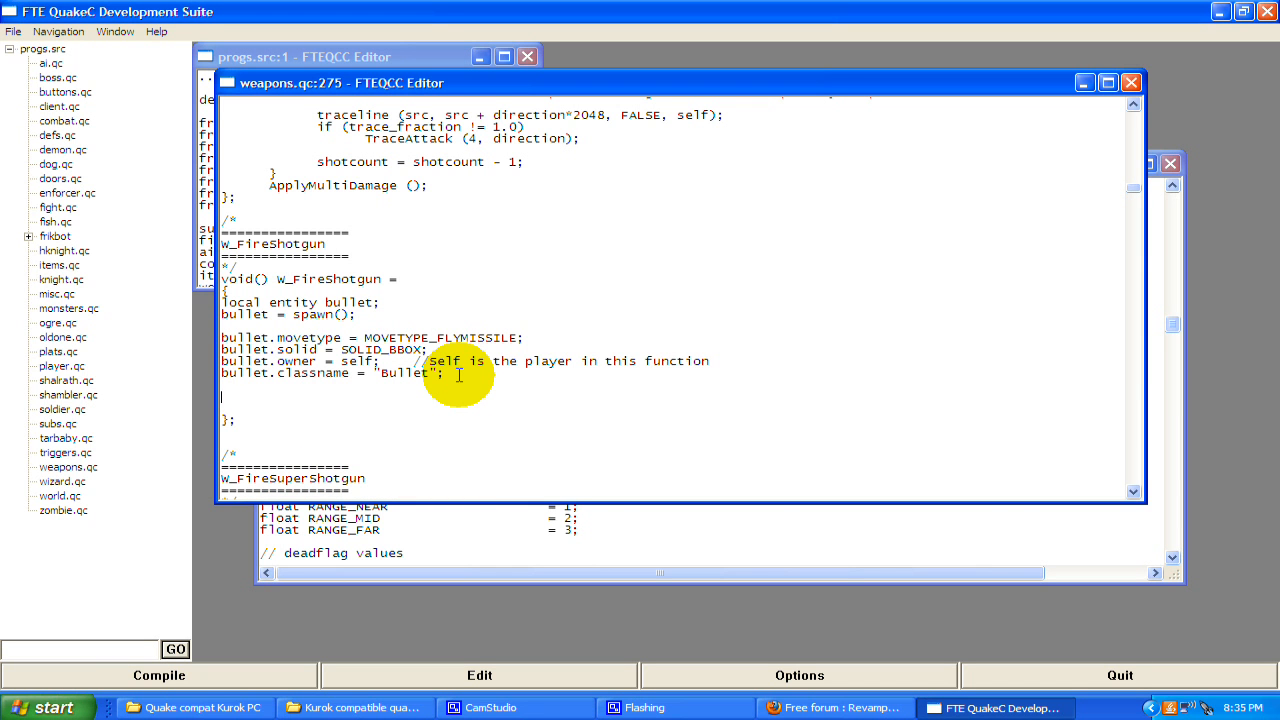
# Add 'bullet.touch = Bullet_Touch;', fixing the wrongly capitalised name
pyautogui.write('bullet.touch =')
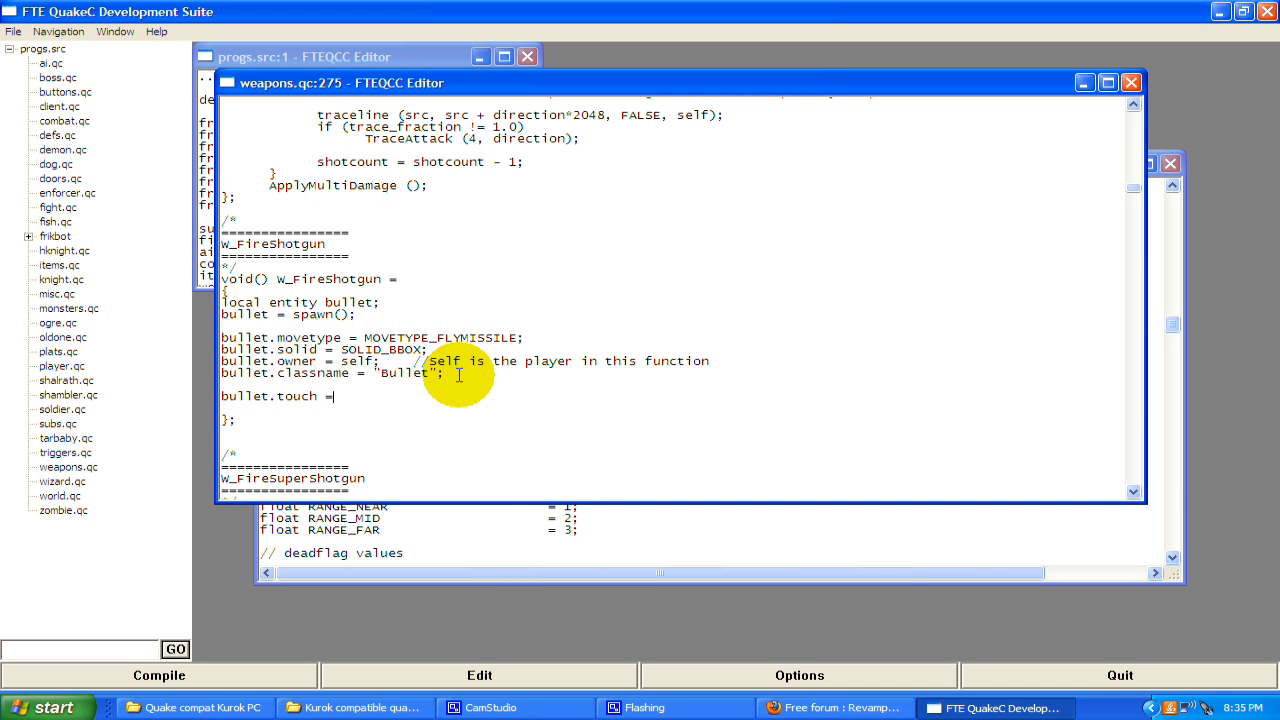
pyautogui.write('BULL')
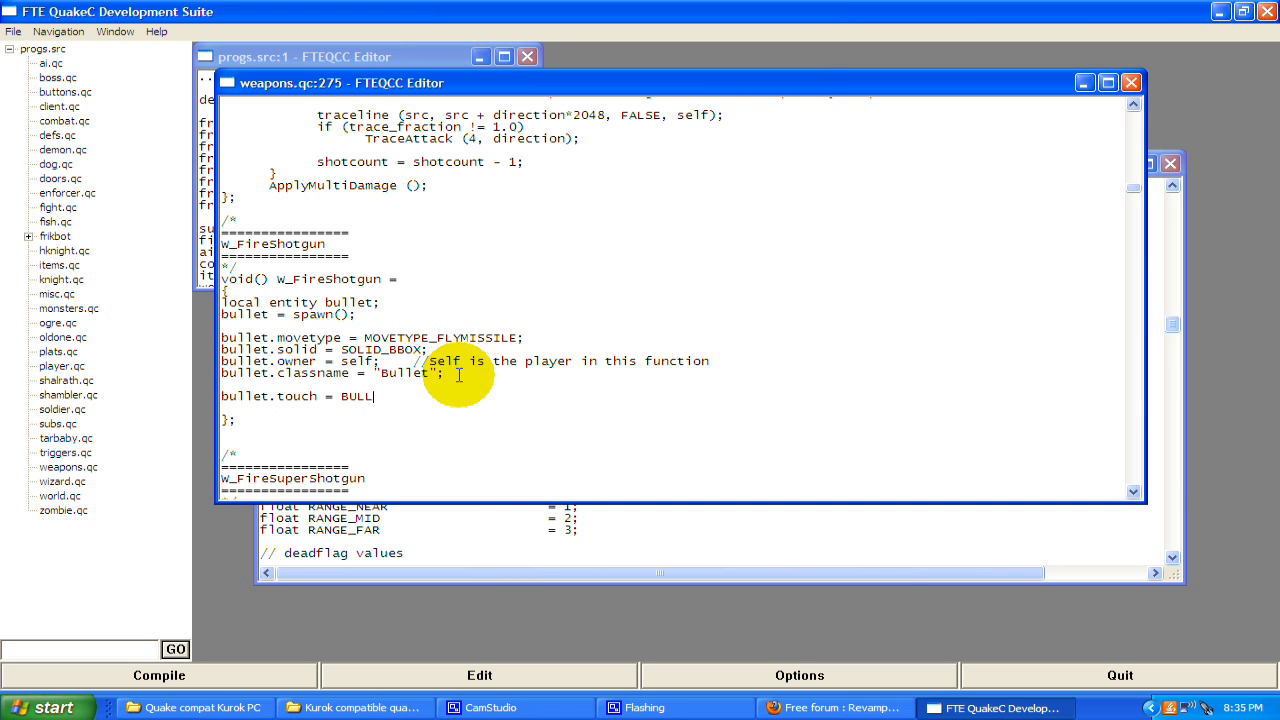
pyautogui.press('BackSpace')
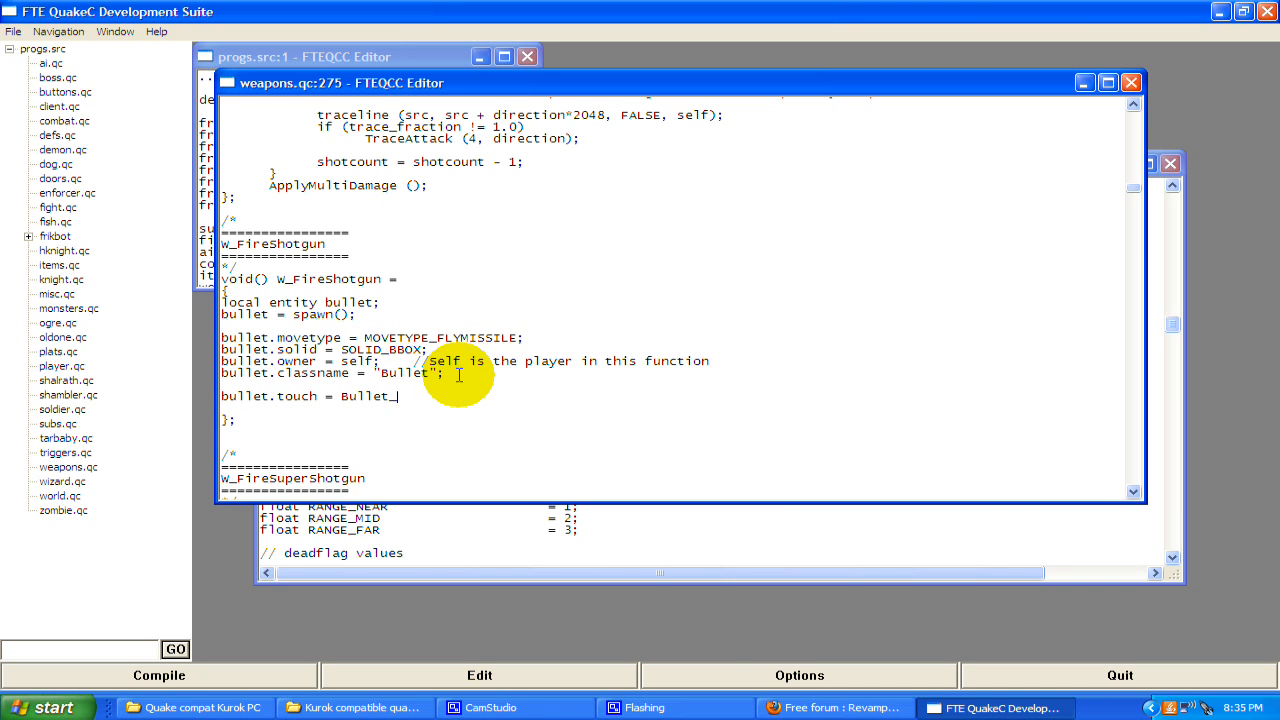
pyautogui.write('Touch;')
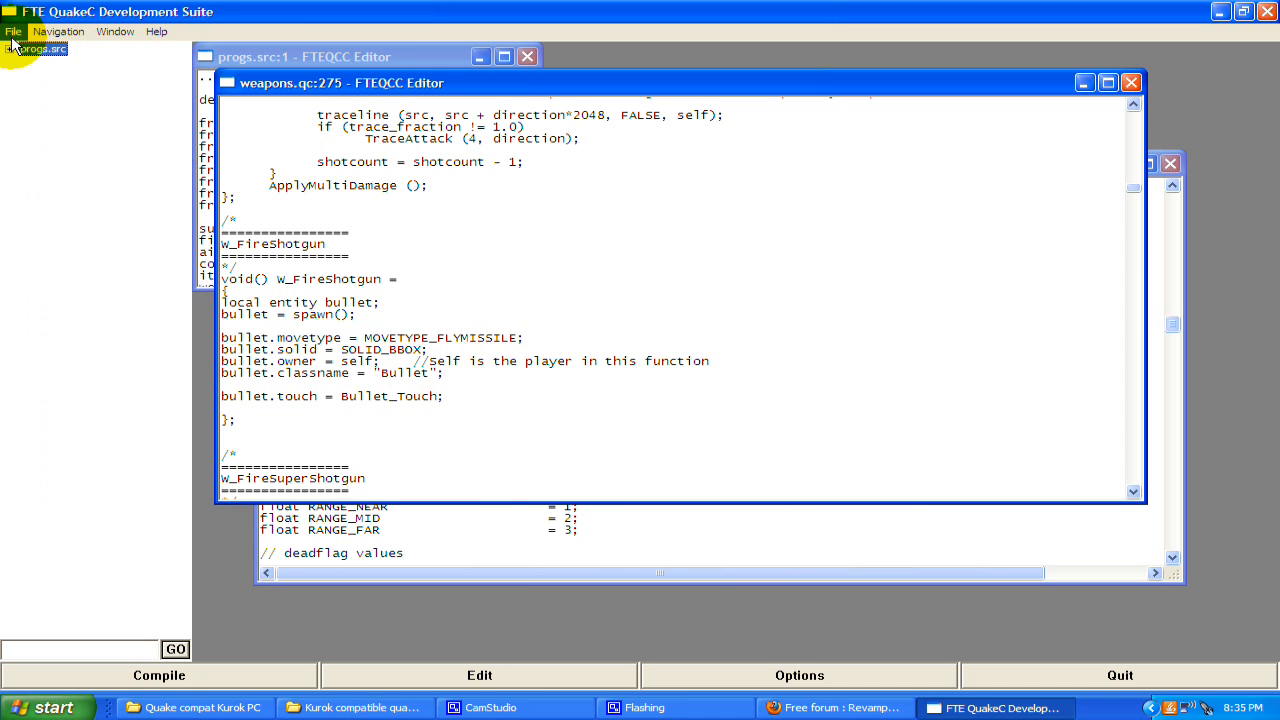
# Recompile progs.src, check the frikbot warnings, and return to the shotgun code in weapons.qc
pyautogui.click(160, 676)
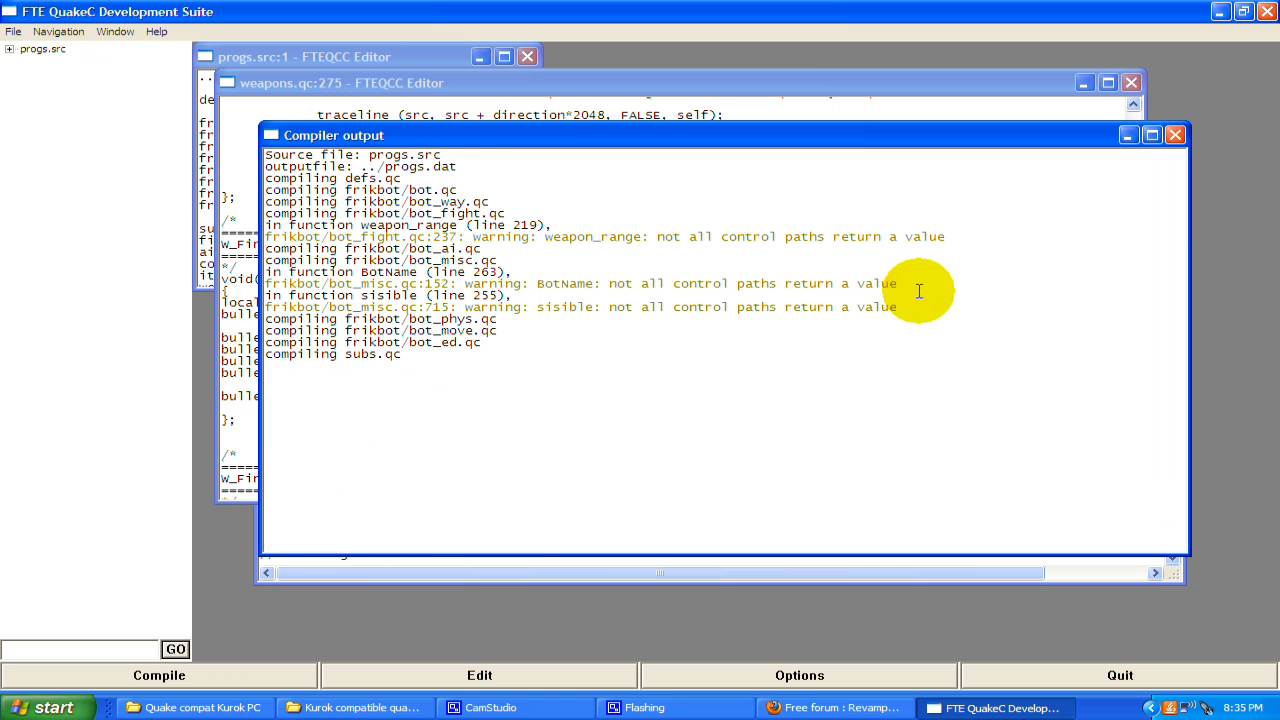
pyautogui.scroll(-3)
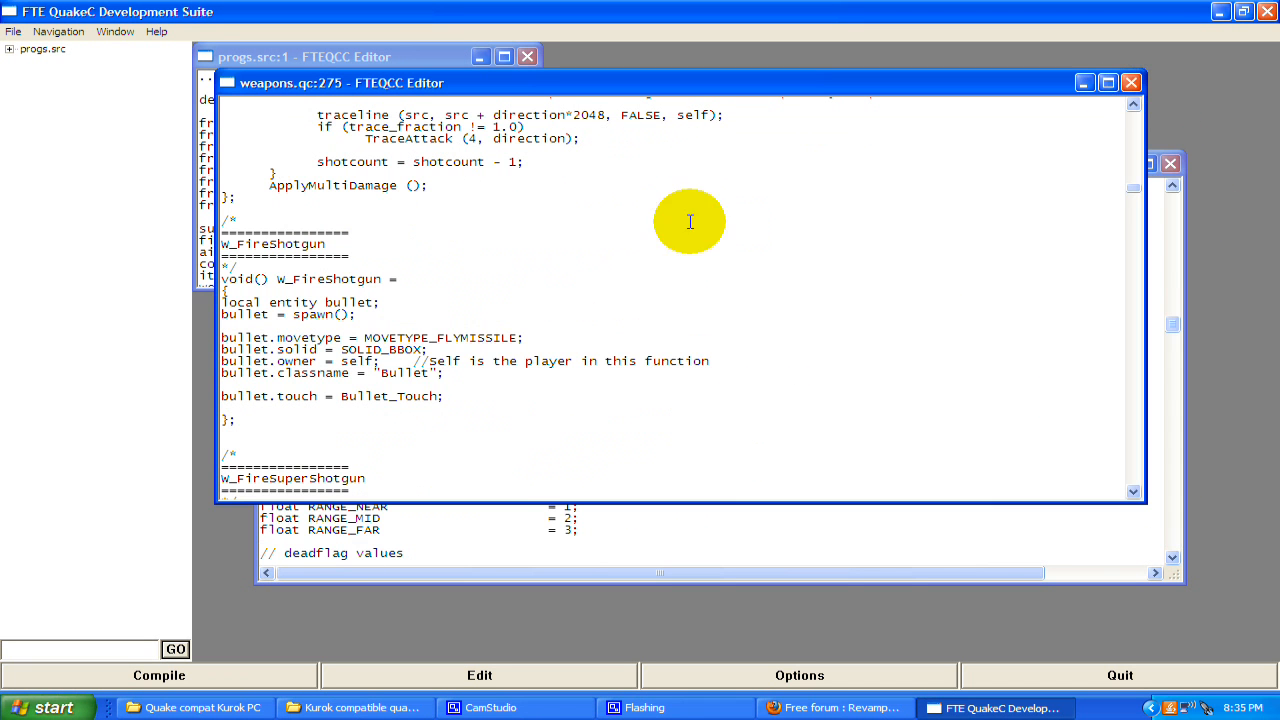
pyautogui.doubleClick(418, 396)
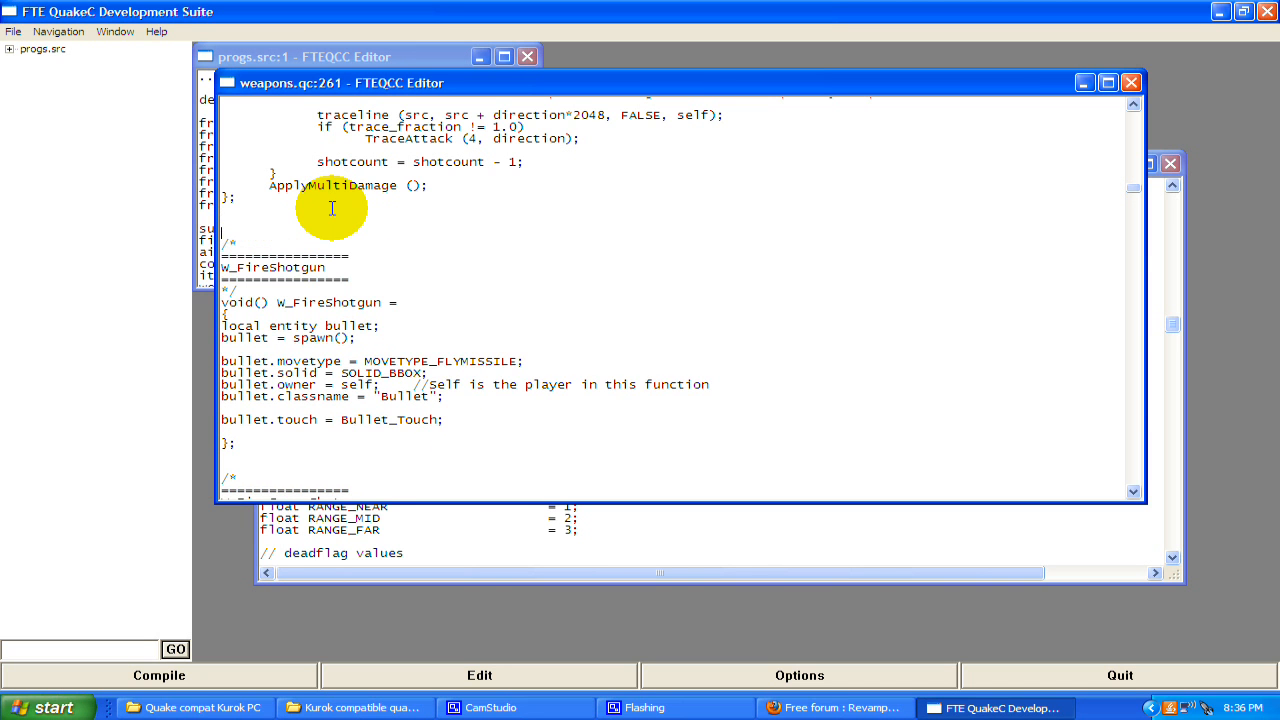
# Add a void() Bullet_Touch function above W_FireShotgun whose body removes the entity
pyautogui.write('vo')
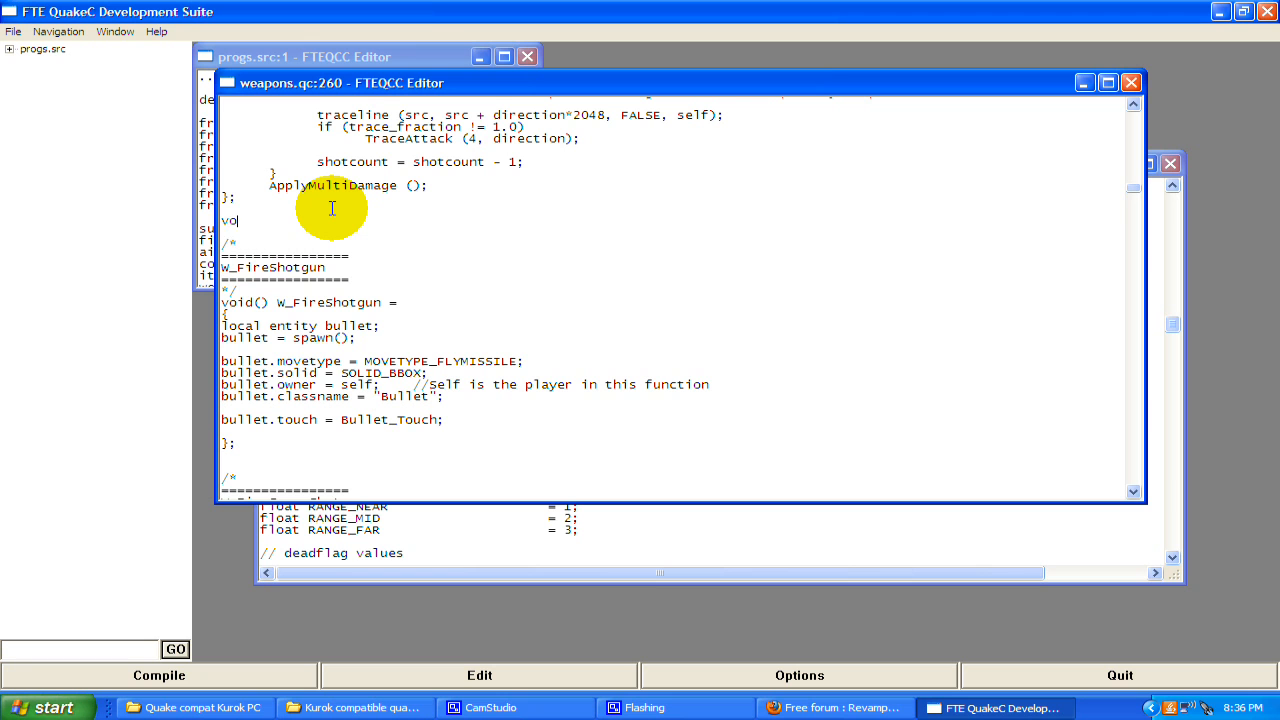
pyautogui.write('id()')
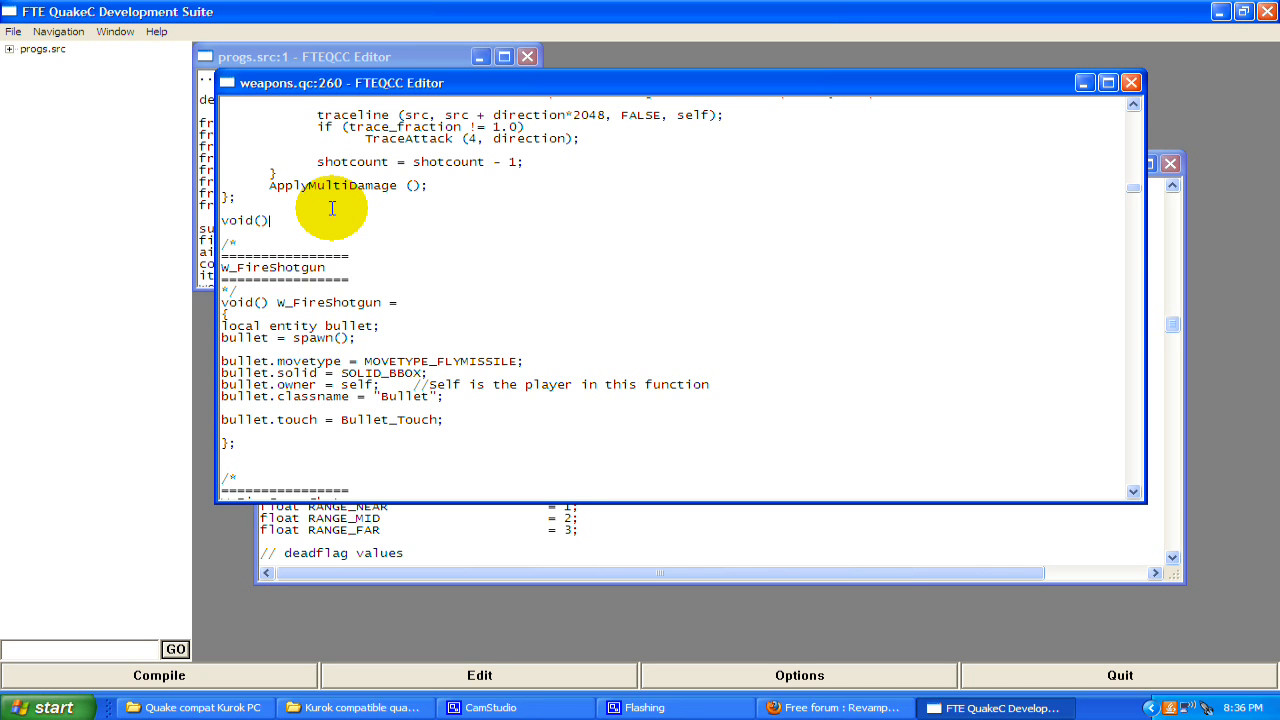
pyautogui.write('Bullet')
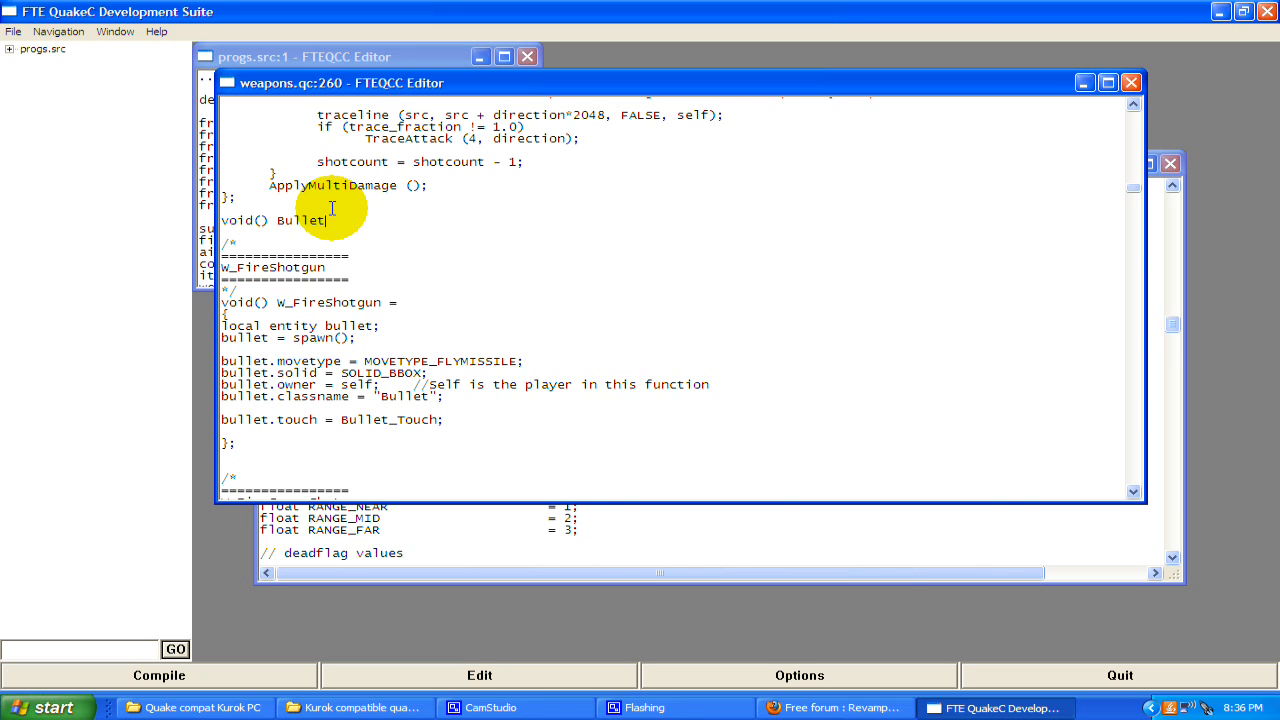
pyautogui.write('_Touch =')
pyautogui.write('};')
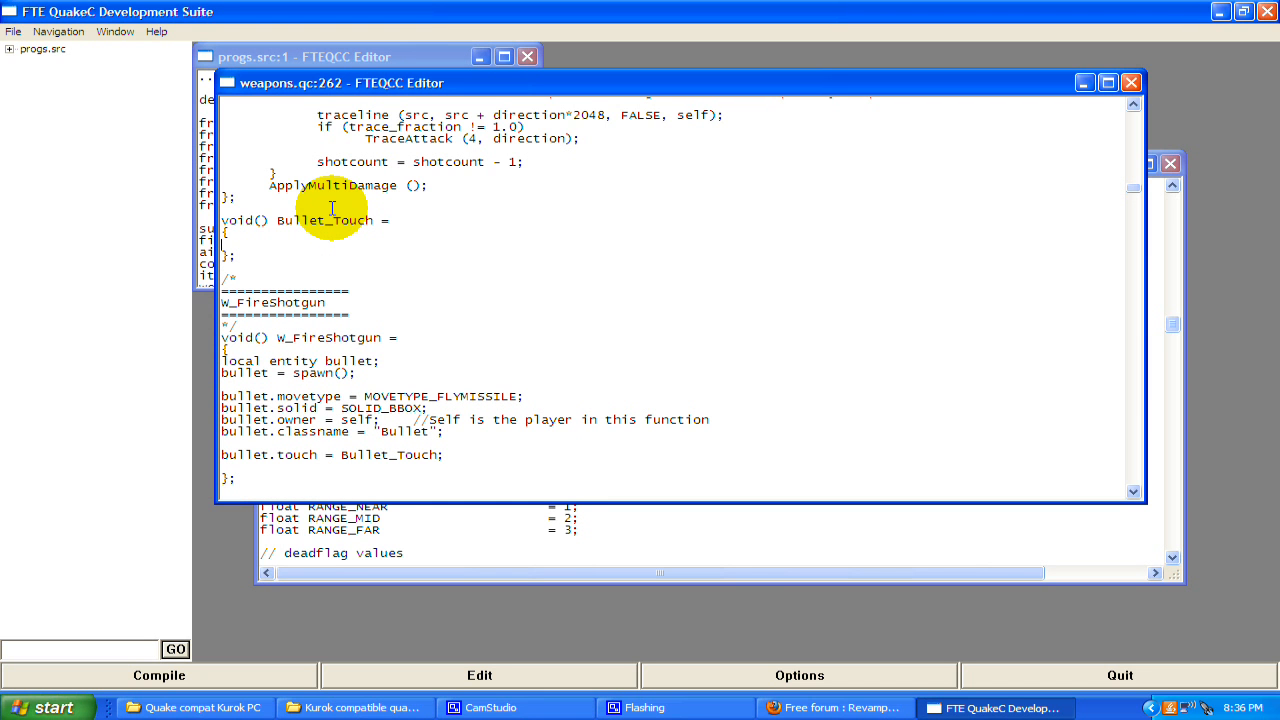
pyautogui.write('remove(self);')
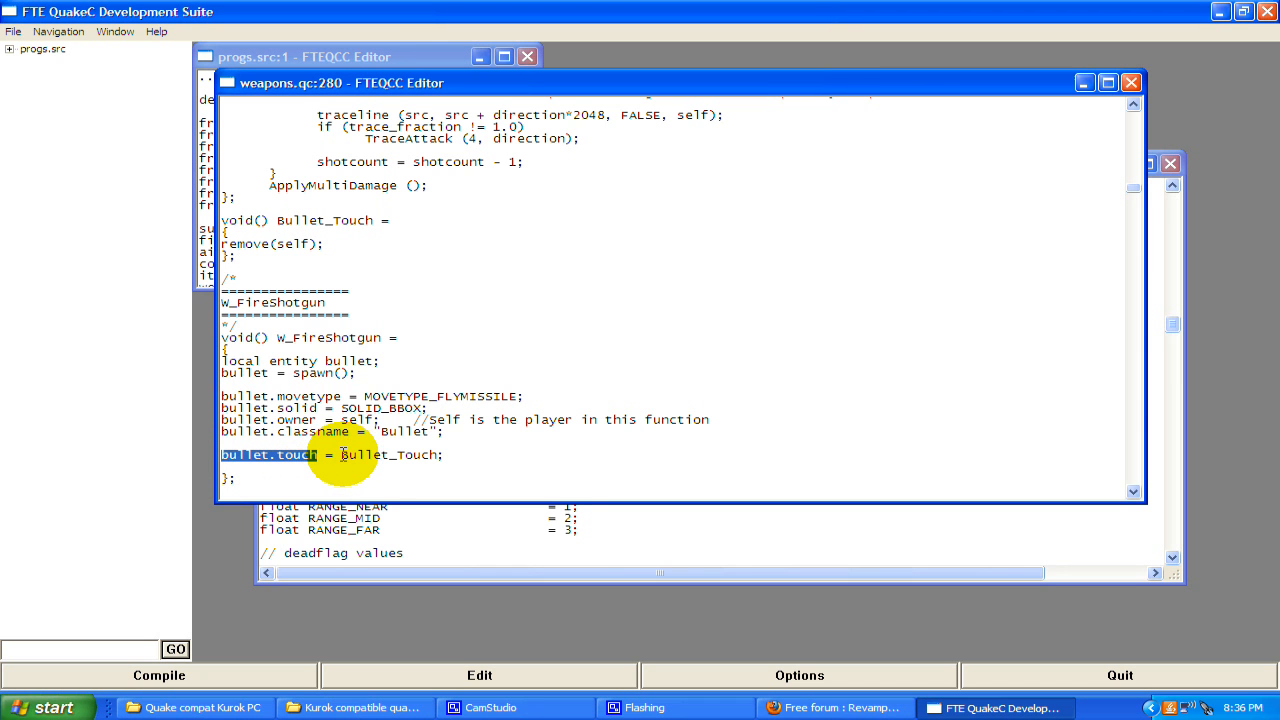
# Change the body to remove(self.owner), checking the bullet.touch and owner assignments
pyautogui.doubleClick(390, 454)
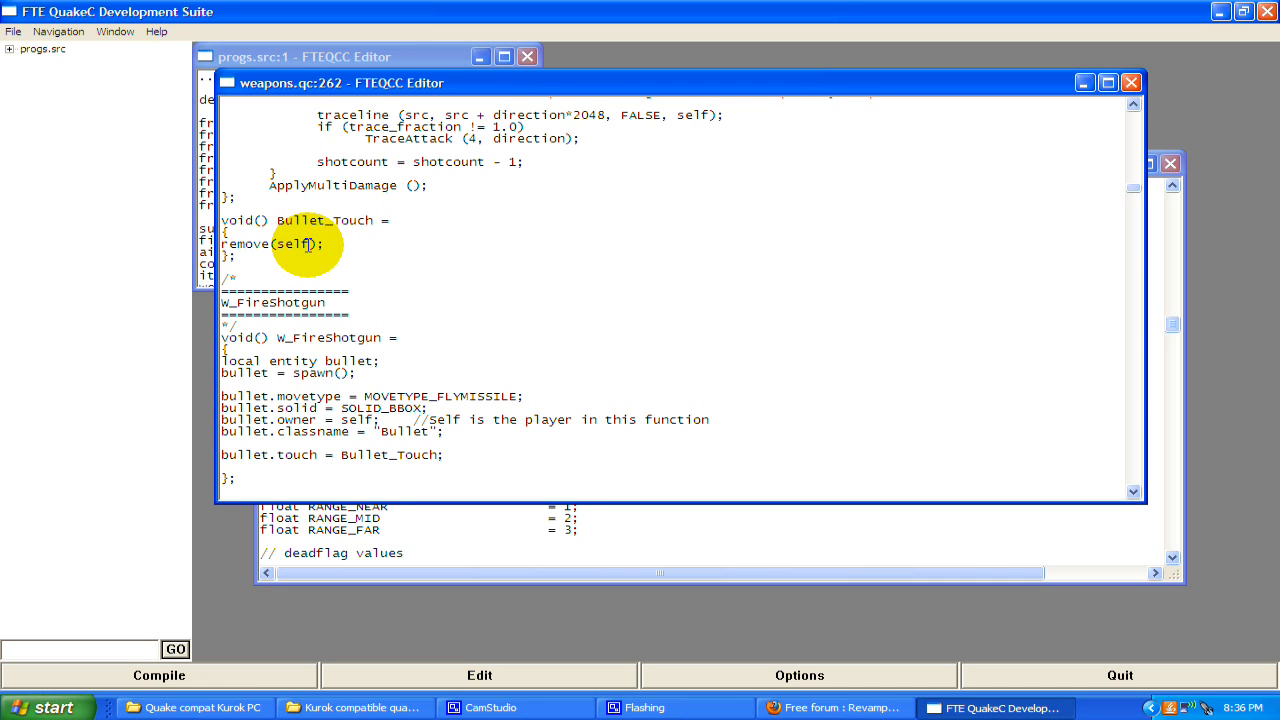
pyautogui.write('.w')
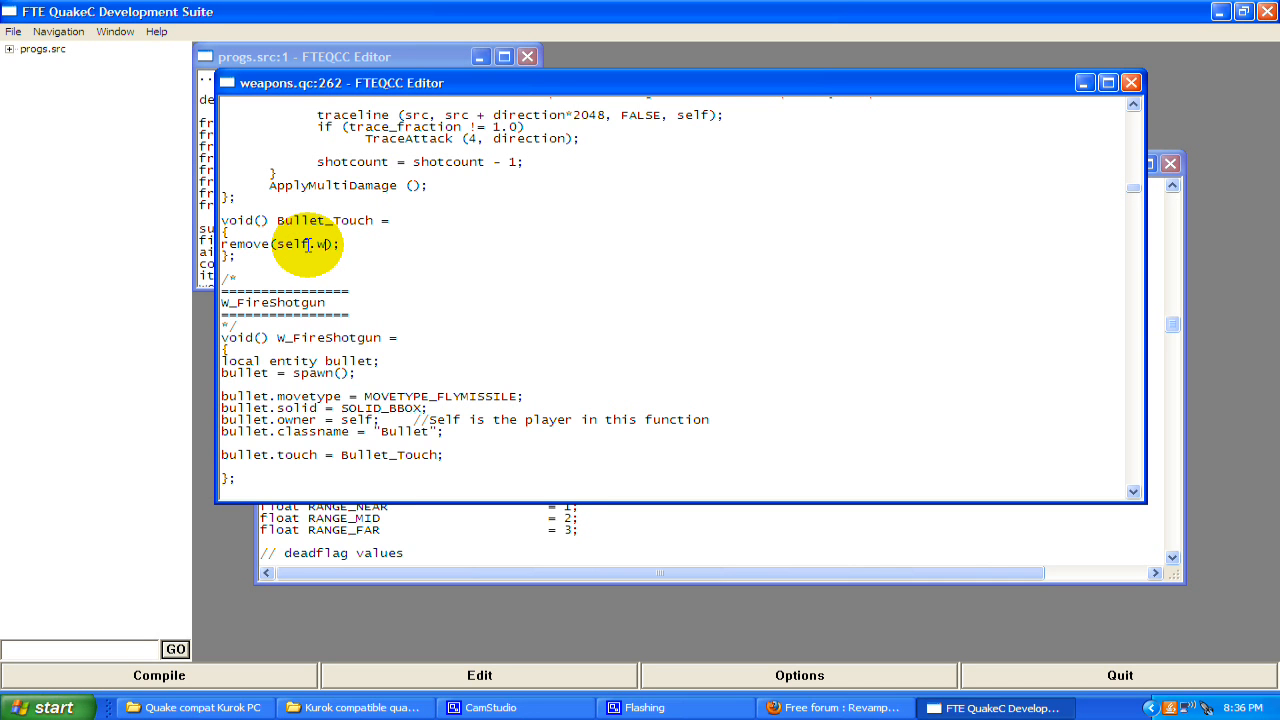
pyautogui.write('owner')
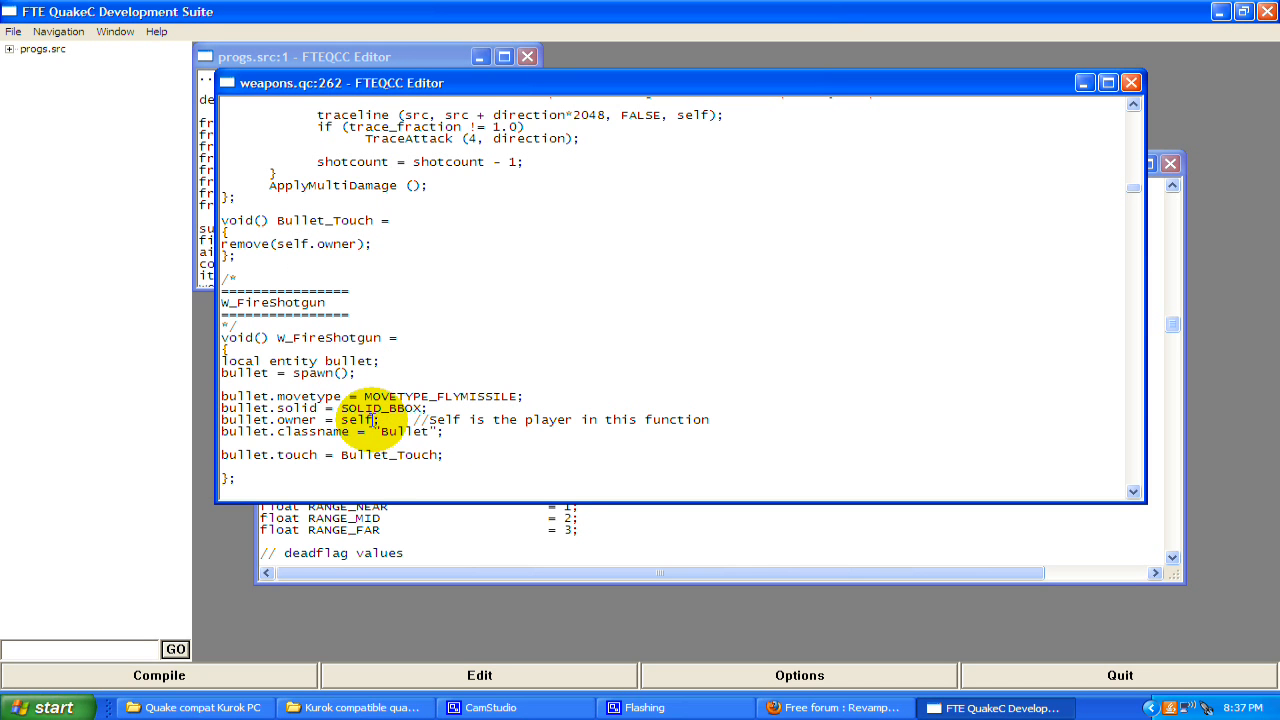
pyautogui.doubleClick(354, 420)
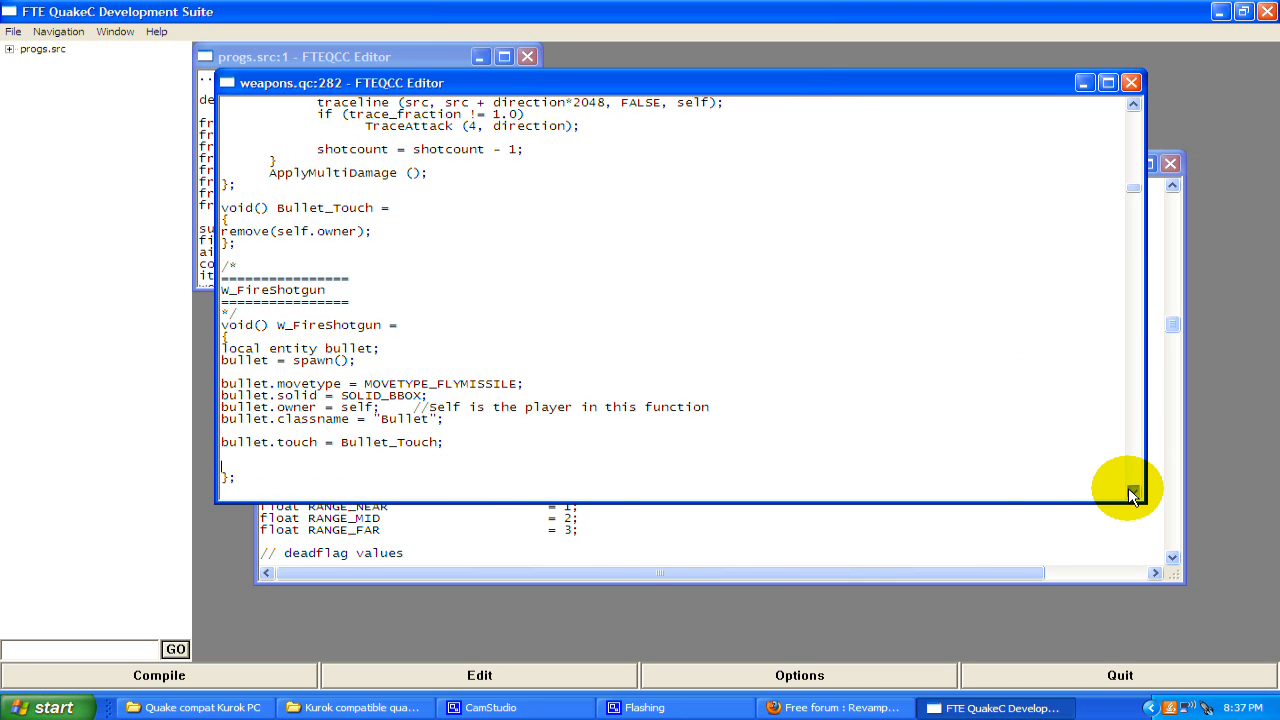
# Add setmodel(bullet, "progs/bullet.mdl"); after the bullet.touch assignment
pyautogui.scroll(-3)
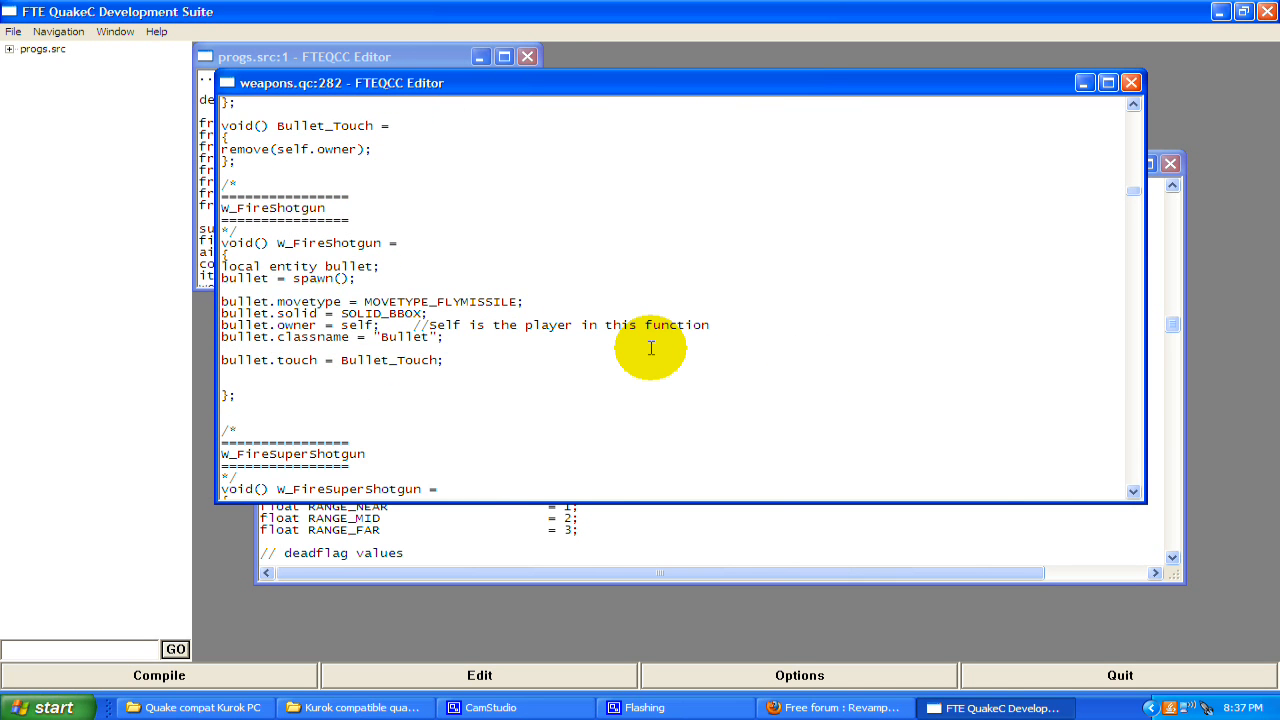
pyautogui.write('setmodel();')
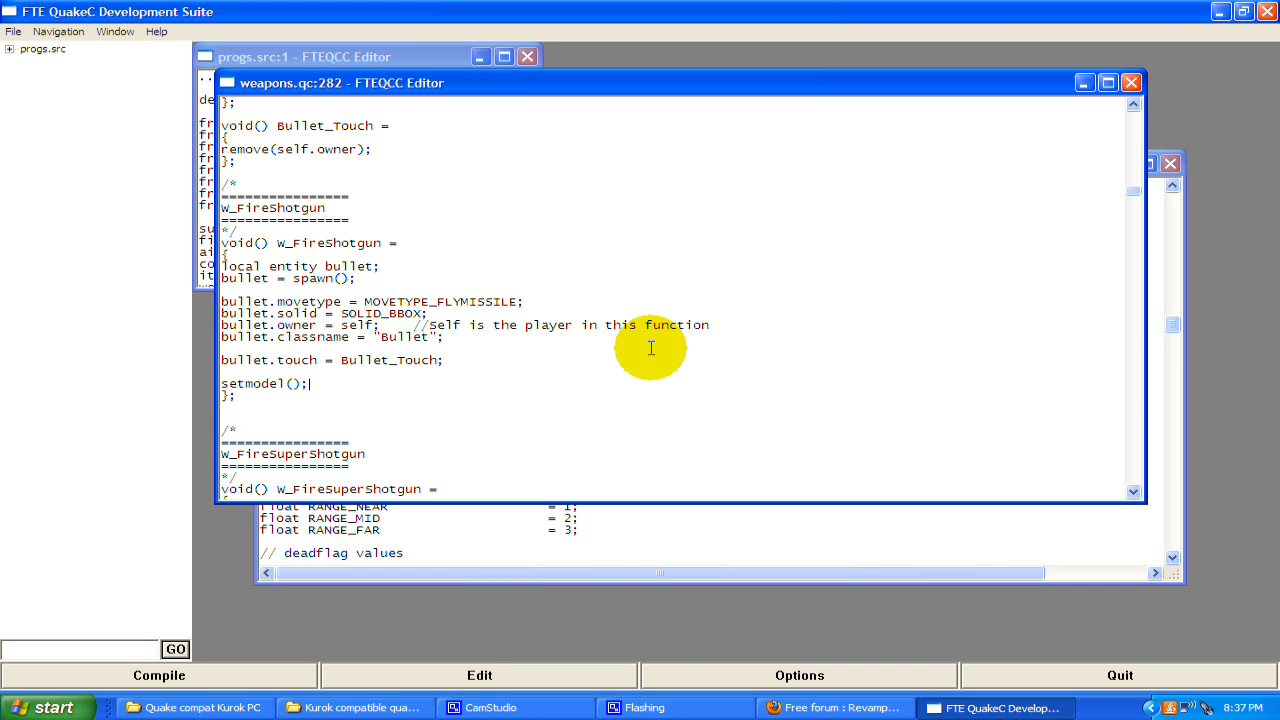
pyautogui.write('""')
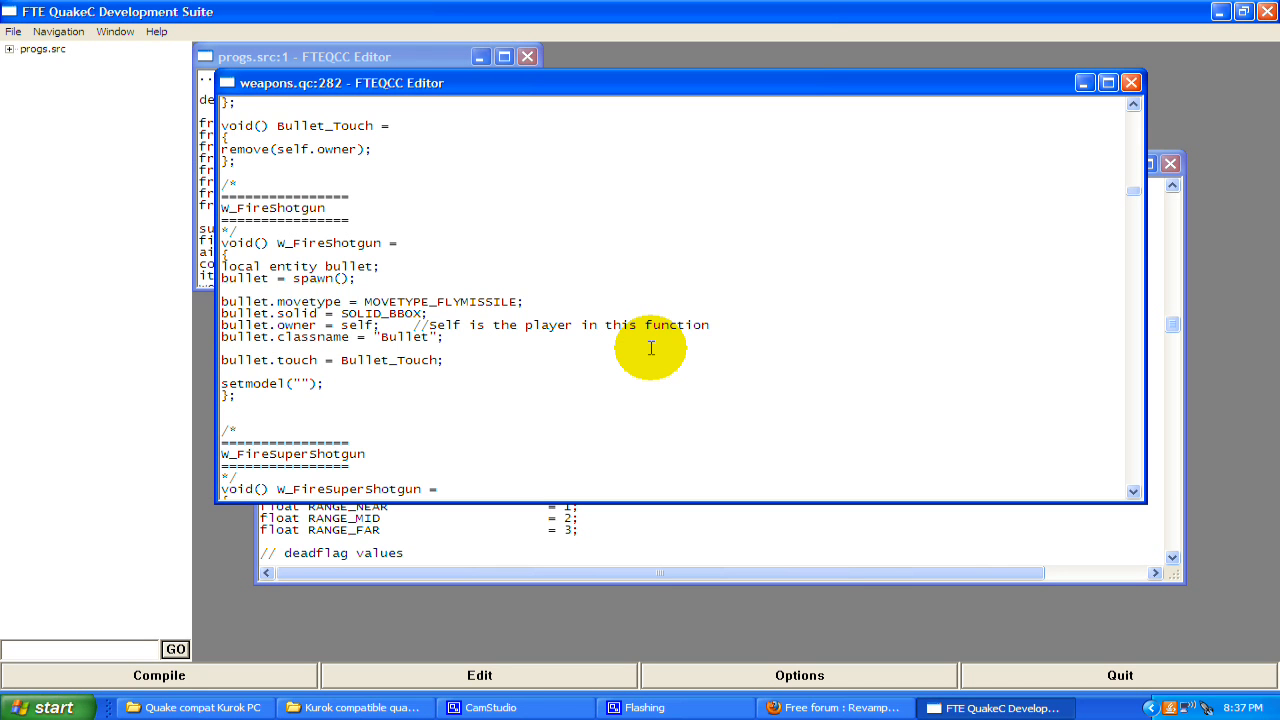
pyautogui.write('bu')
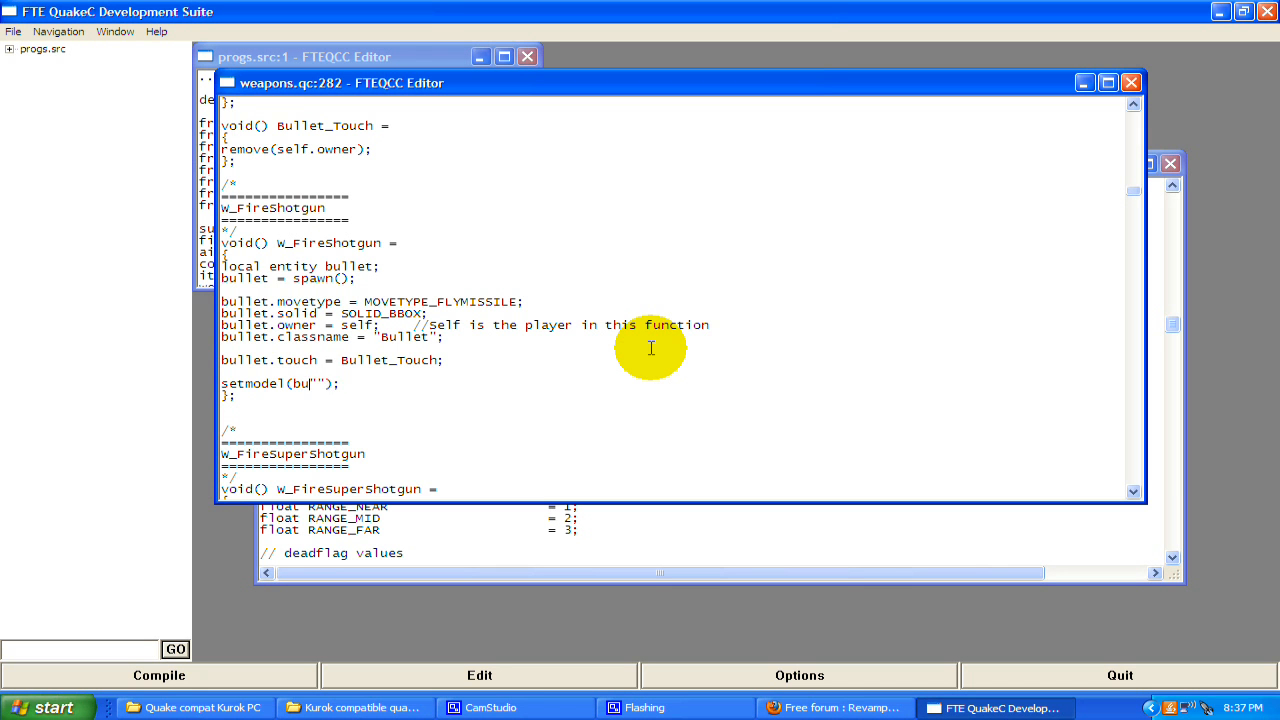
pyautogui.write('llet,')
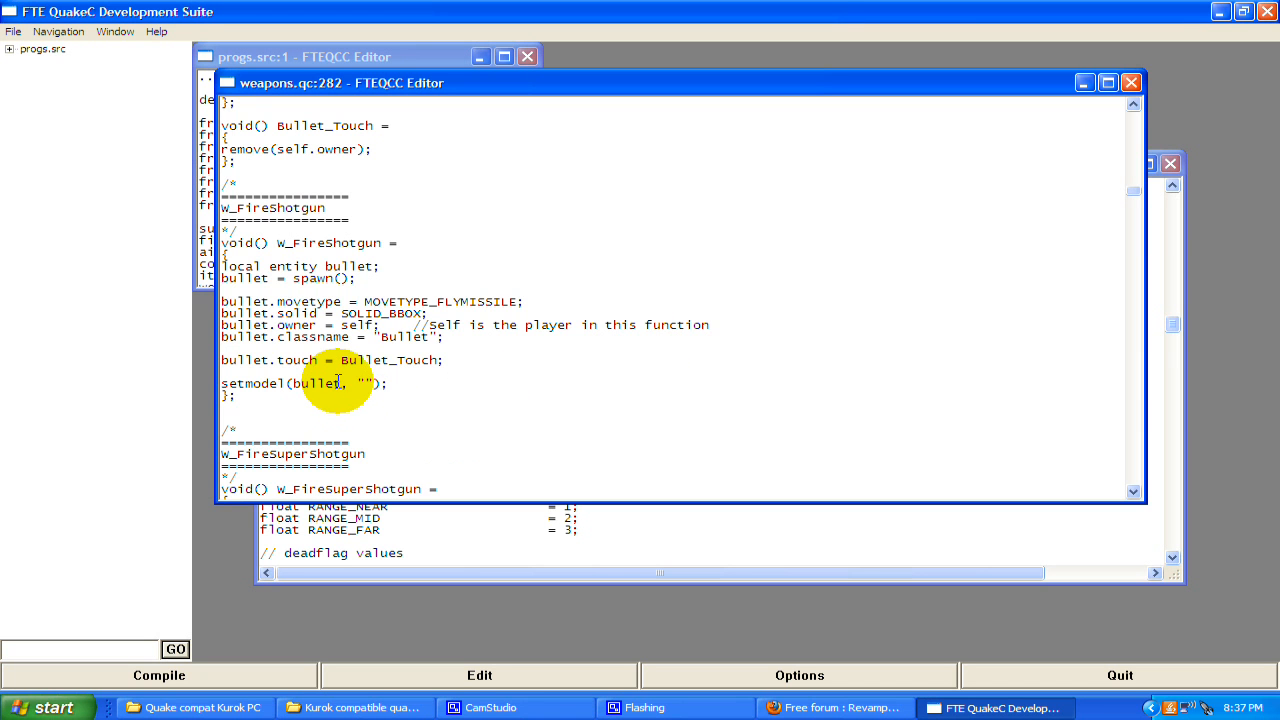
pyautogui.doubleClick(314, 384)
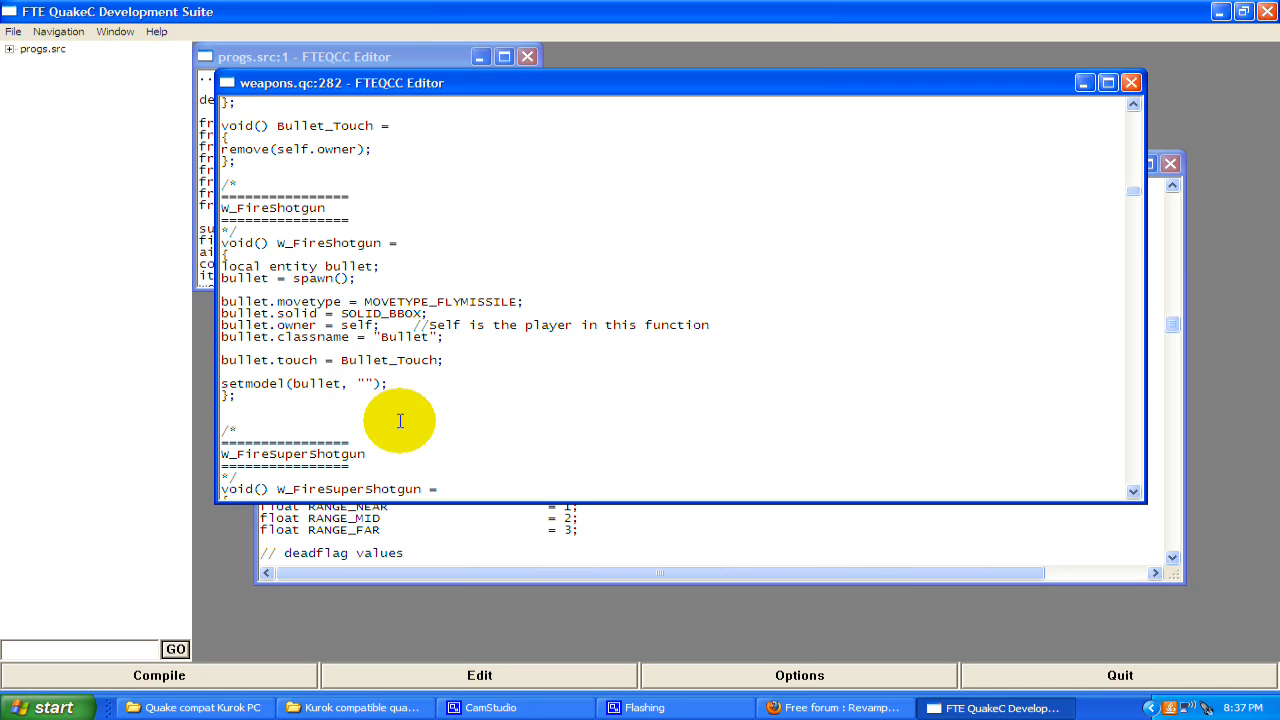
pyautogui.write('progs')
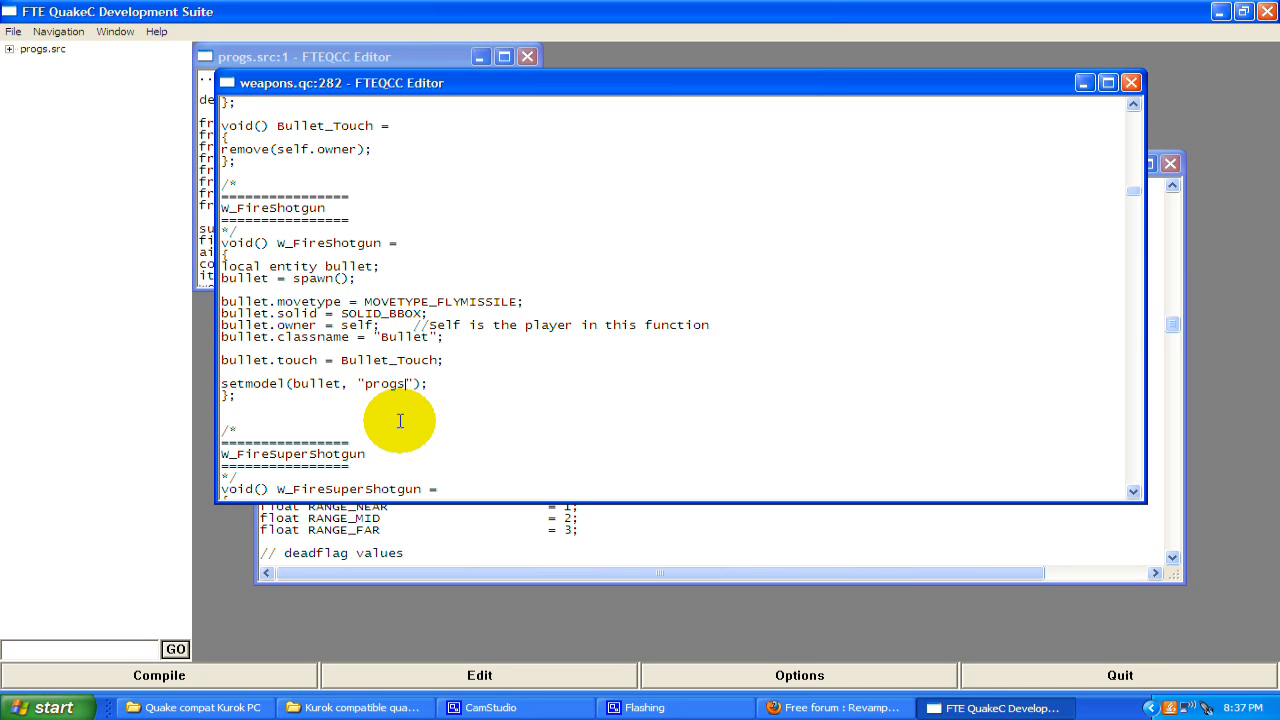
pyautogui.write('/bullet.mdl')
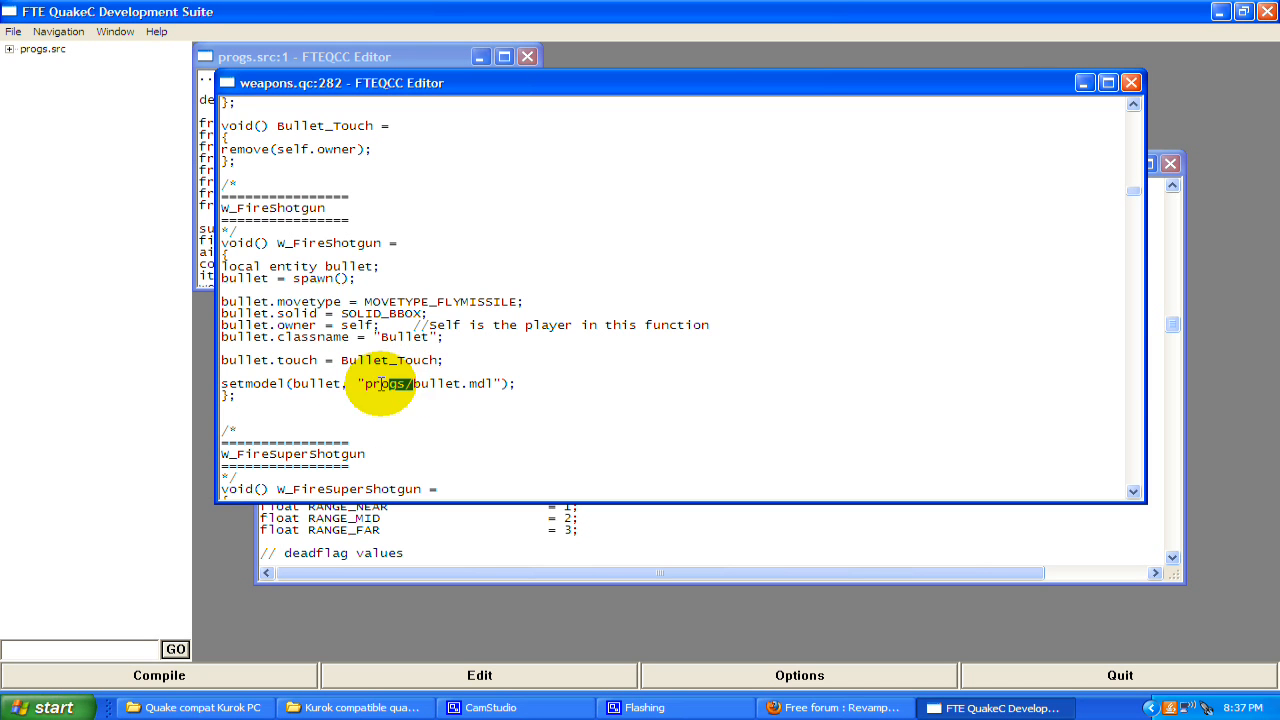
# Verify the progs model path by browsing into the ID1 game folder in Explorer
pyautogui.doubleClick(388, 384)
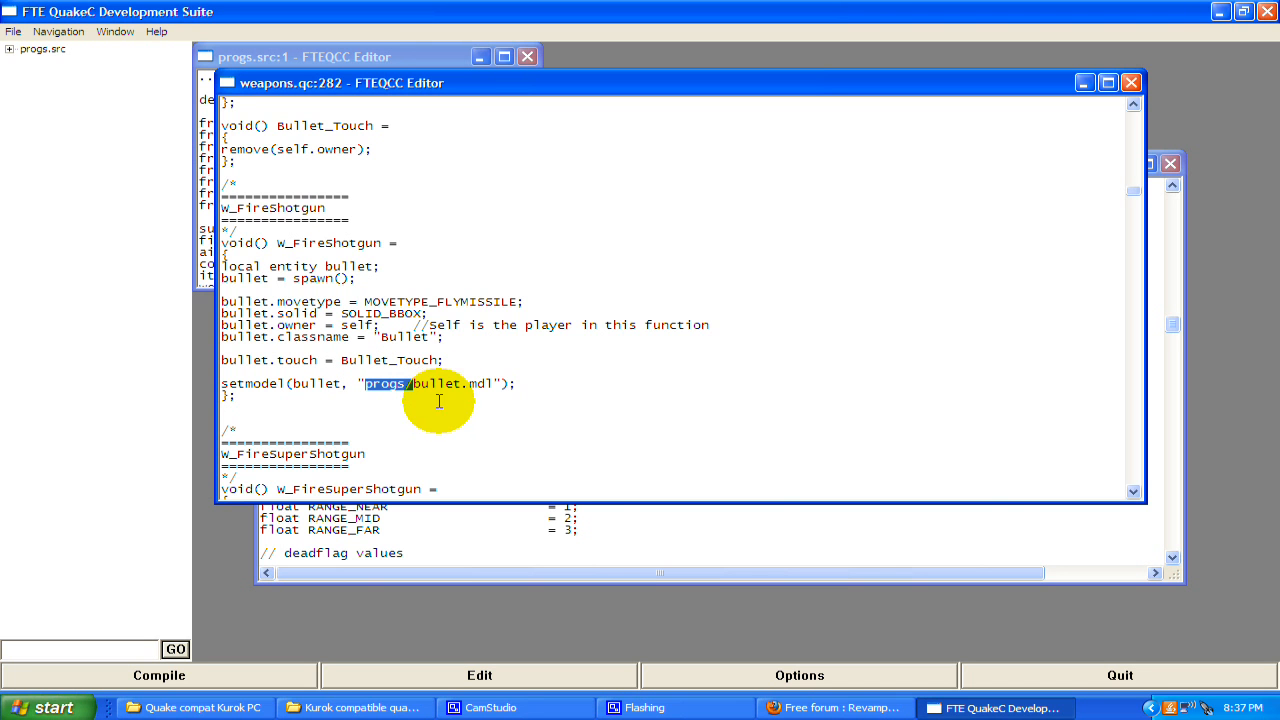
pyautogui.click(194, 708)
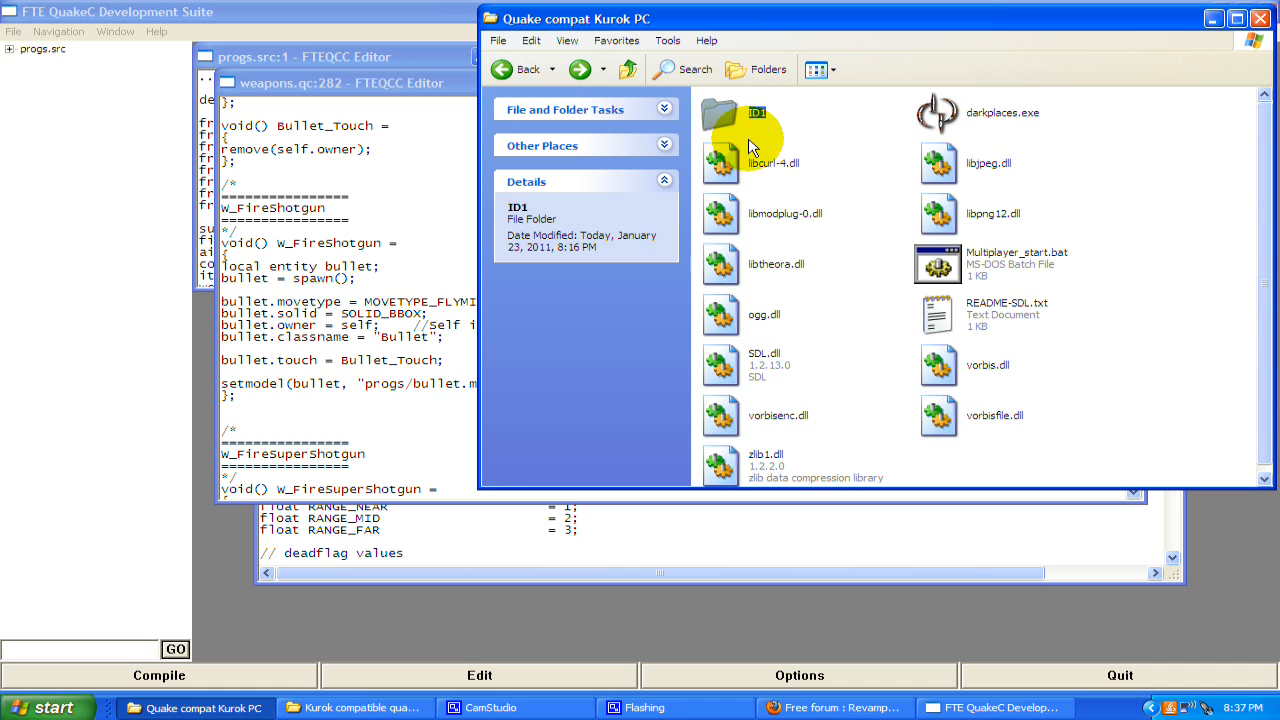
pyautogui.doubleClick(720, 120)
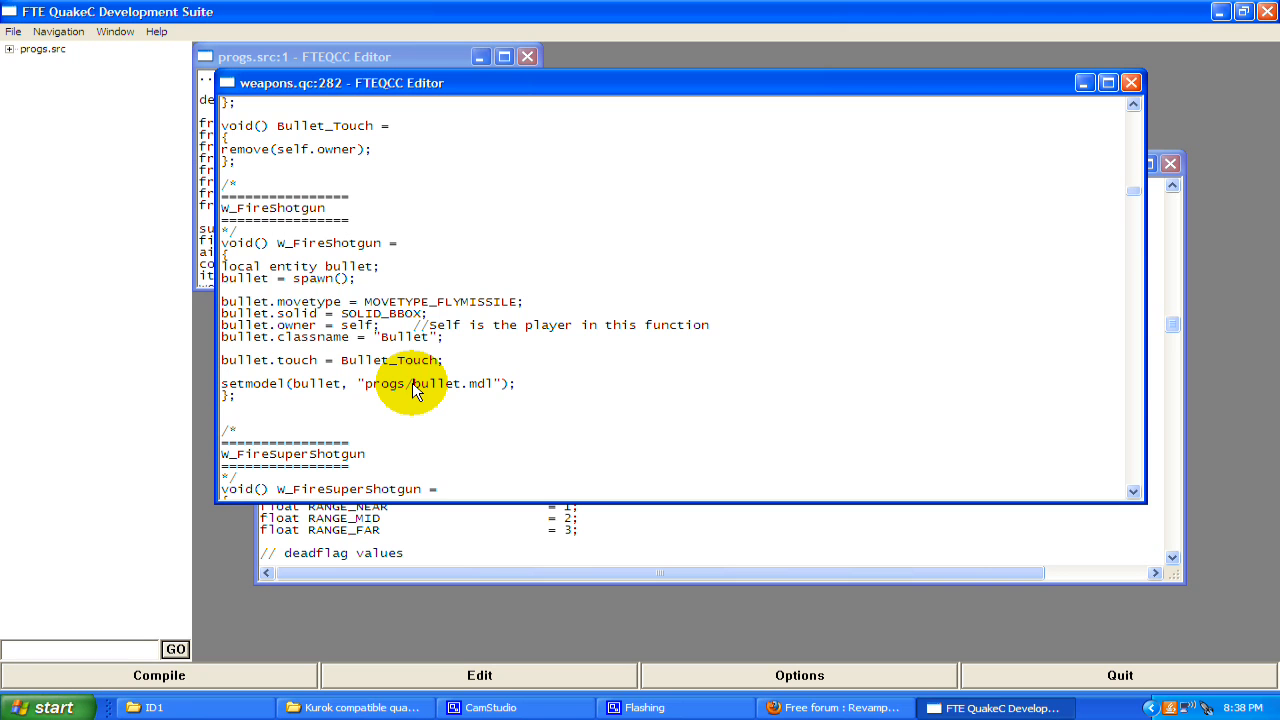
# Add setsize(bullet, '0 0 0', '0 0 0'); on a new line after the setmodel call
pyautogui.doubleClick(384, 384)
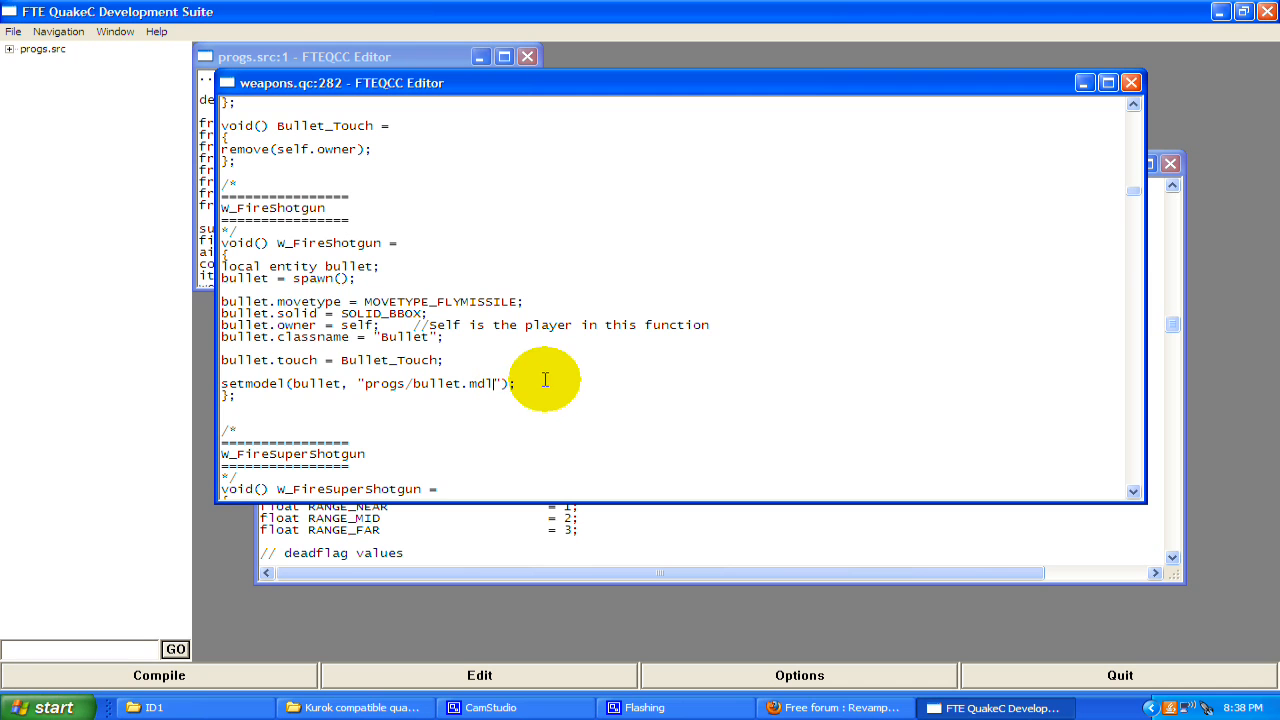
pyautogui.doubleClick(314, 384)
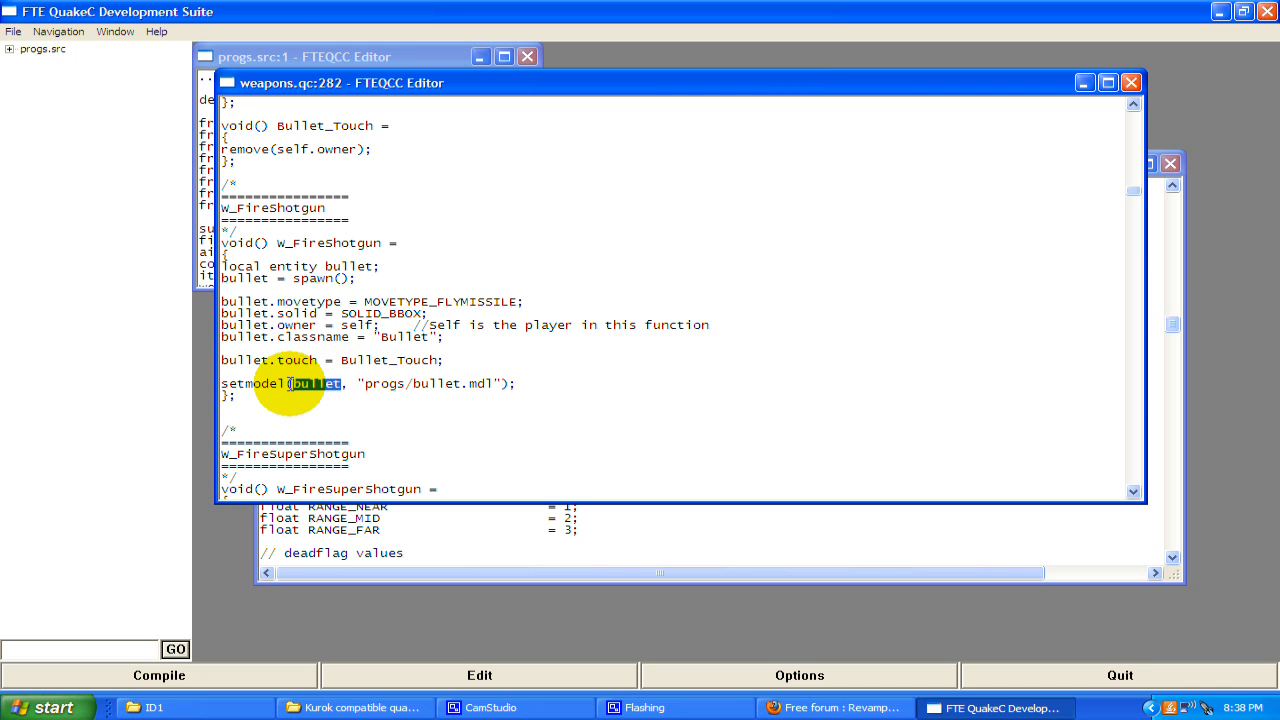
pyautogui.click(544, 382)
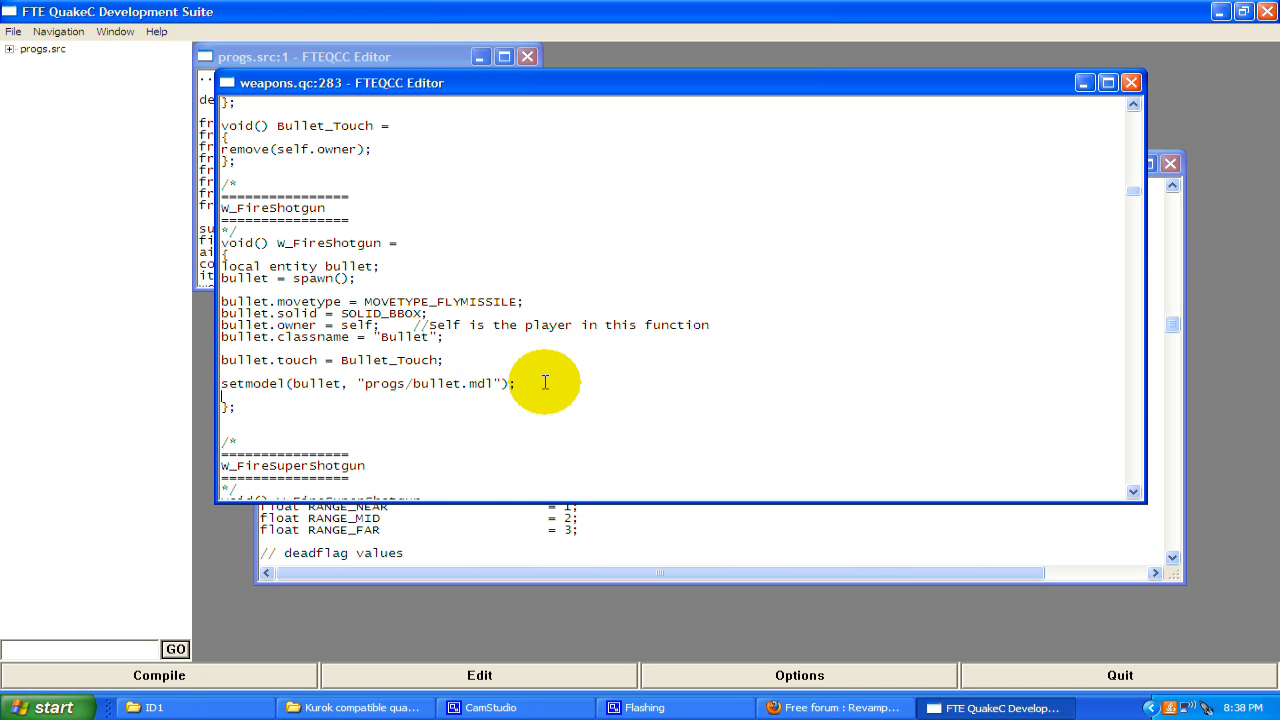
pyautogui.write('setsize();')
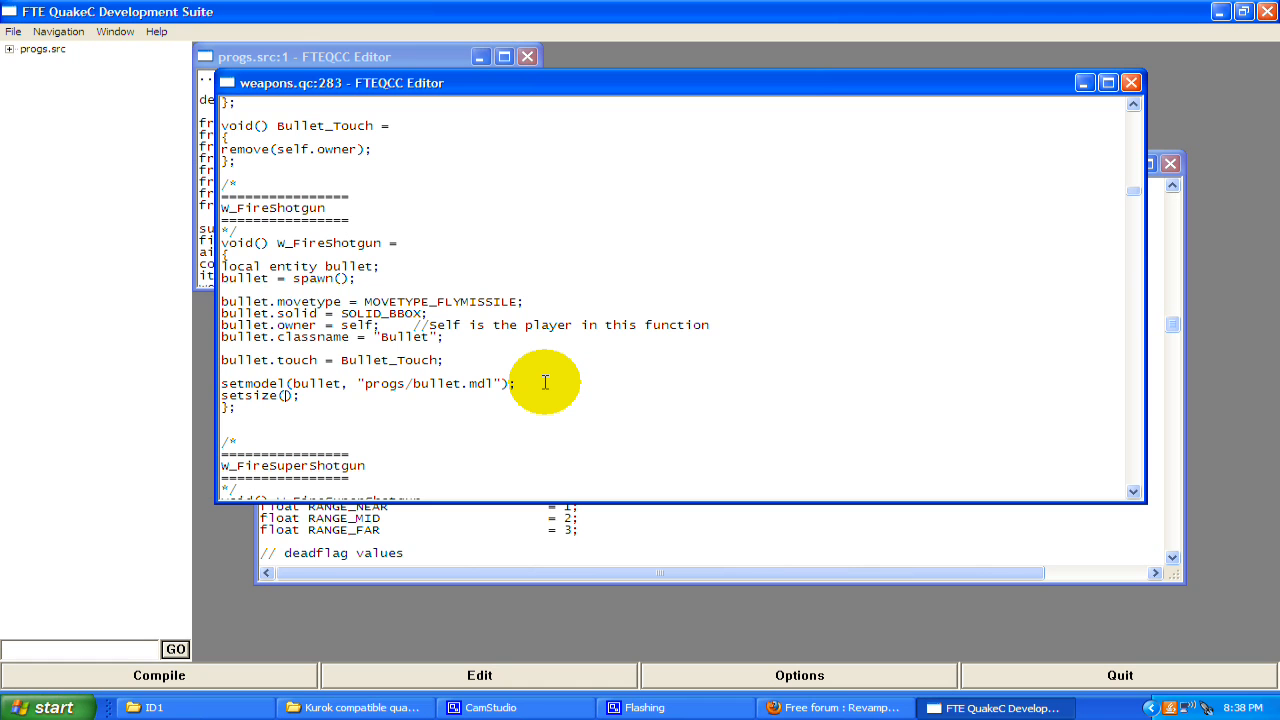
pyautogui.write('"')
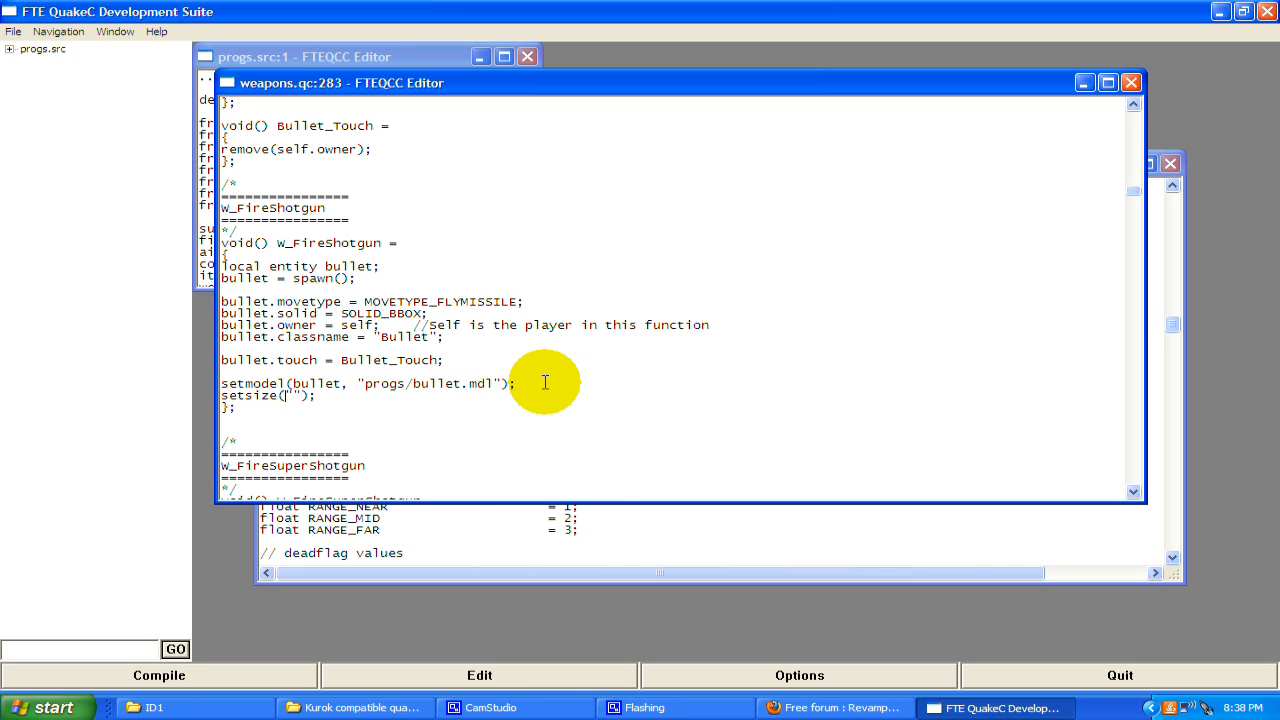
pyautogui.write("bullet, '0 0 0', '0 0 0")
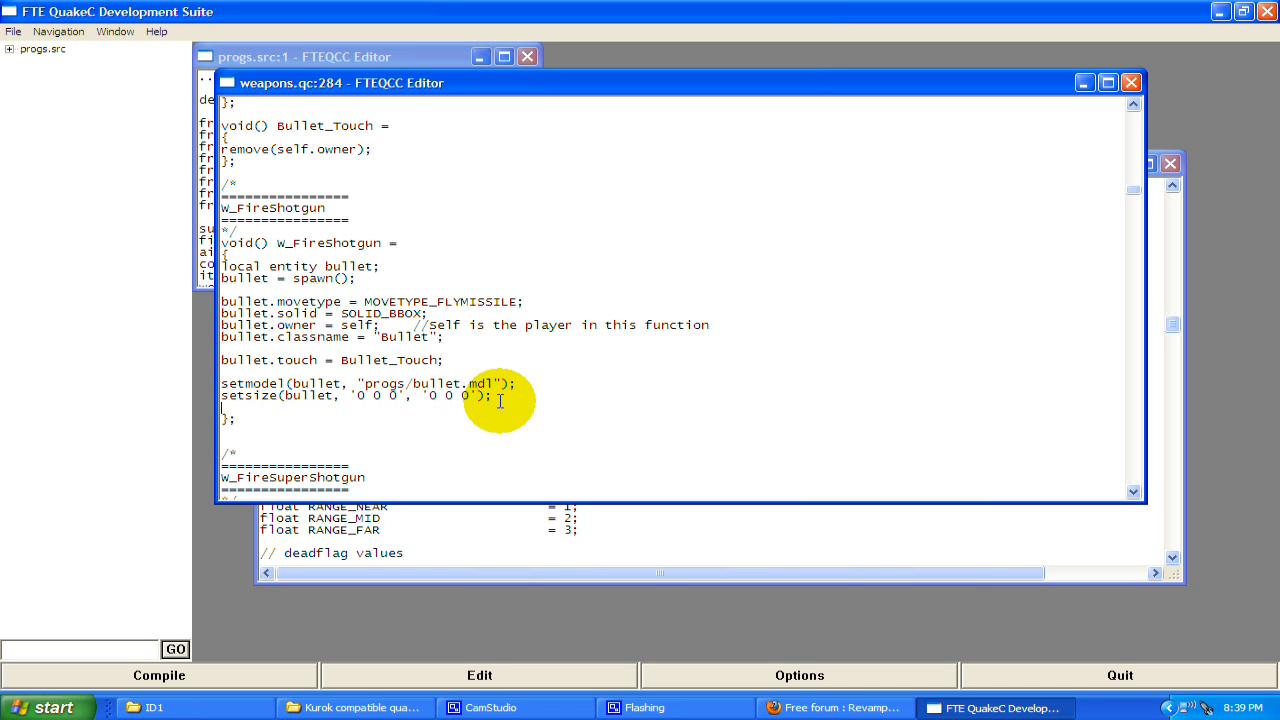
# Add setorigin(bullet, self.origin + '0 0 16'); below the setsize line
pyautogui.write('setorigin();')
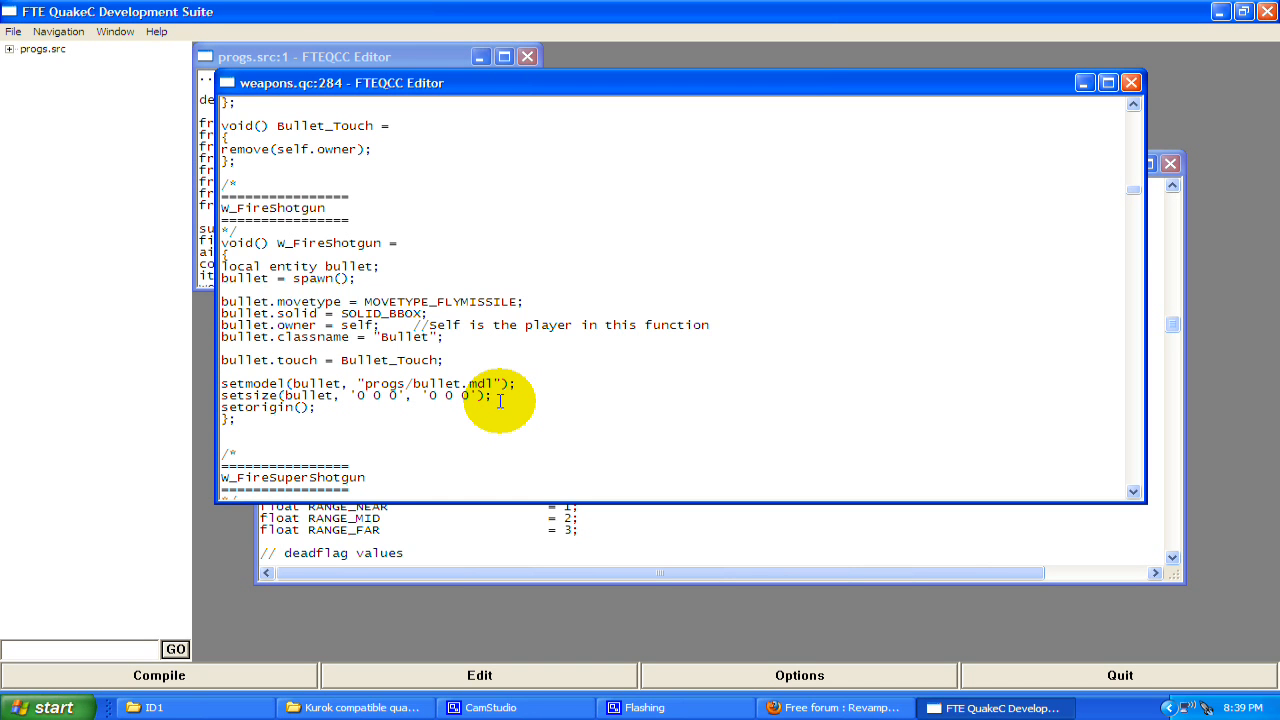
pyautogui.write('bullet,')
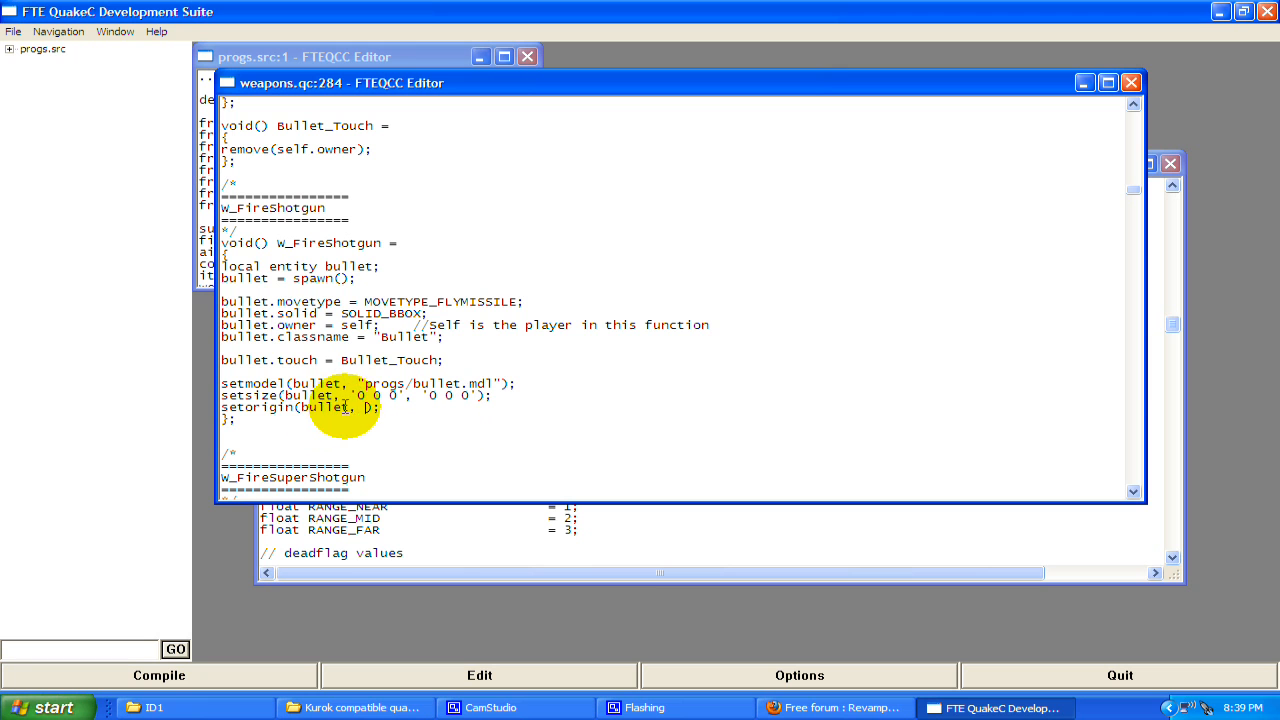
pyautogui.doubleClick(324, 408)
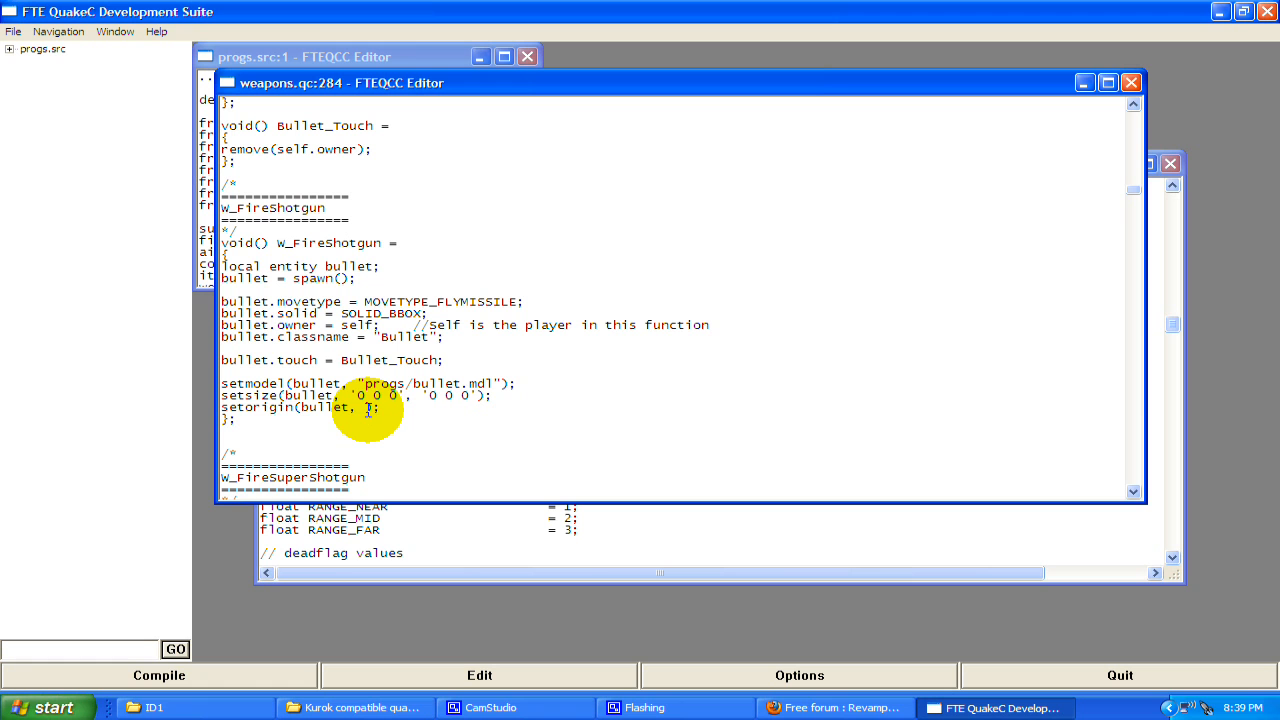
pyautogui.write("self.origin + '0 0 16")
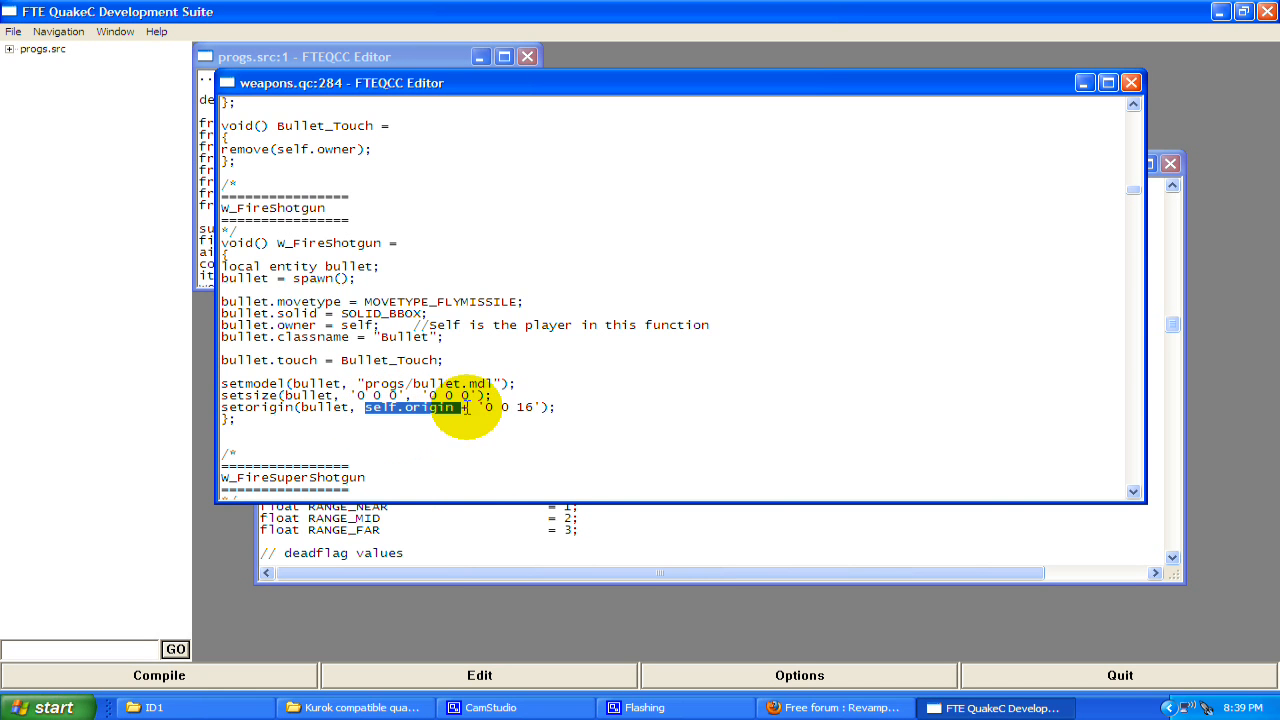
pyautogui.write('+')
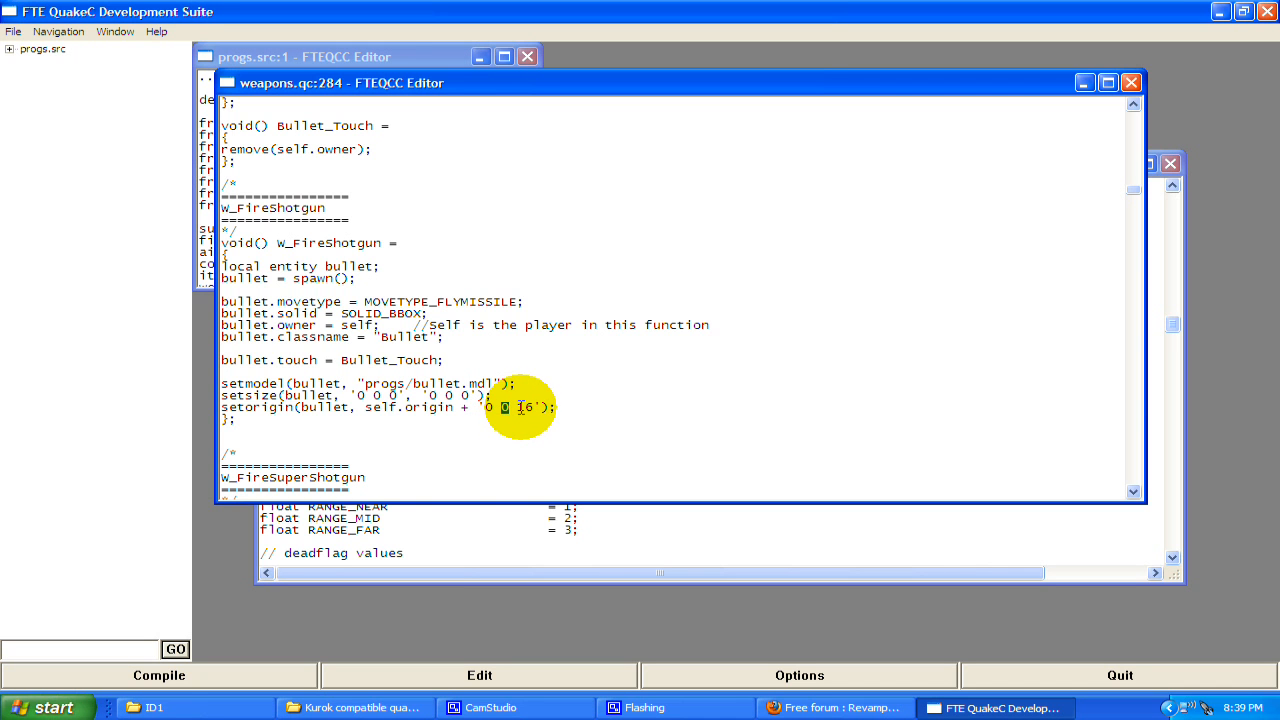
pyautogui.doubleClick(524, 408)
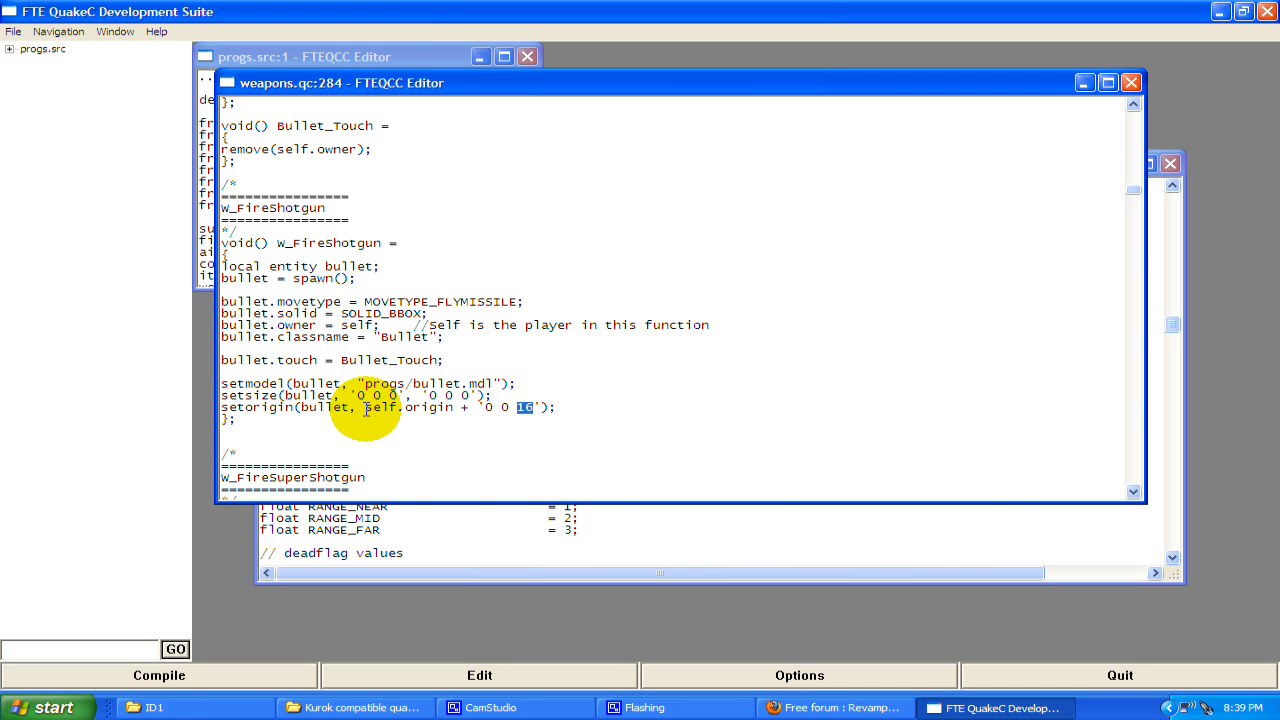
pyautogui.doubleClick(408, 408)
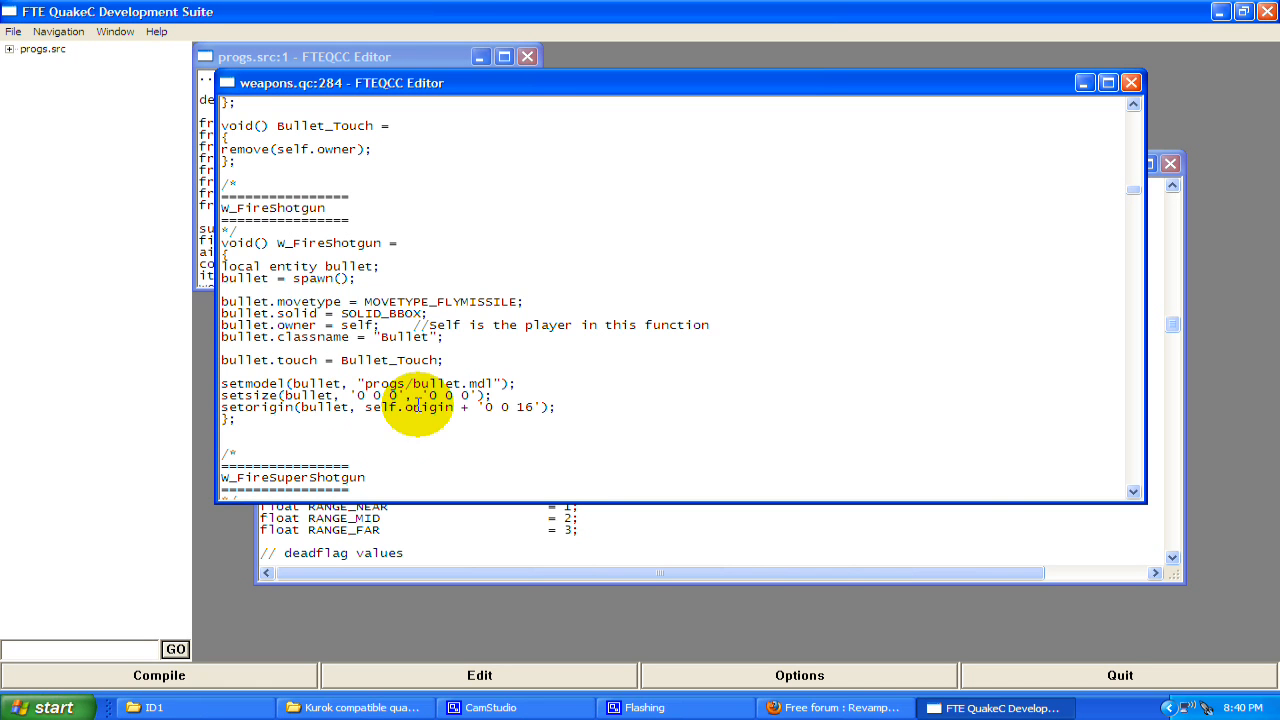
pyautogui.moveTo(568, 408)
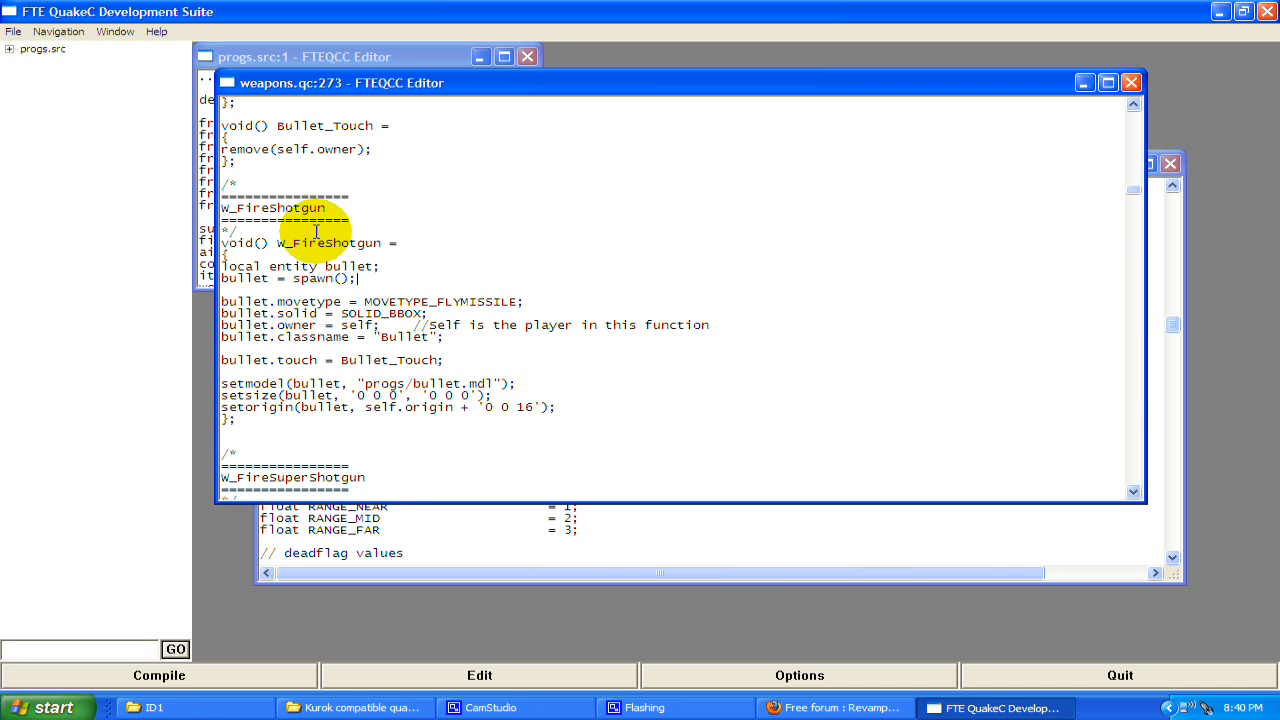
# Save the edited weapons.qc via File > Save
pyautogui.click(12, 32)
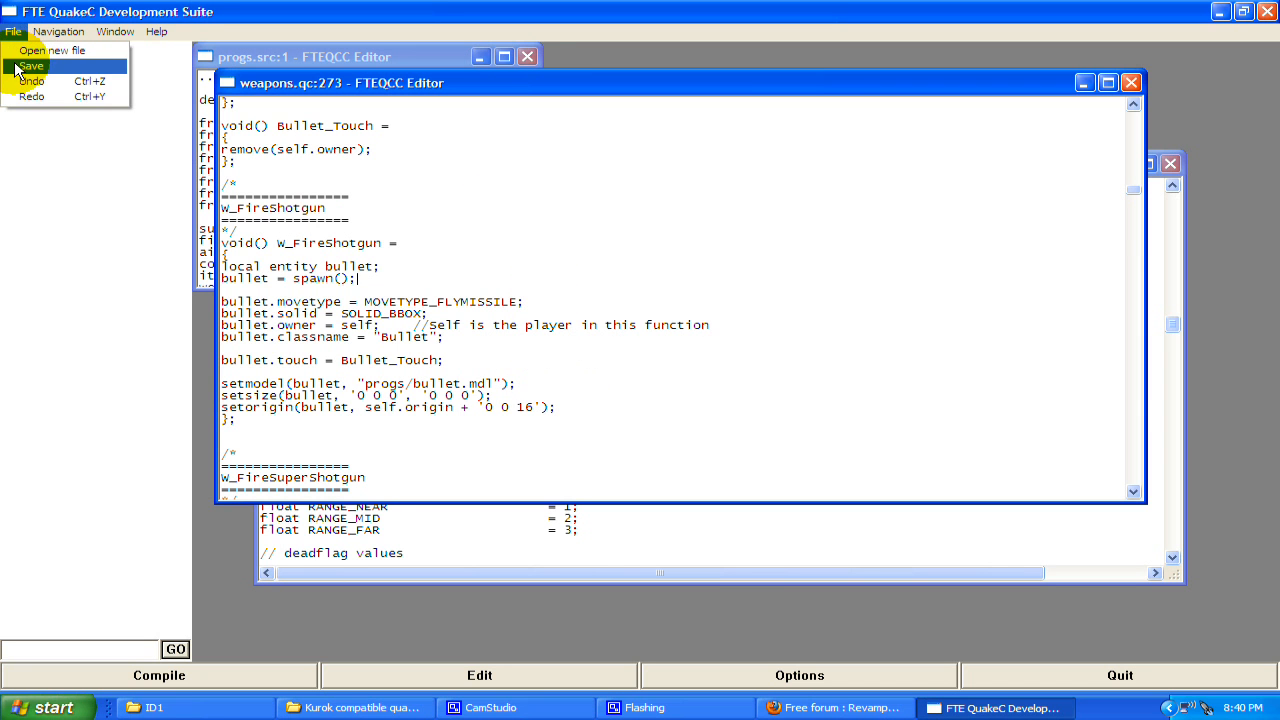
pyautogui.click(32, 66)
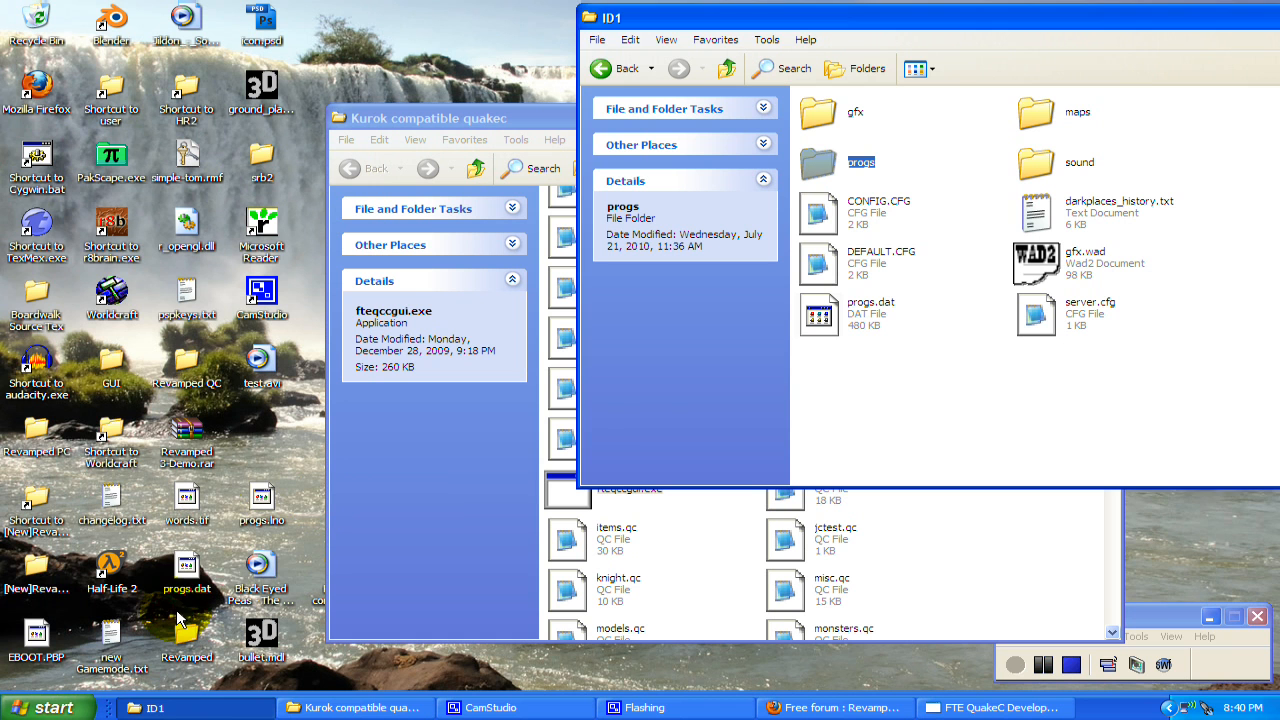
# Move the new progs.dat into ID1, confirming replacement of the old file
pyautogui.click(186, 564)
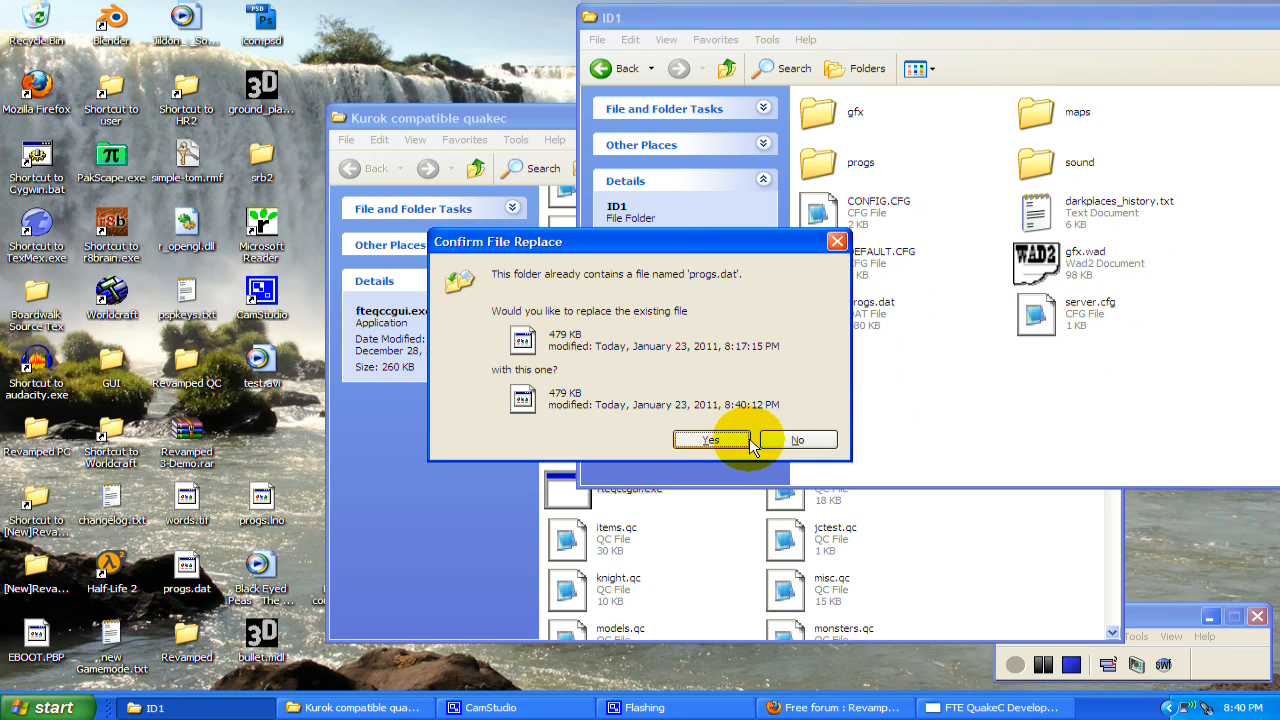
pyautogui.click(712, 440)
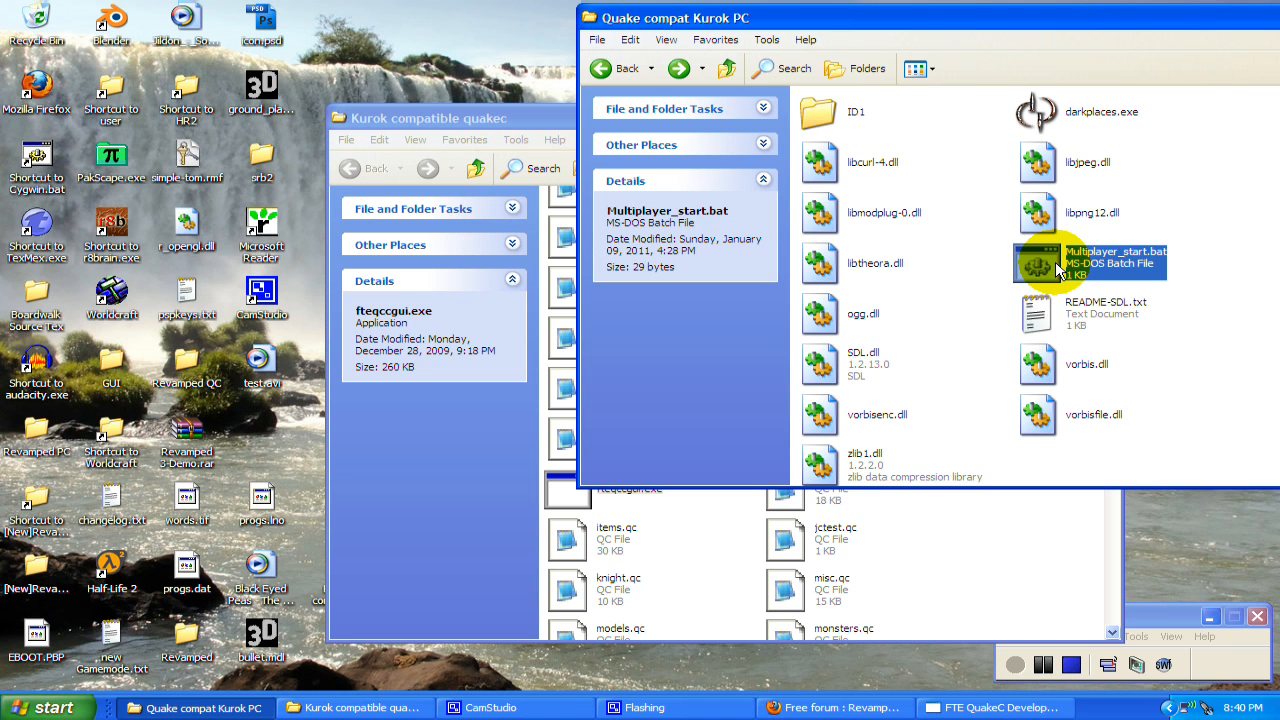
# Run Multiplayer_start.bat to test-fire the shotgun bullets in DarkPlaces, then quit
pyautogui.doubleClick(1090, 258)
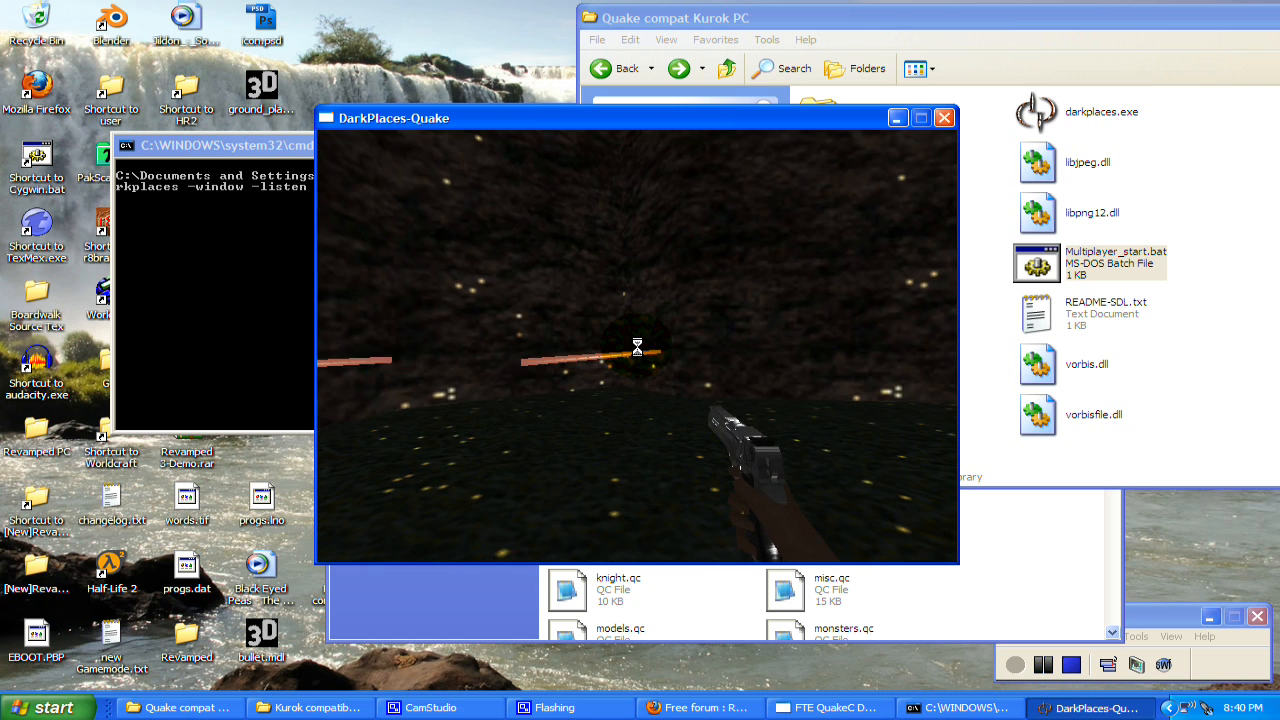
pyautogui.press('escape')
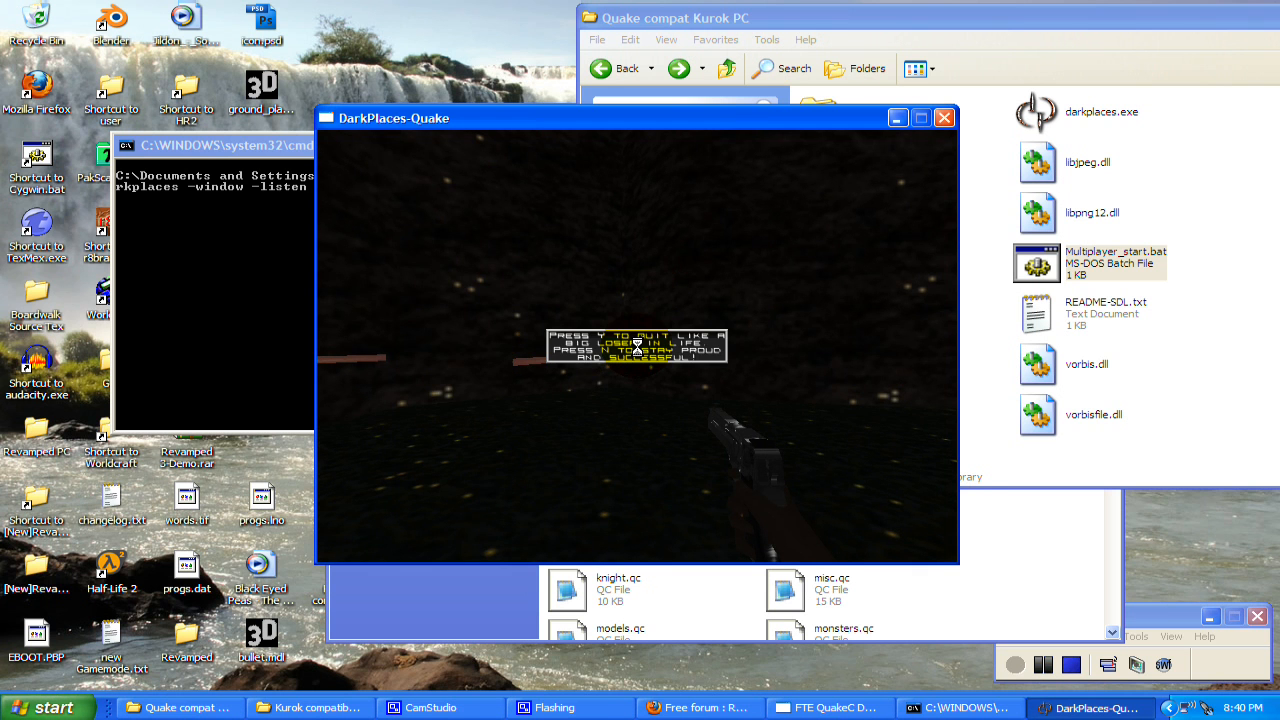
pyautogui.click(994, 708)
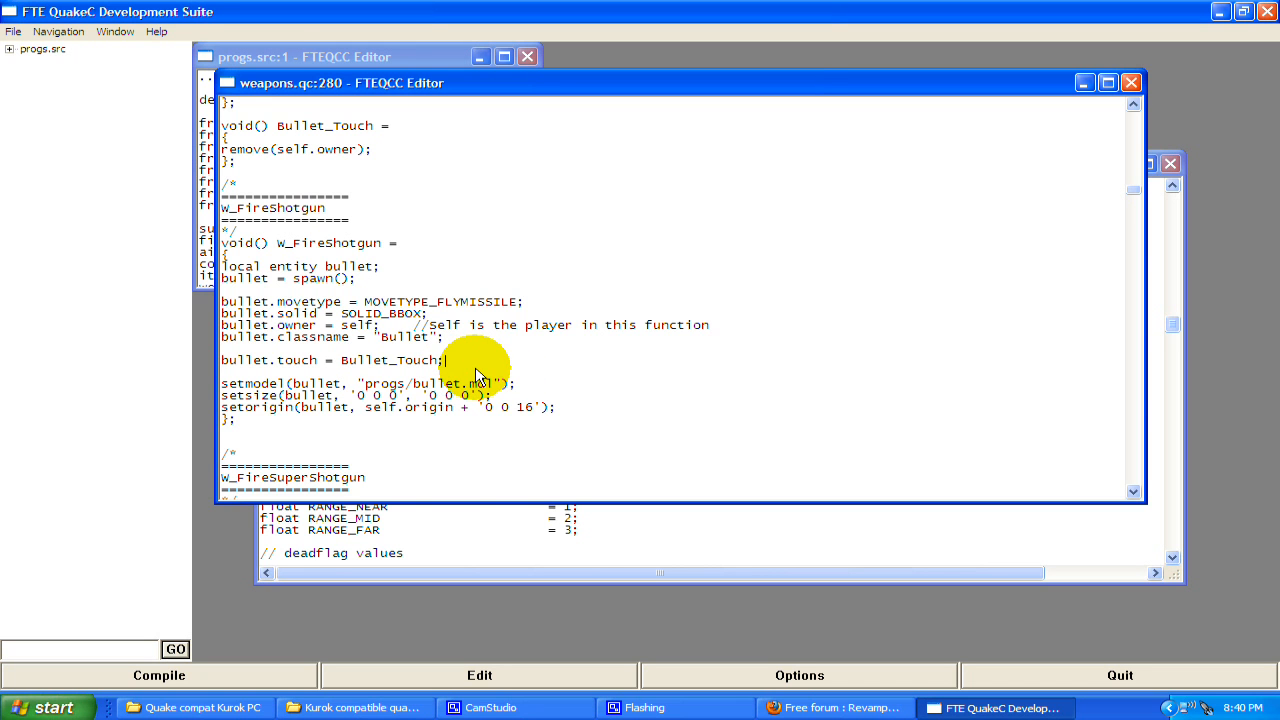
# Add makevectors(self.v_angle); on a new line under bullet.touch
pyautogui.press('enter')
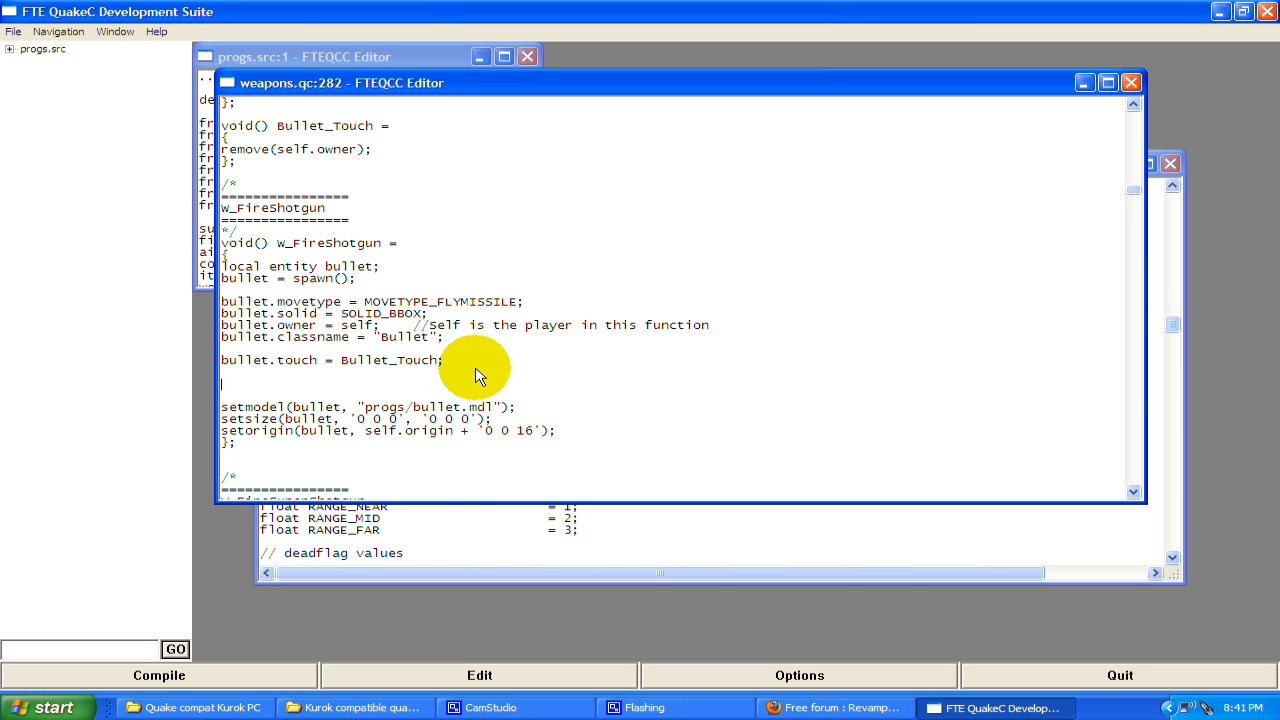
pyautogui.write('make')
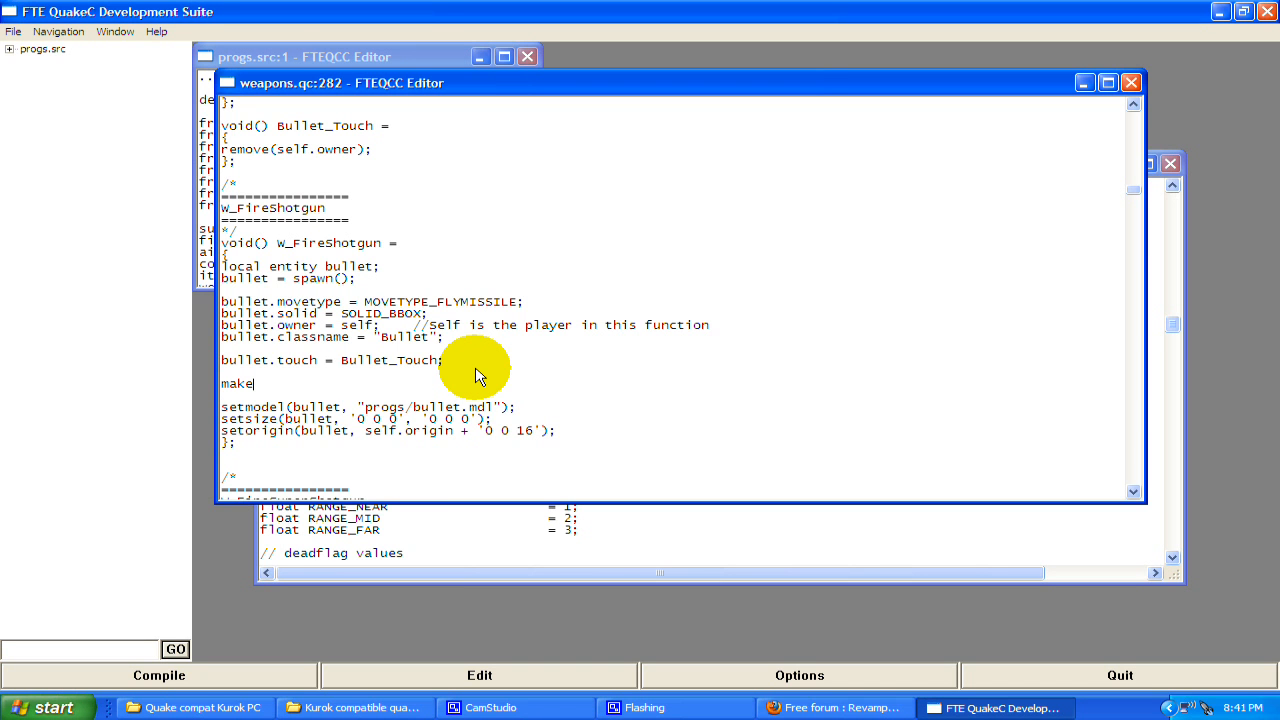
pyautogui.write('vectors()')
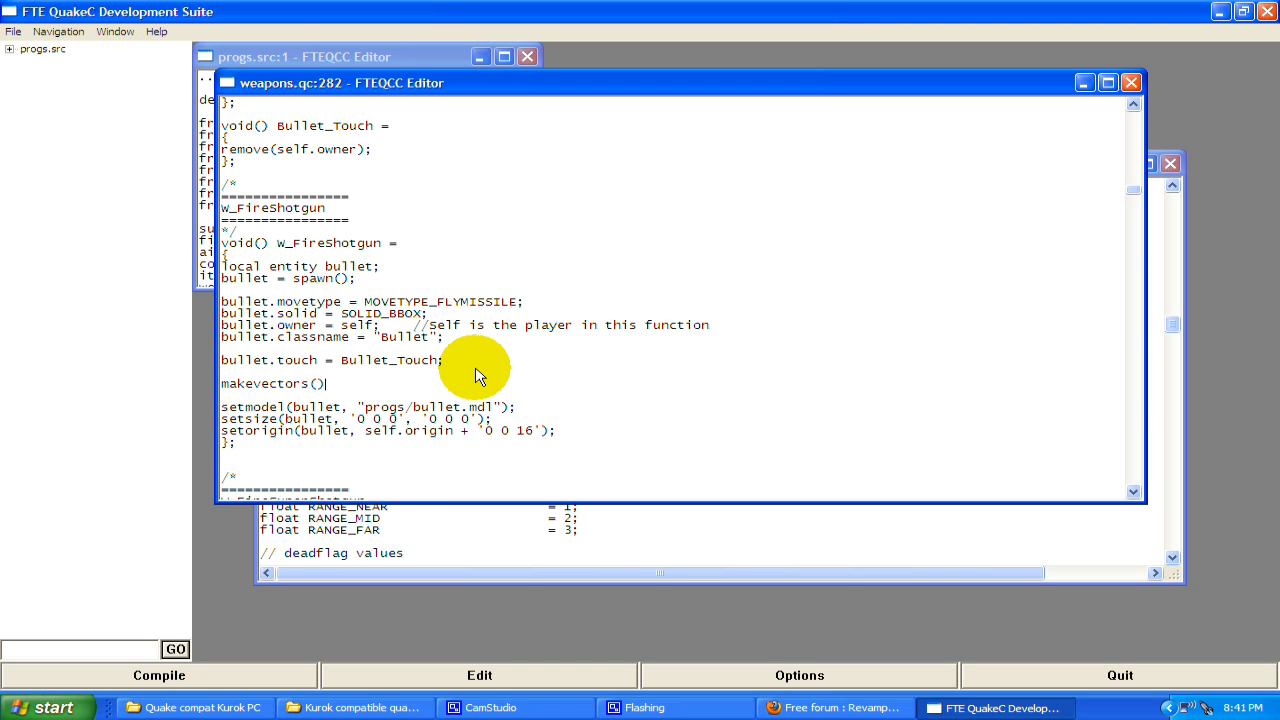
pyautogui.write(';')
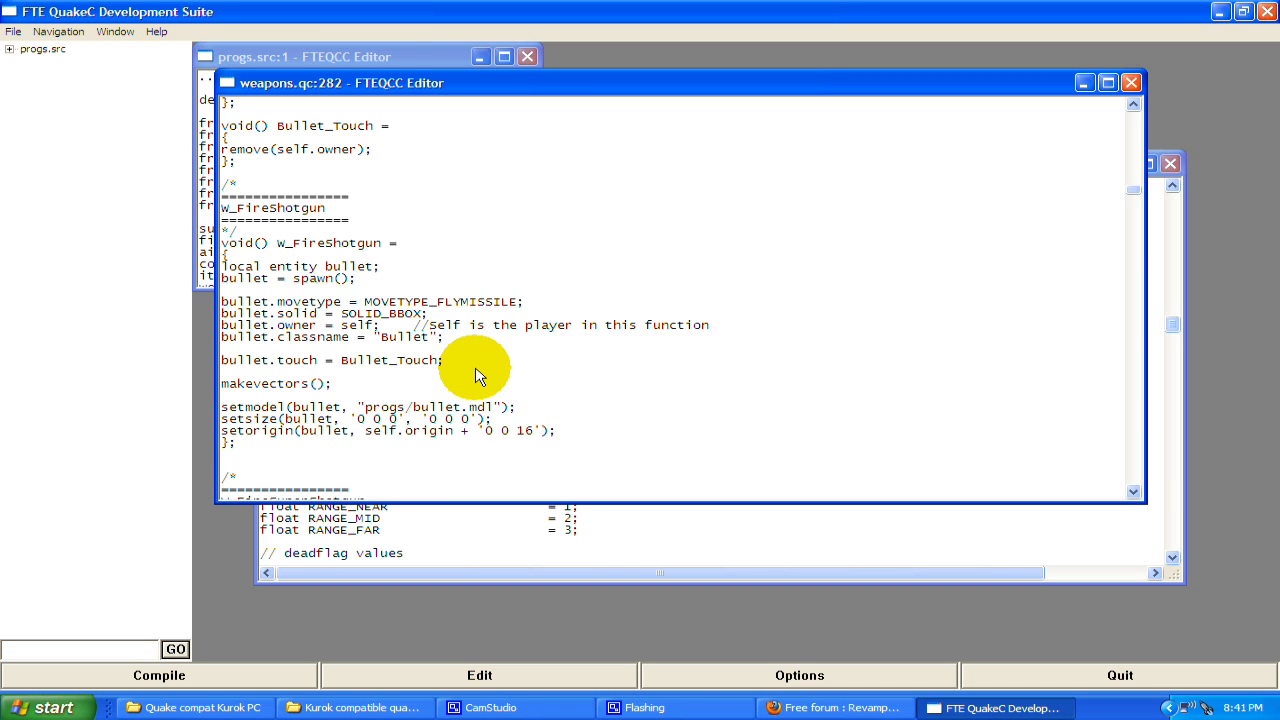
pyautogui.write('self.v_angle')
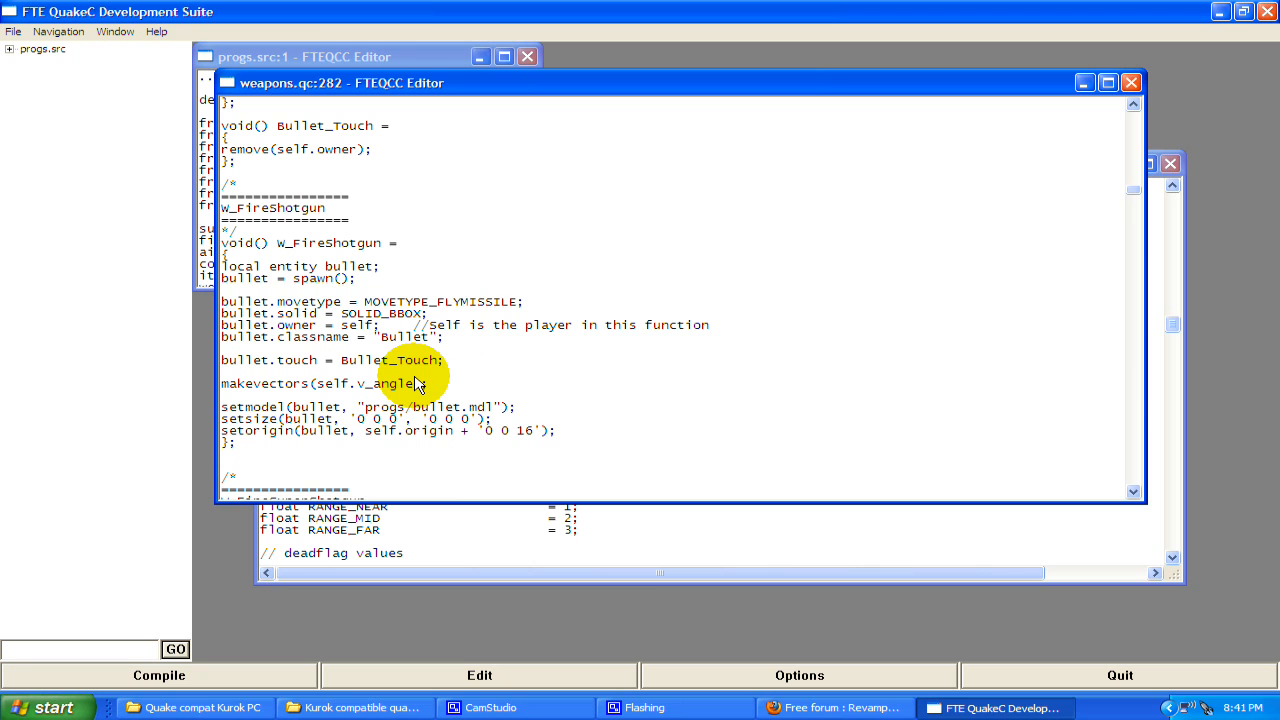
pyautogui.moveTo(420, 390)
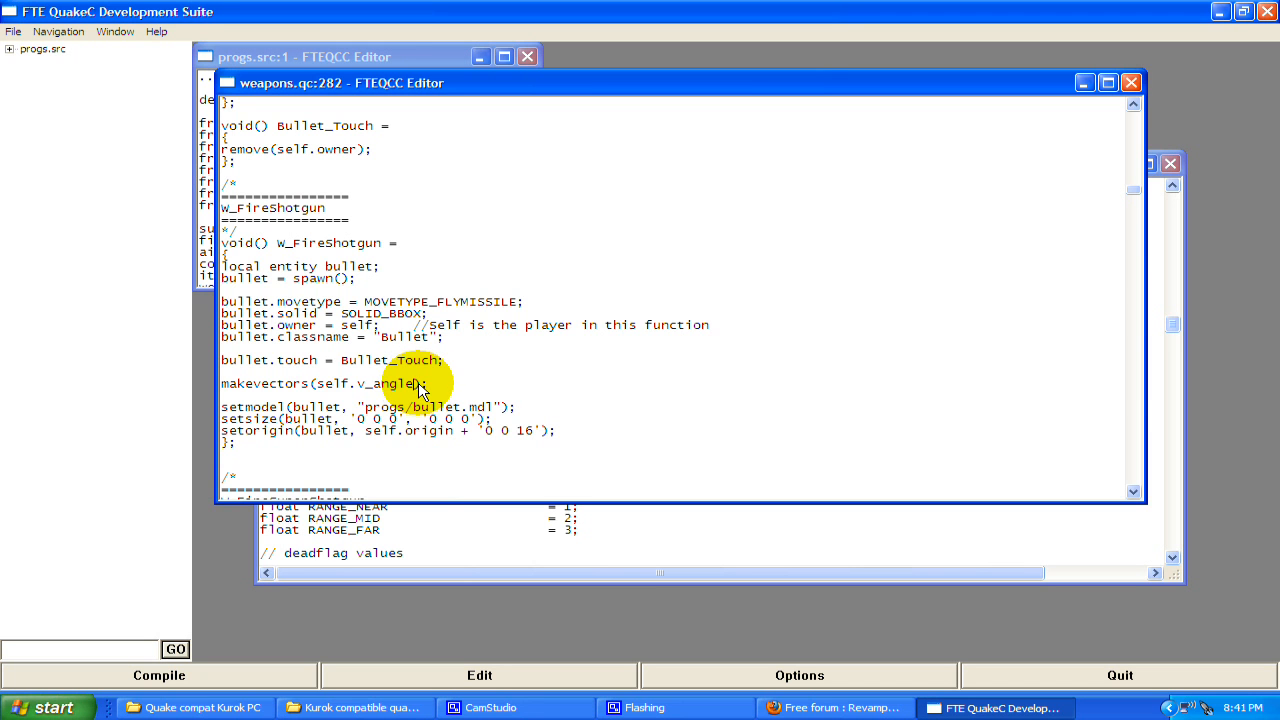
pyautogui.doubleClick(388, 384)
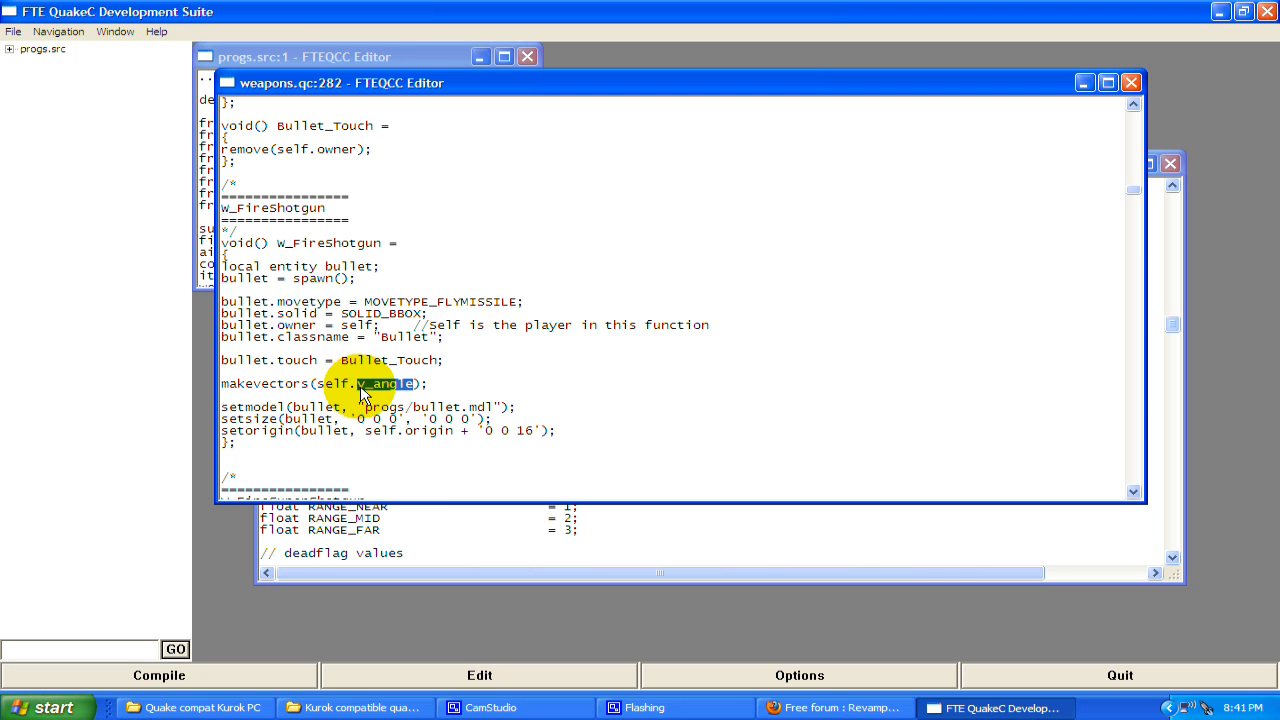
# Add bullet.velocity = v_forward * 300; below the makevectors line
pyautogui.click(380, 384)
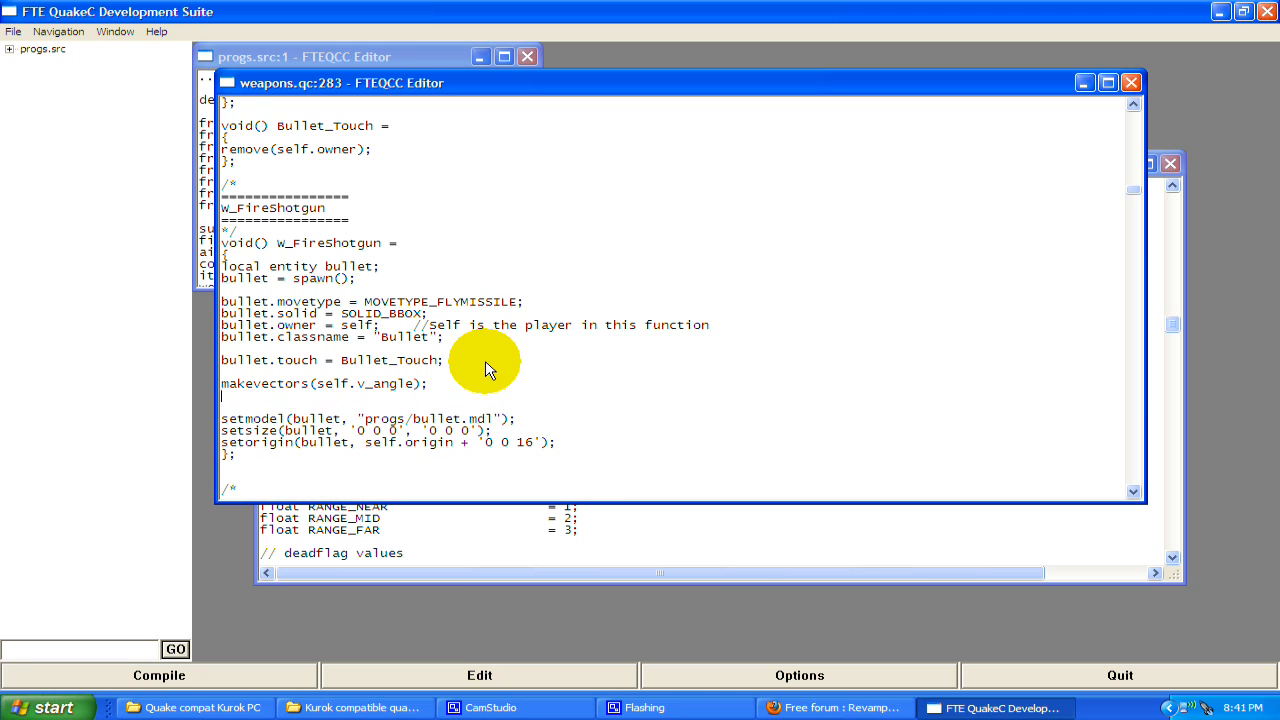
pyautogui.moveTo(370, 420)
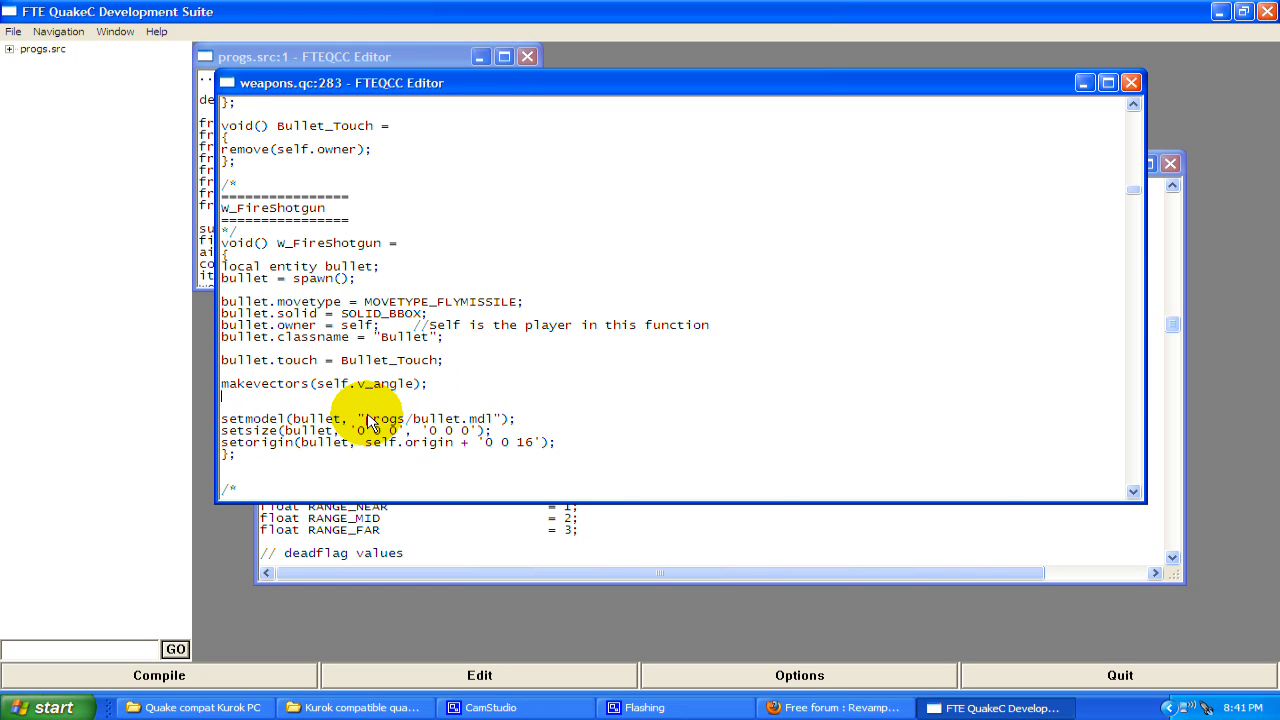
pyautogui.moveTo(400, 408)
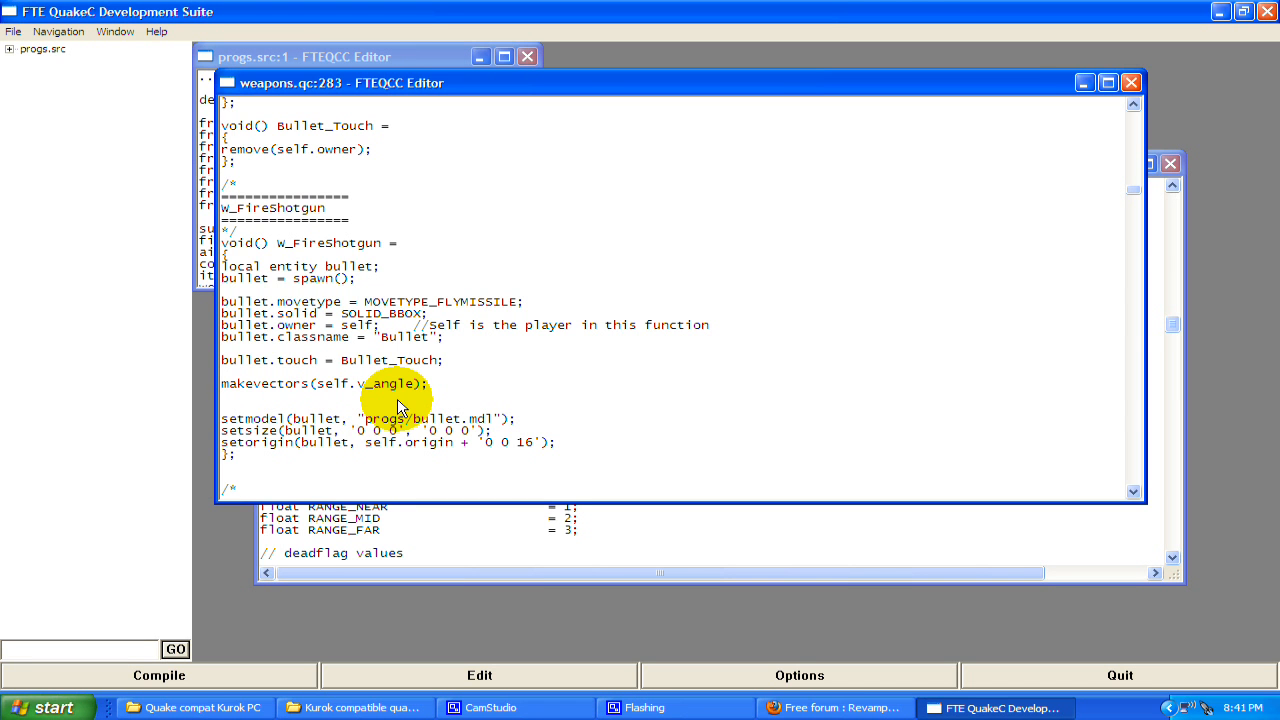
pyautogui.write('bullet.velocity = v')
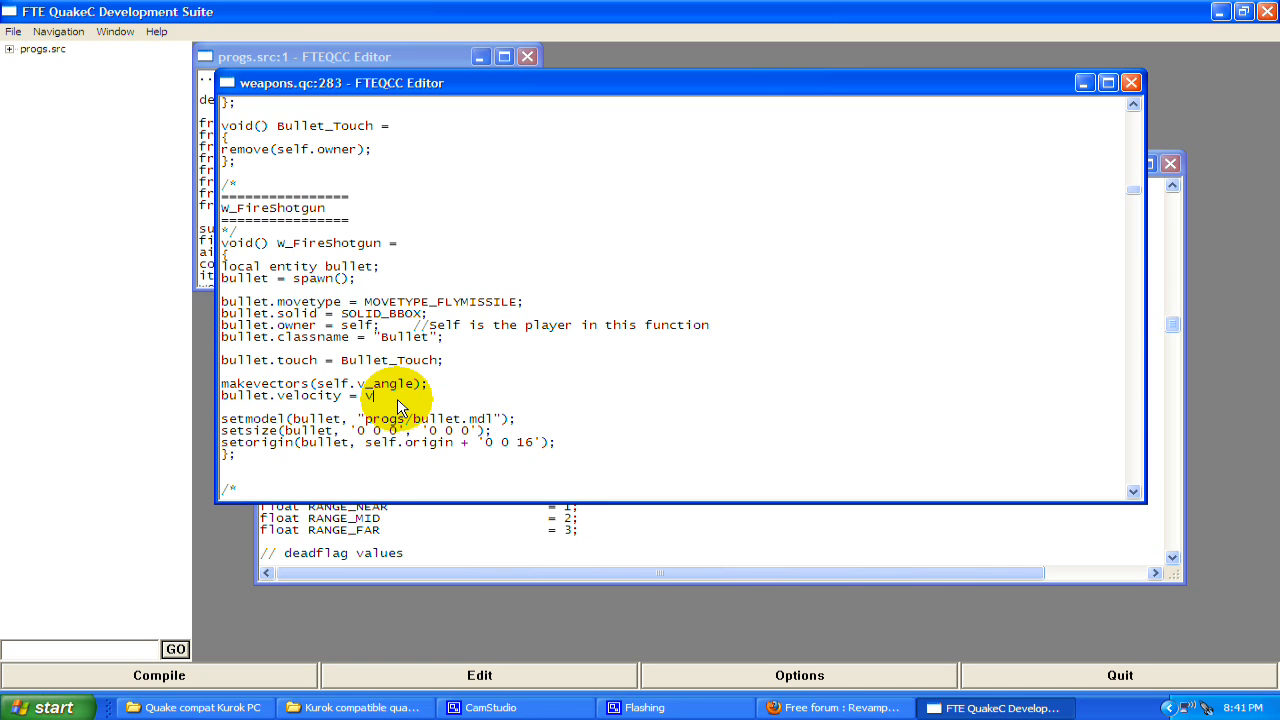
pyautogui.write('_forward * 300;')
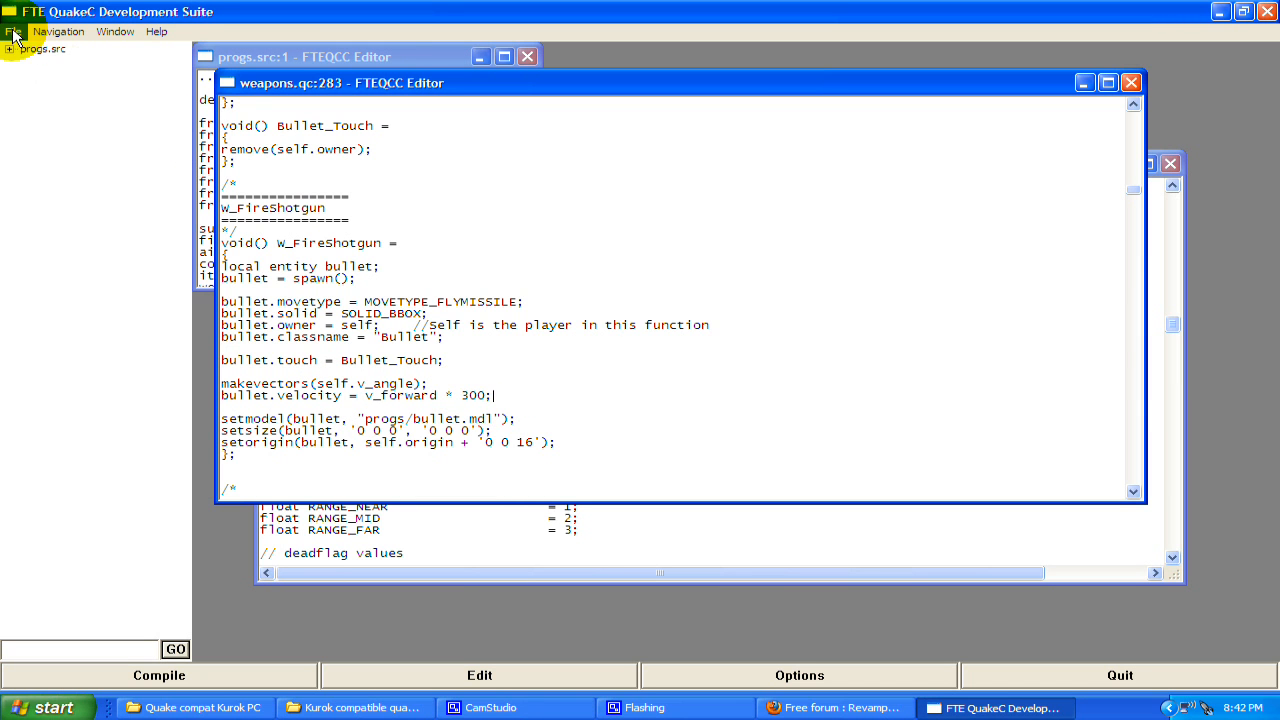
# Compile progs.src to build the new progs.dat for ID1
pyautogui.click(158, 676)
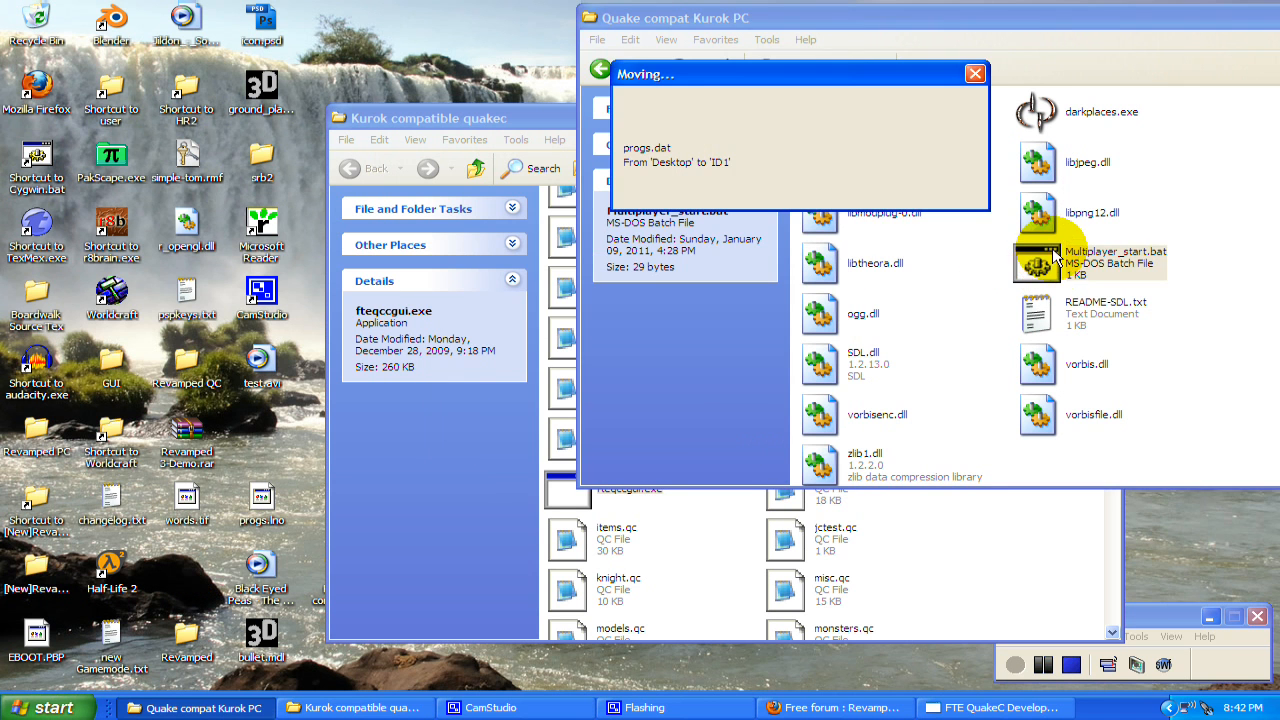
# Launch Multiplayer_start.bat to confirm bullets fly forward, then quit DarkPlaces
pyautogui.doubleClick(1036, 258)
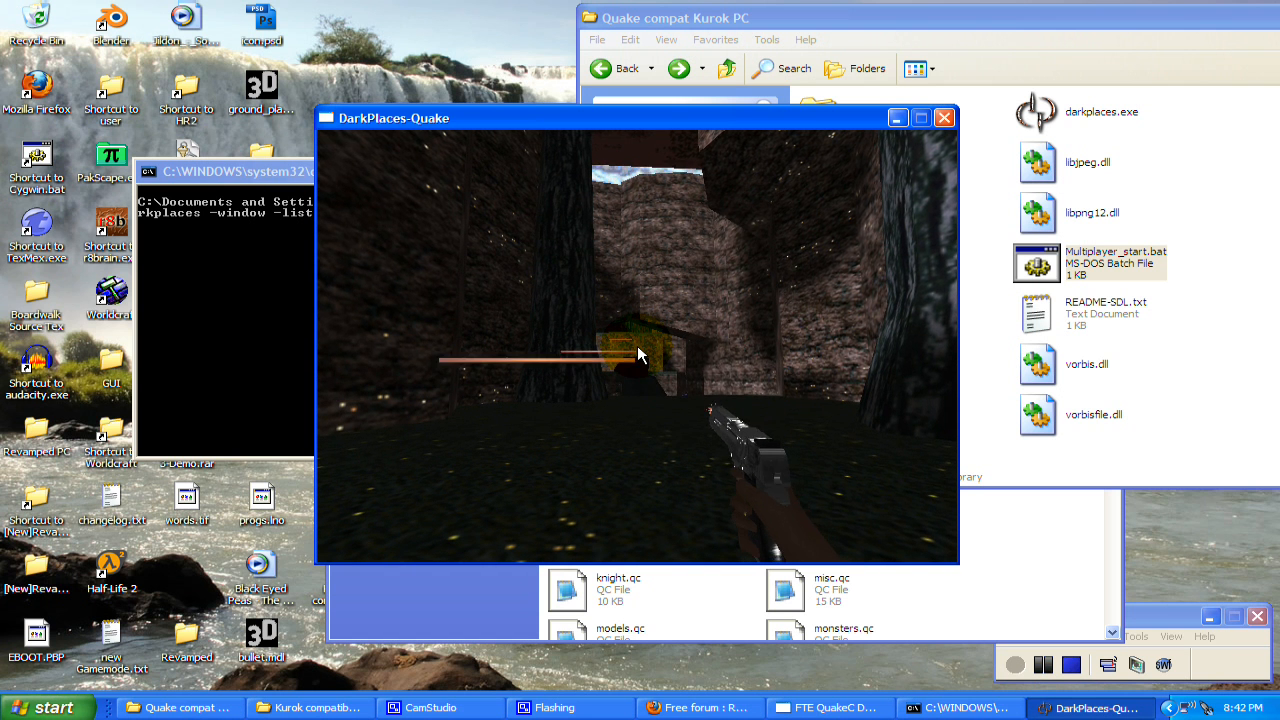
pyautogui.press('Escape')
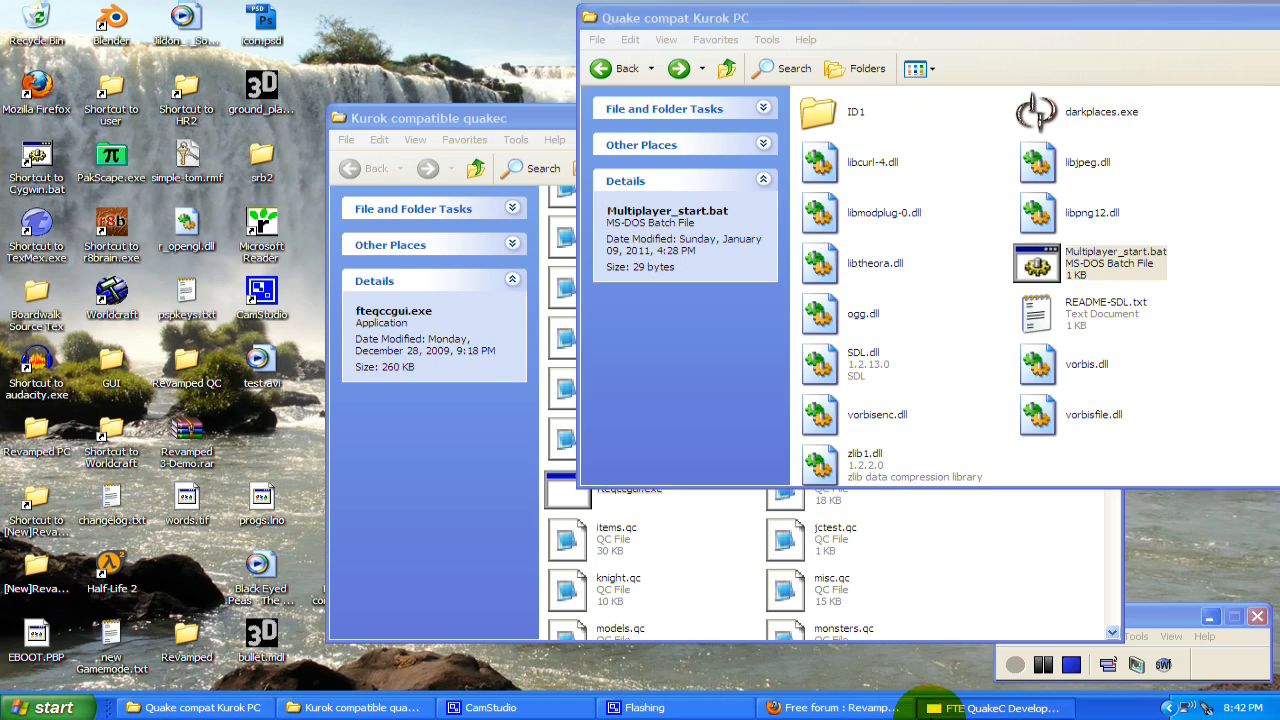
# In W_FireShotgun, change the bullet to MOVETYPE_BOUNCE with velocity v_forward * 700 and recompile
pyautogui.click(990, 708)
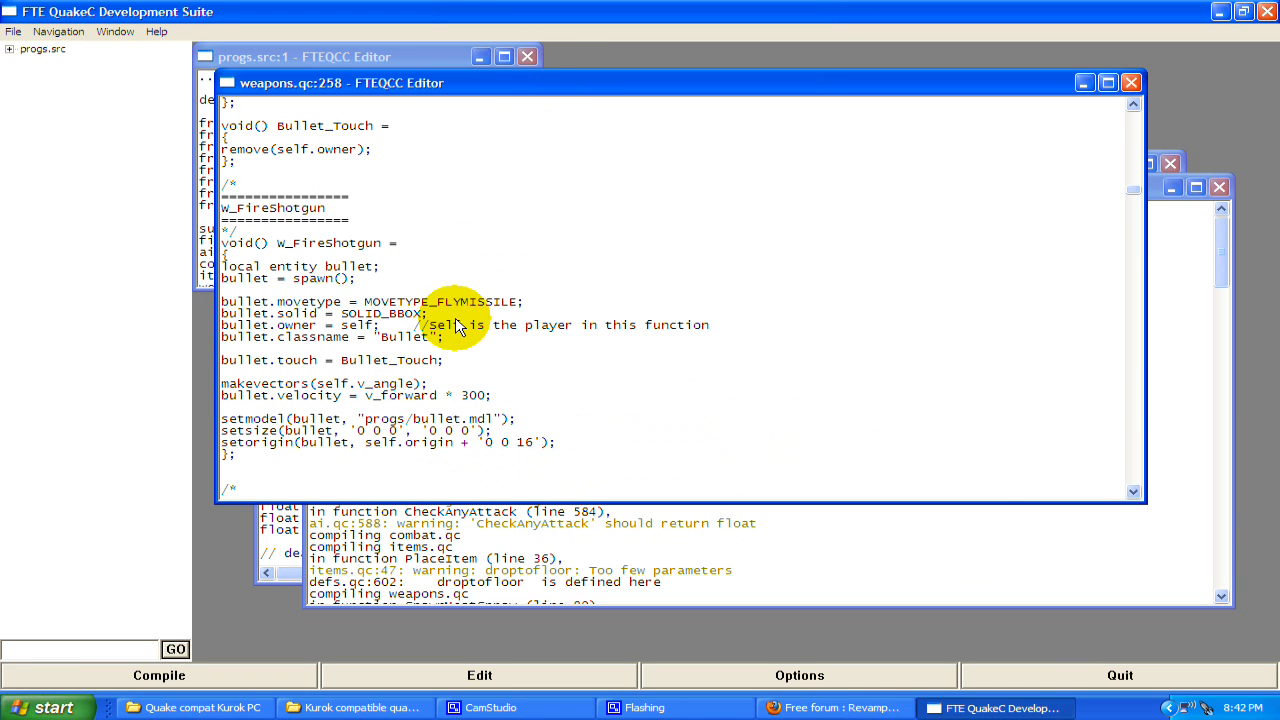
pyautogui.moveTo(536, 308)
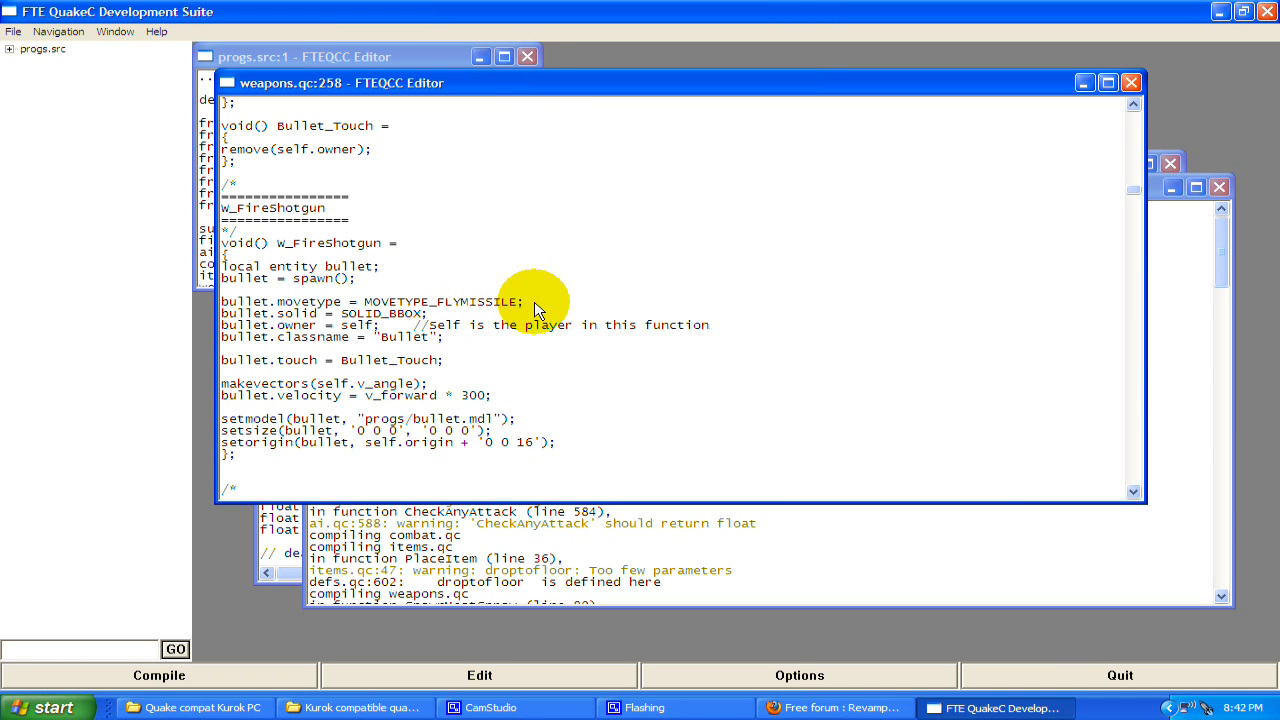
pyautogui.doubleClick(478, 300)
pyautogui.write('BOUNC')
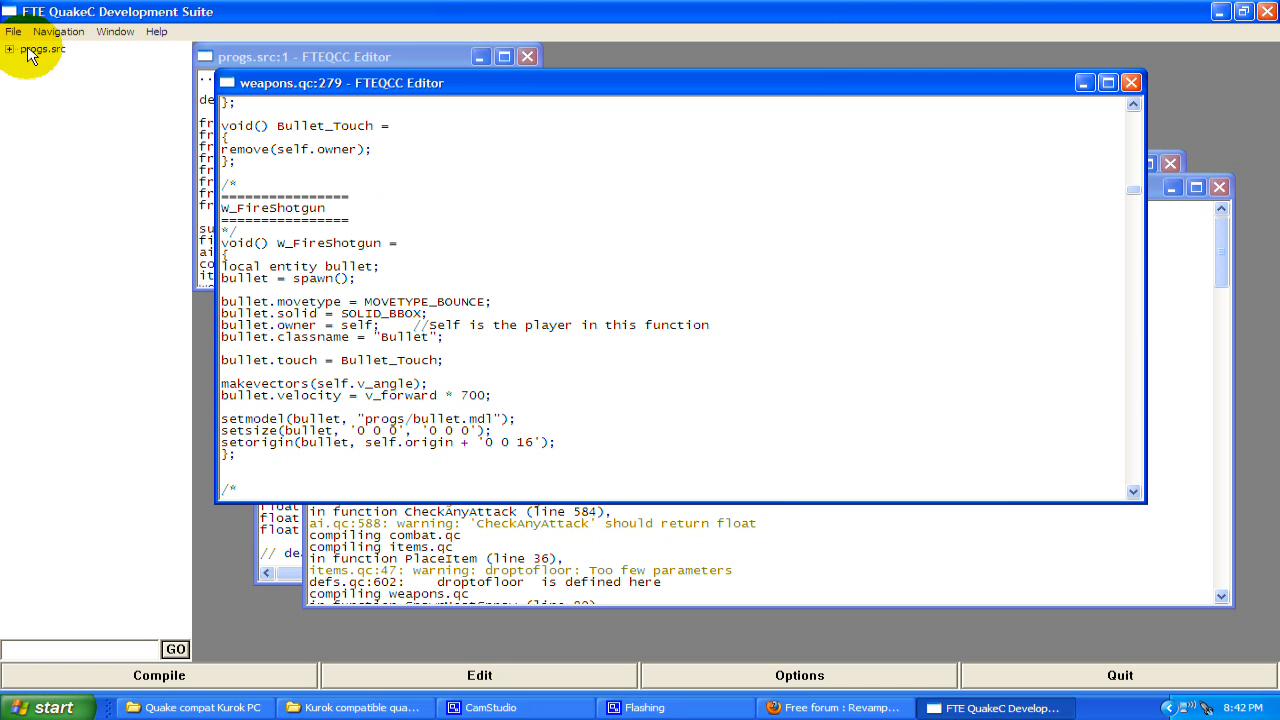
pyautogui.moveTo(224, 684)
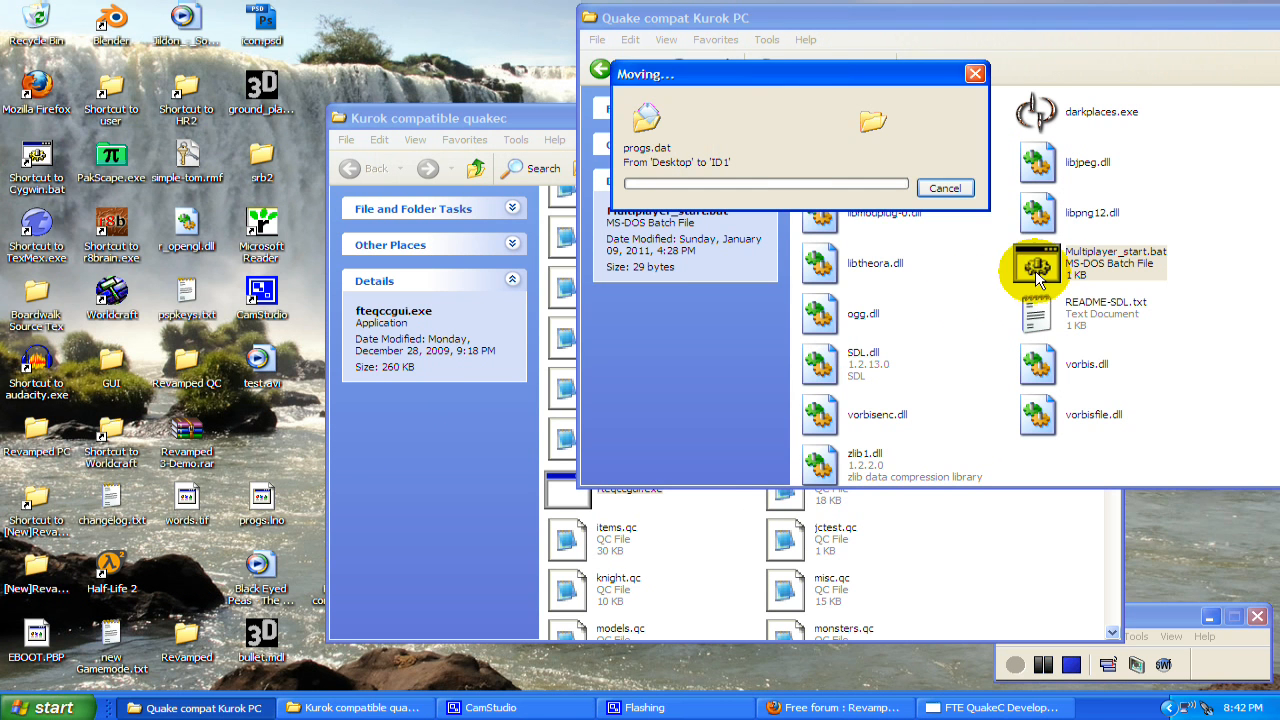
# Launch DarkPlaces via Multiplayer_start.bat to test the bouncing bullets
pyautogui.doubleClick(1036, 262)
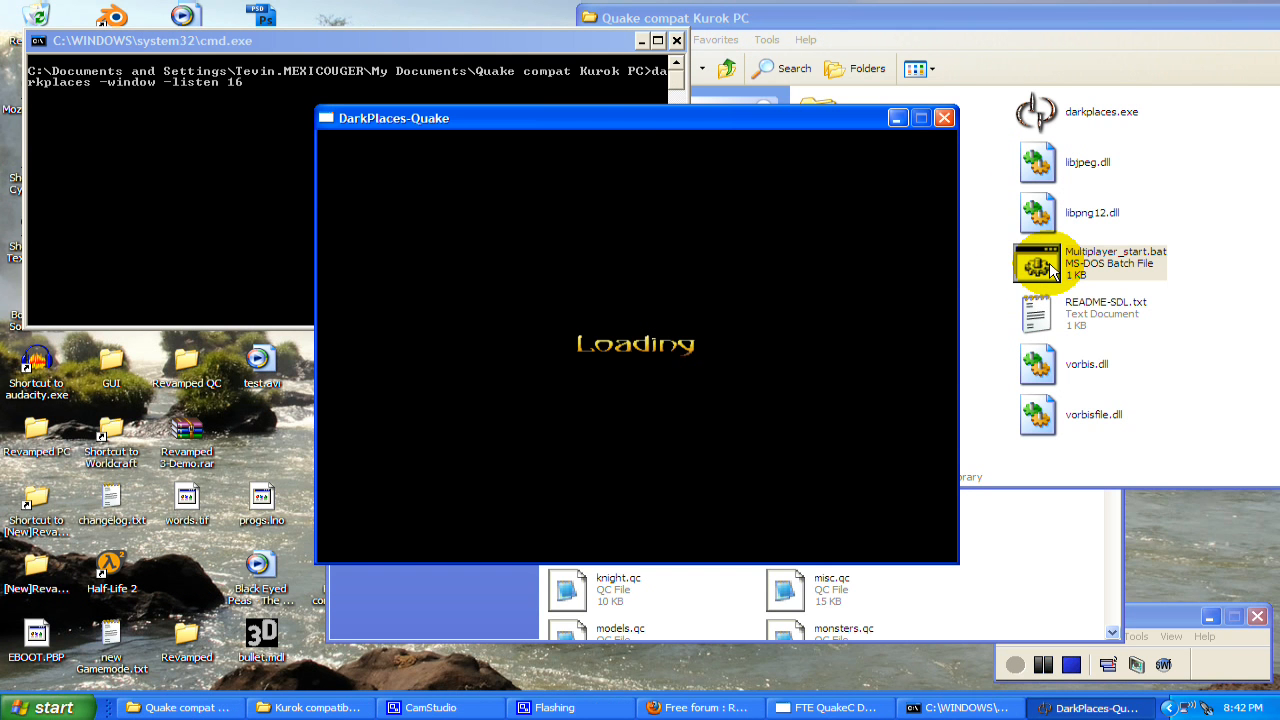